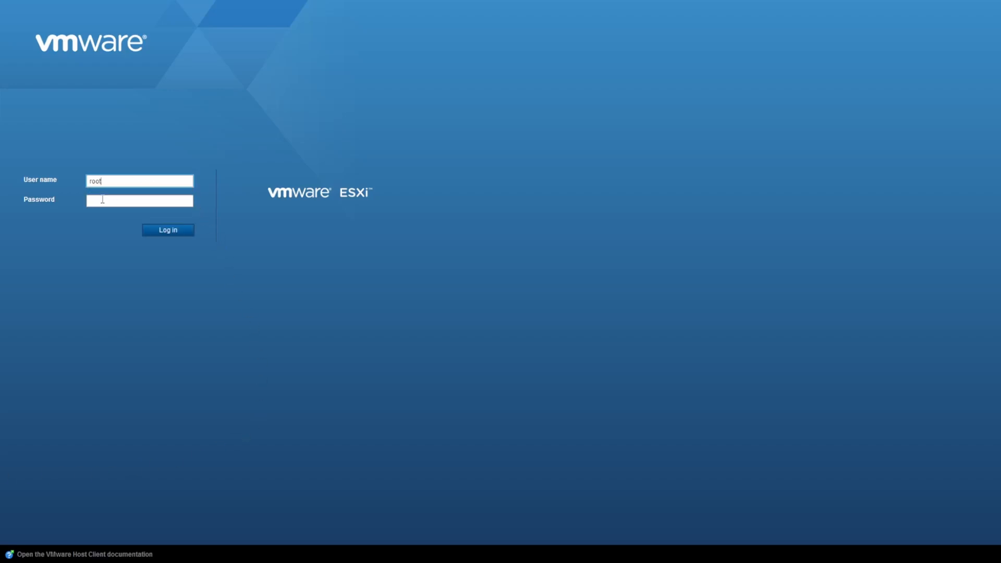
Log in to the ESXi host as root with the root password.
left_click(140, 201)
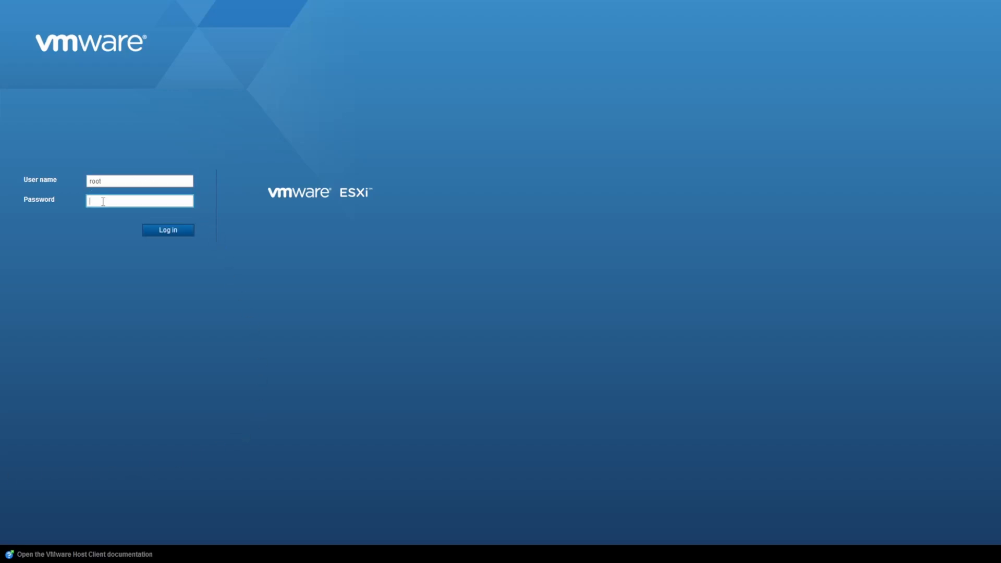
type("password")
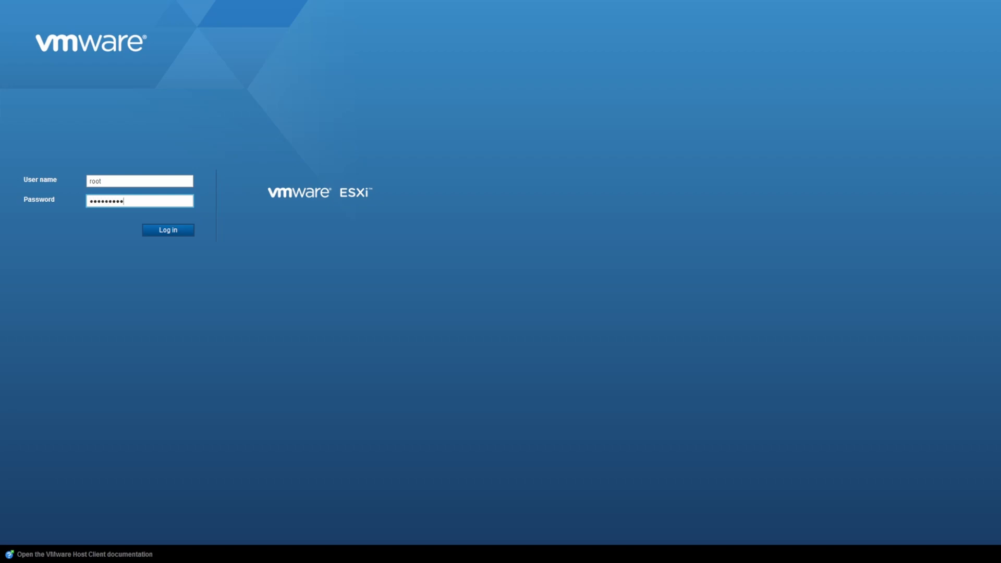
left_click(168, 230)
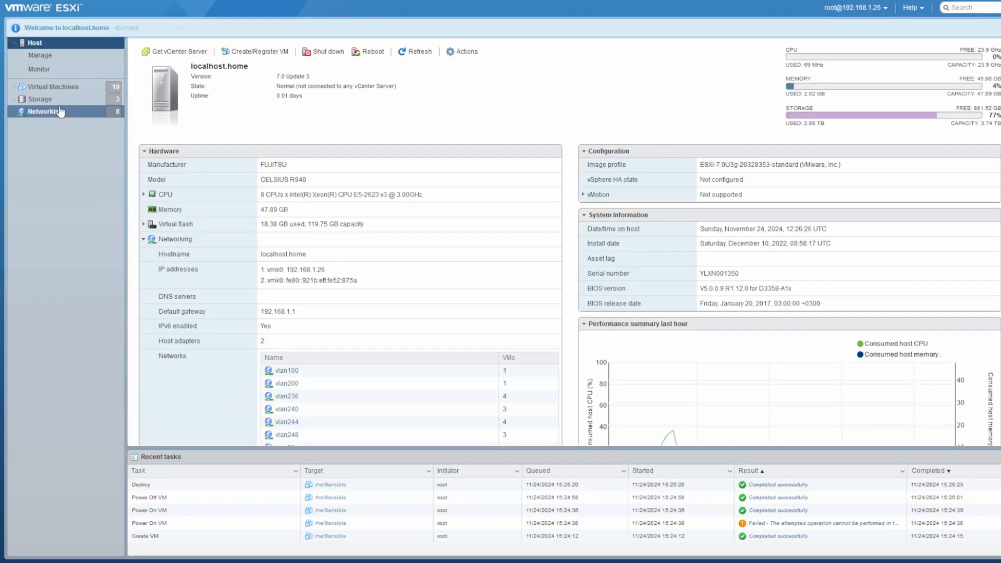
From Virtual Machines, start the Create / Register VM wizard for a new machine.
left_click(52, 87)
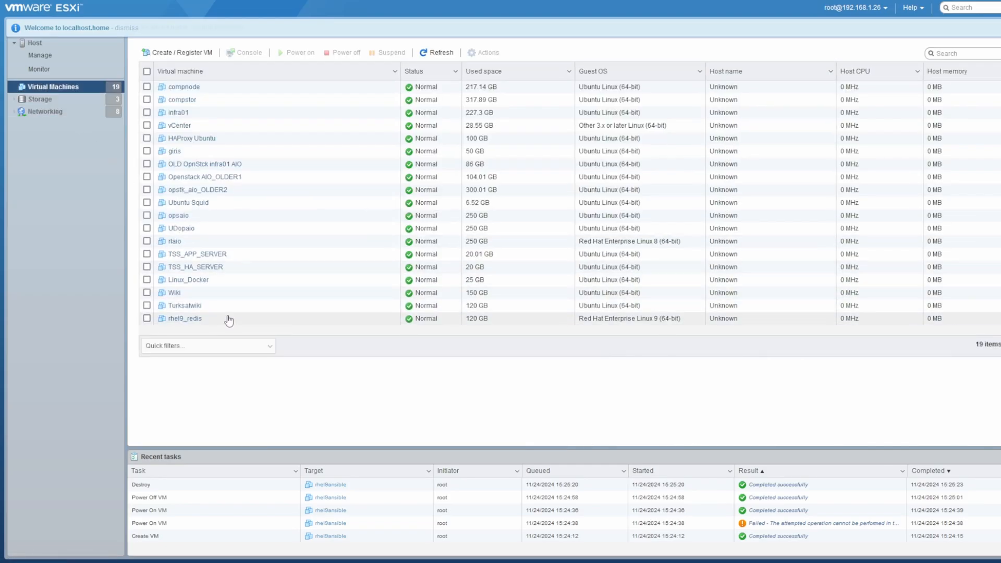
left_click(180, 52)
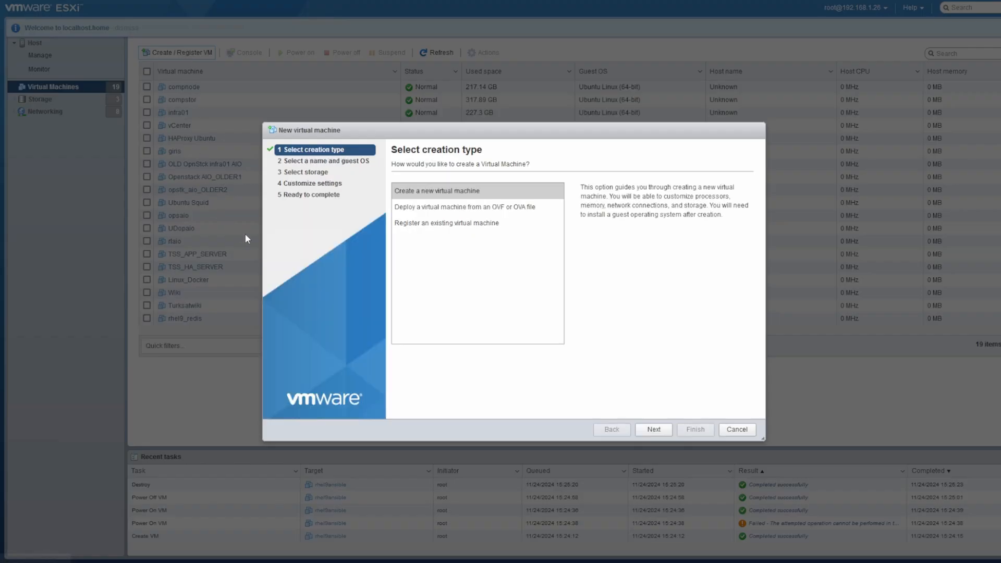
left_click(653, 430)
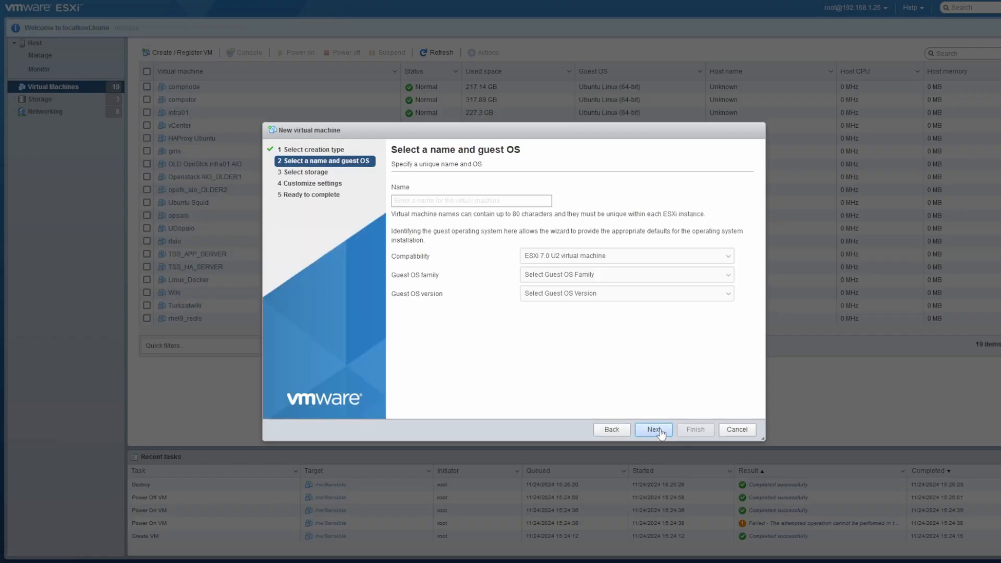
Name the VM rhel9ansible and set the guest OS to Linux, RHEL 9 (64-bit).
left_click(471, 200)
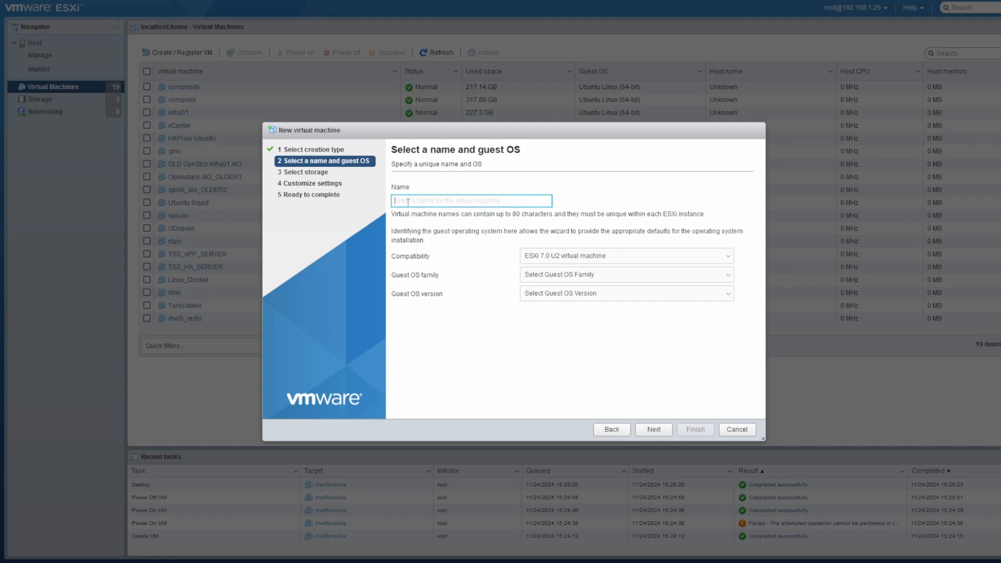
type("rhel9")
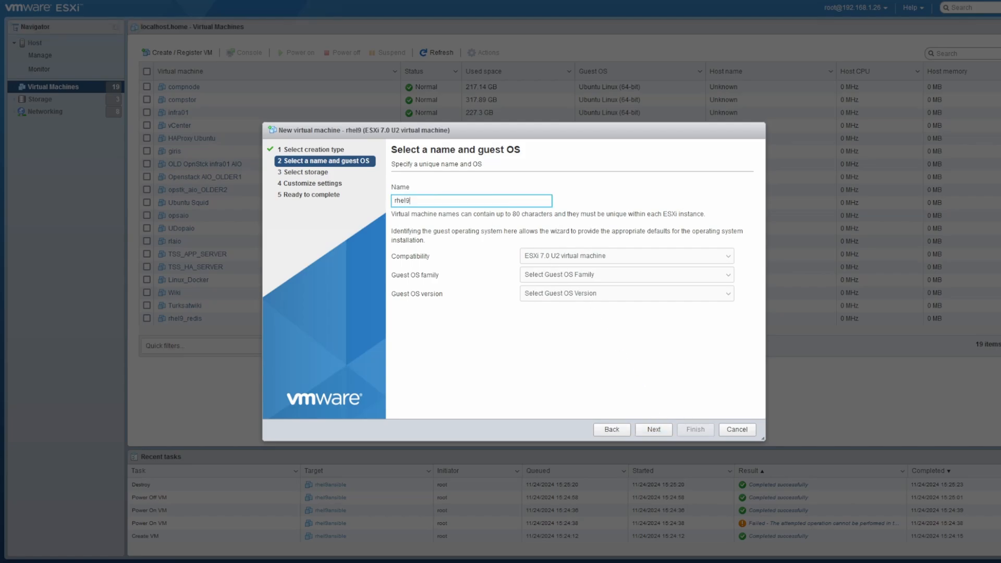
type("ansi")
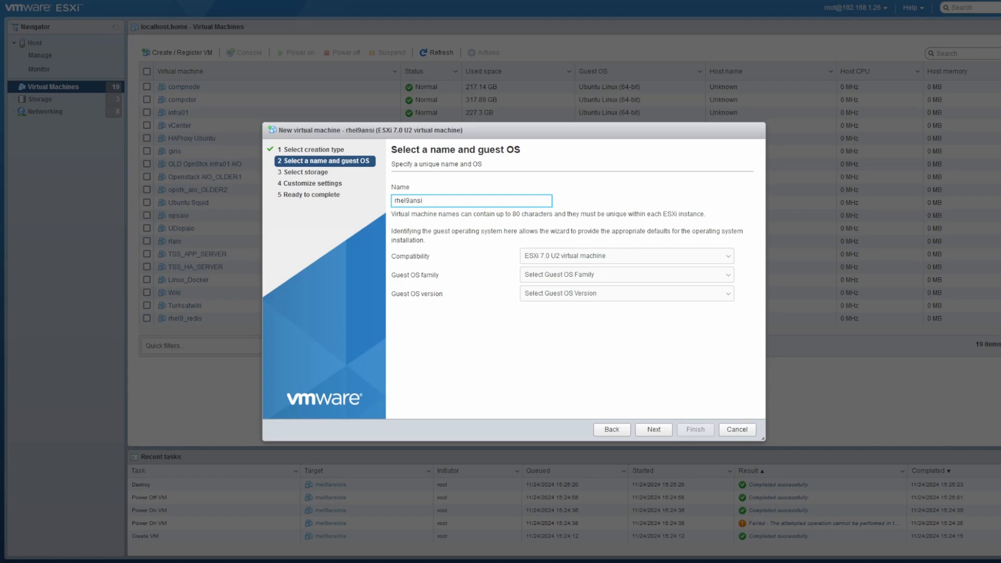
type("ble")
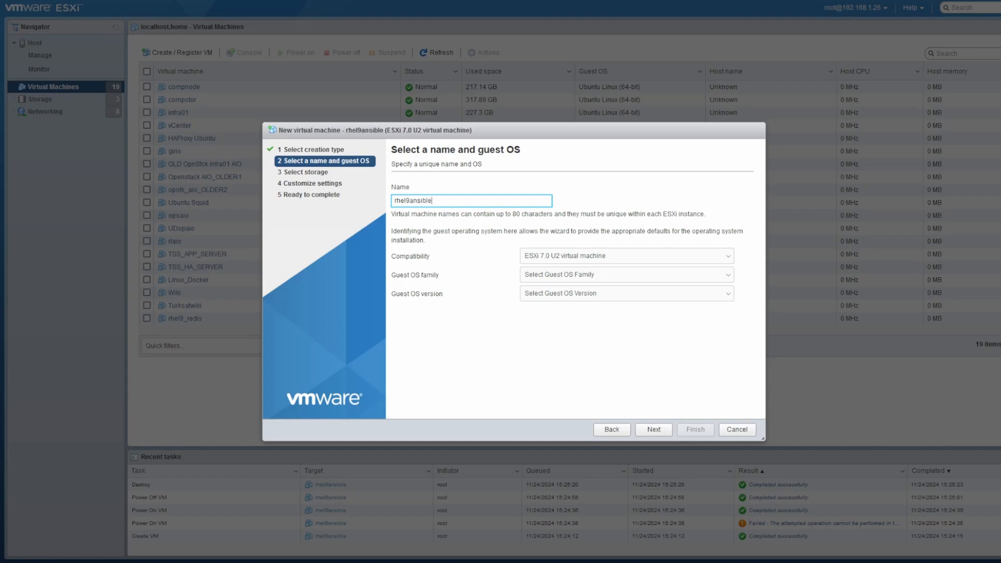
left_click(627, 274)
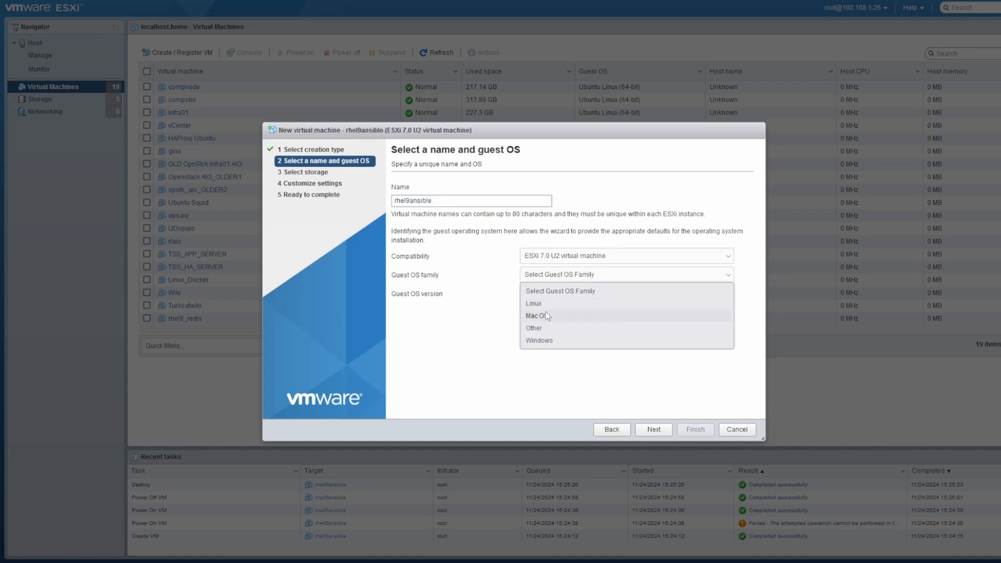
left_click(534, 303)
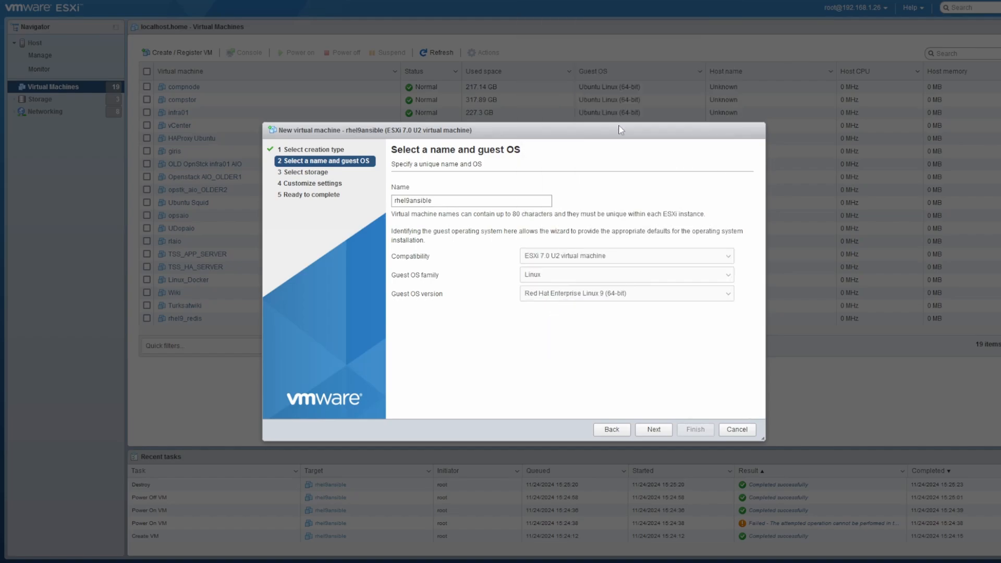
left_click(653, 429)
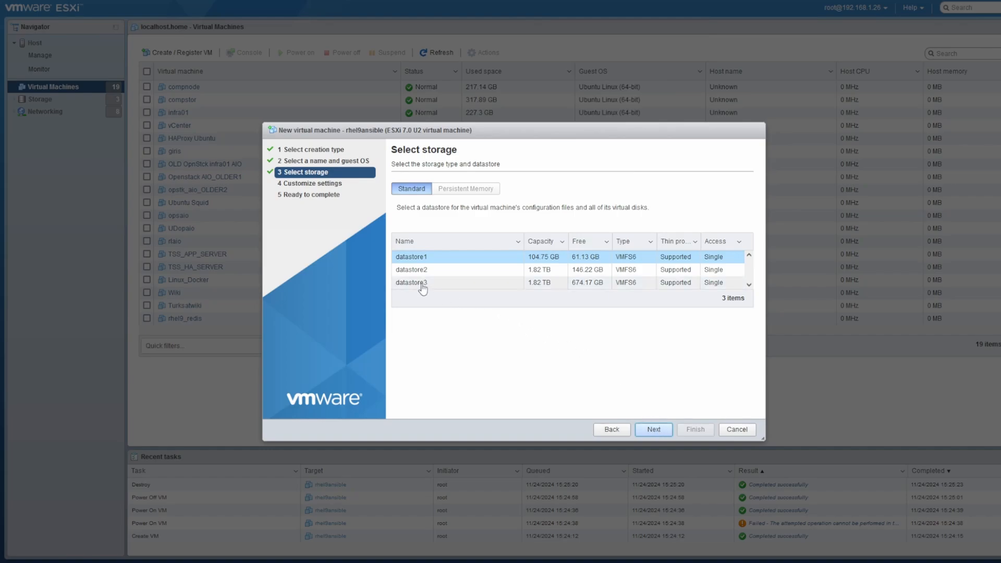
Accept the datastore, set memory to 32 GB, and attach Network Adapter 1 to VM Network.
left_click(654, 429)
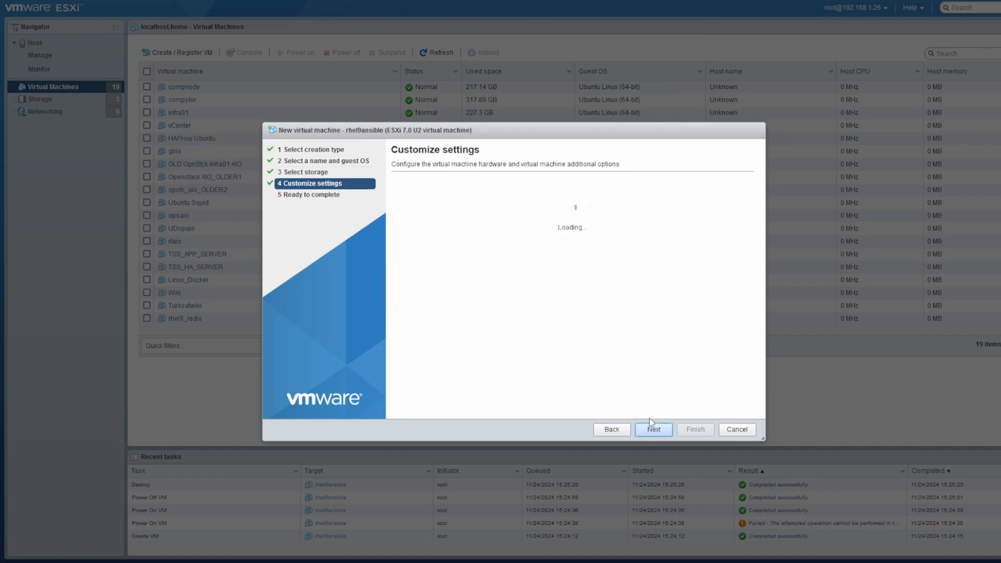
left_click(541, 226)
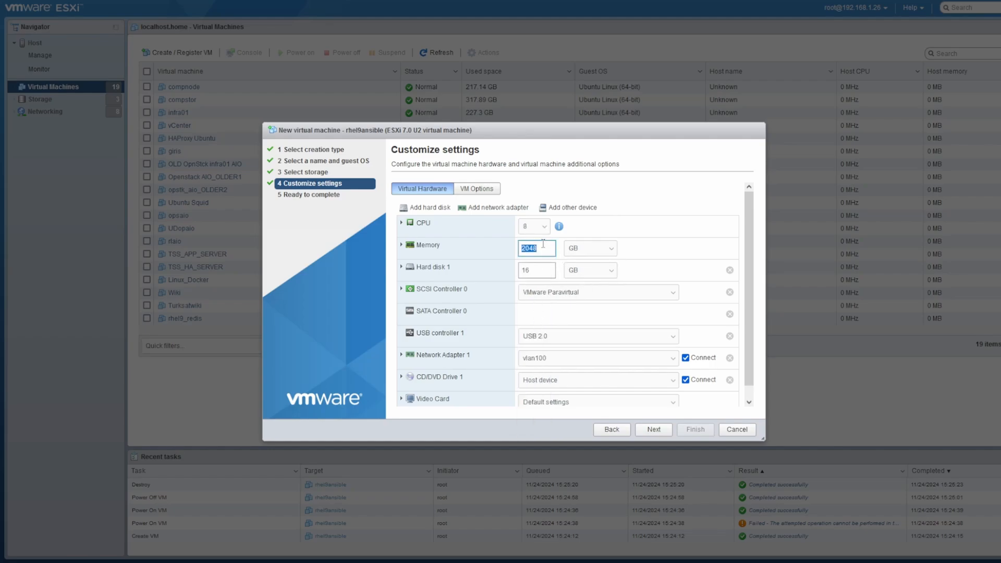
type("32")
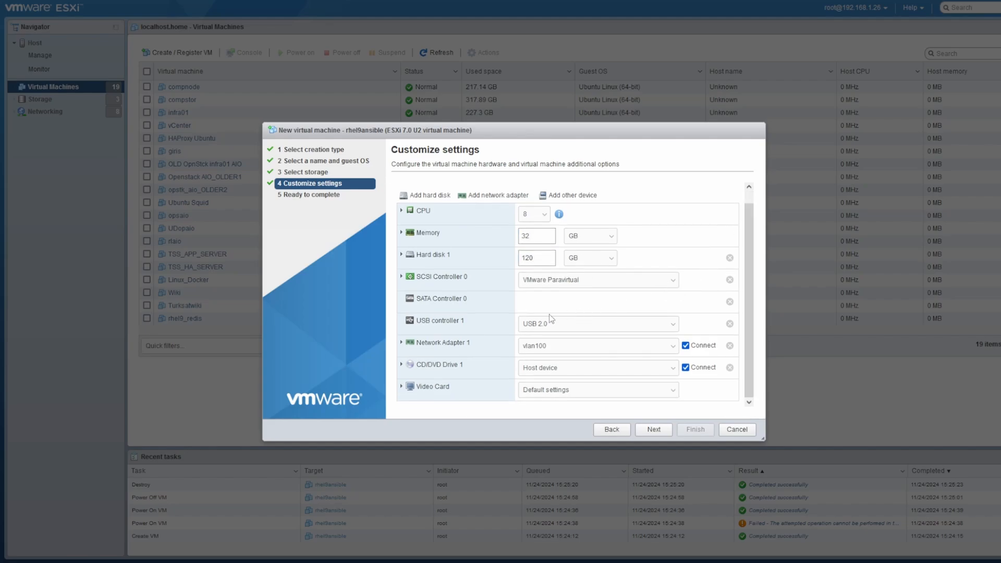
left_click(669, 346)
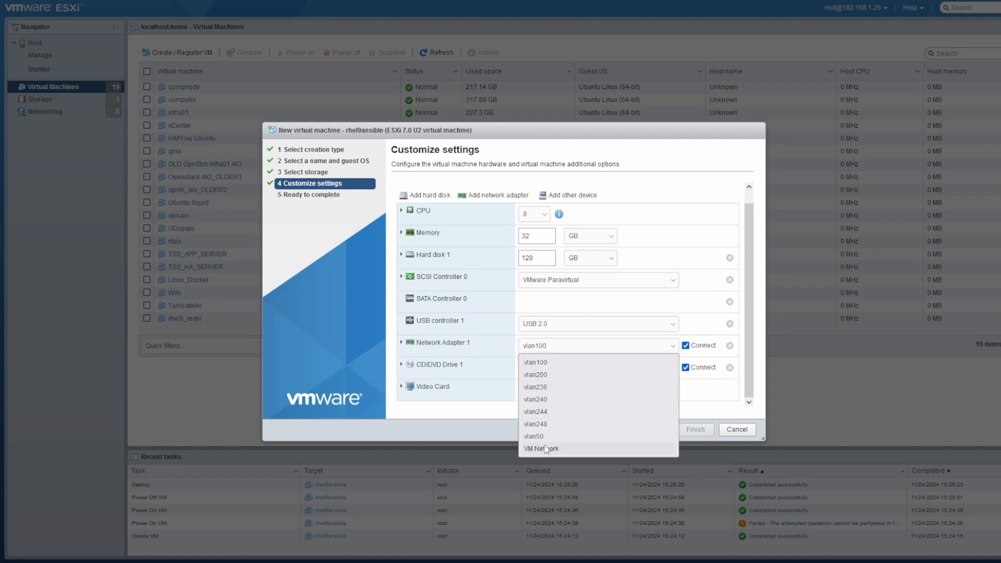
left_click(540, 448)
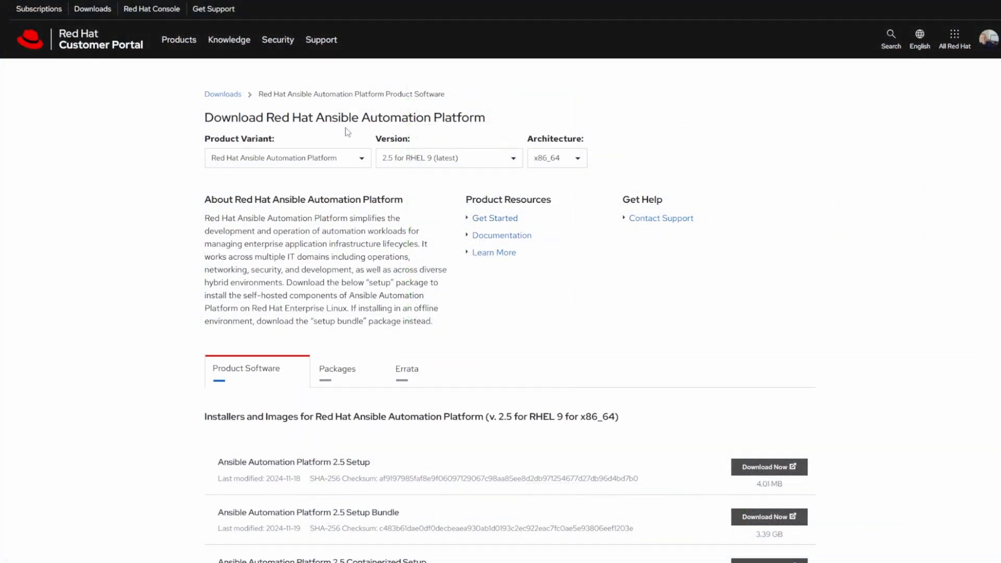
mouse_move(413, 172)
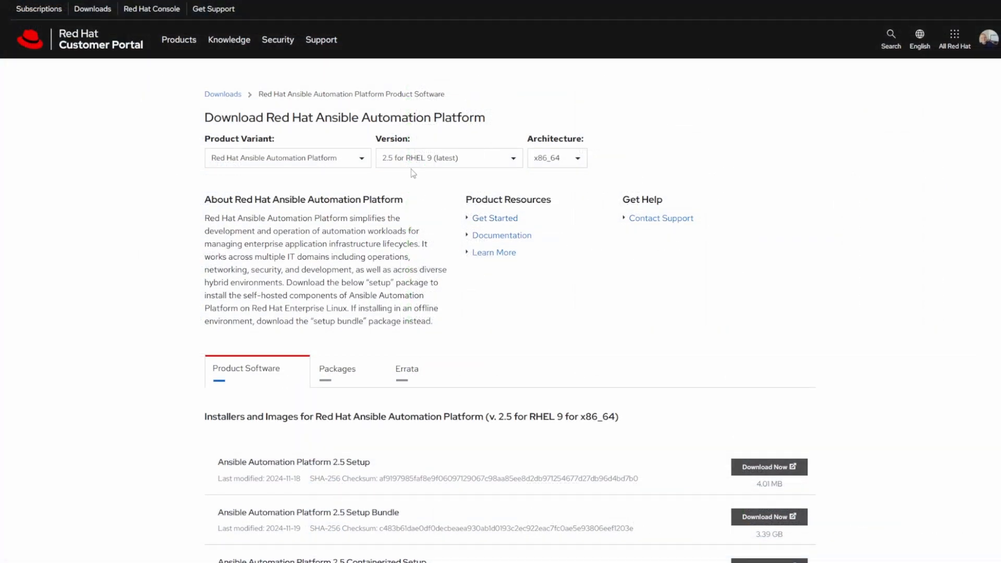
Check version and architecture, then download the AAP 2.5 Containerized Setup Bundle.
left_click(449, 158)
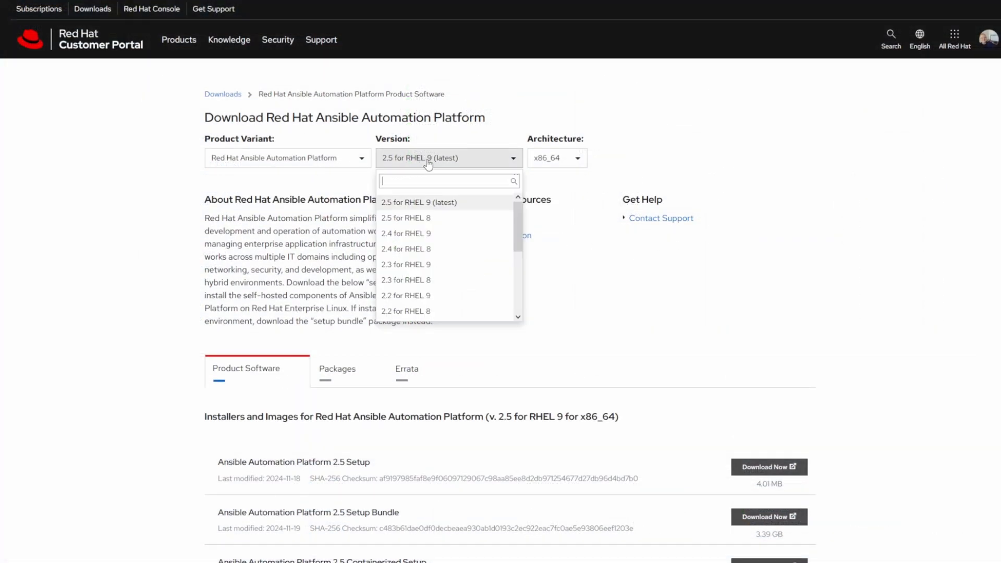
left_click(557, 158)
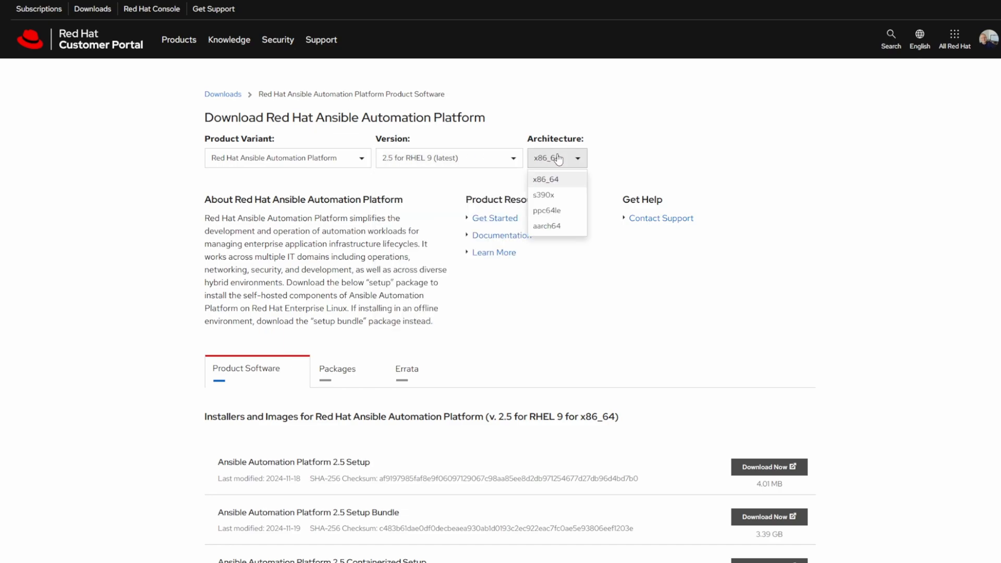
scroll("down", 3)
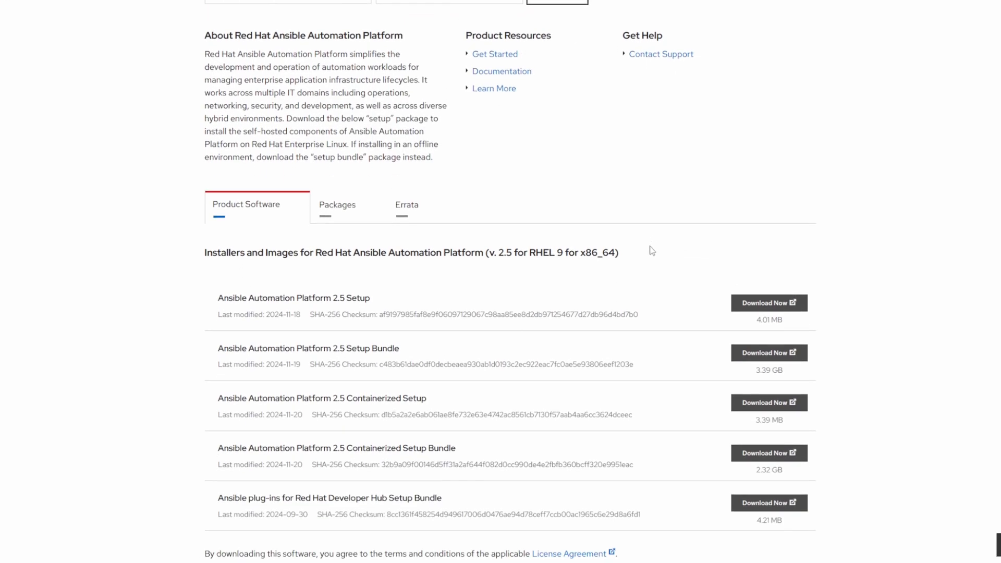
left_click_drag(483, 253, 618, 252)
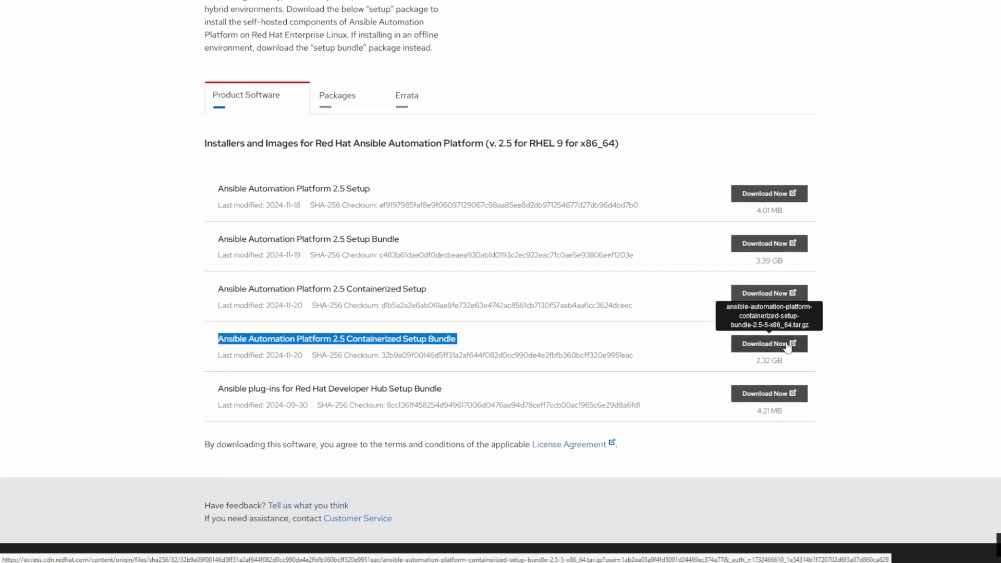
left_click(769, 344)
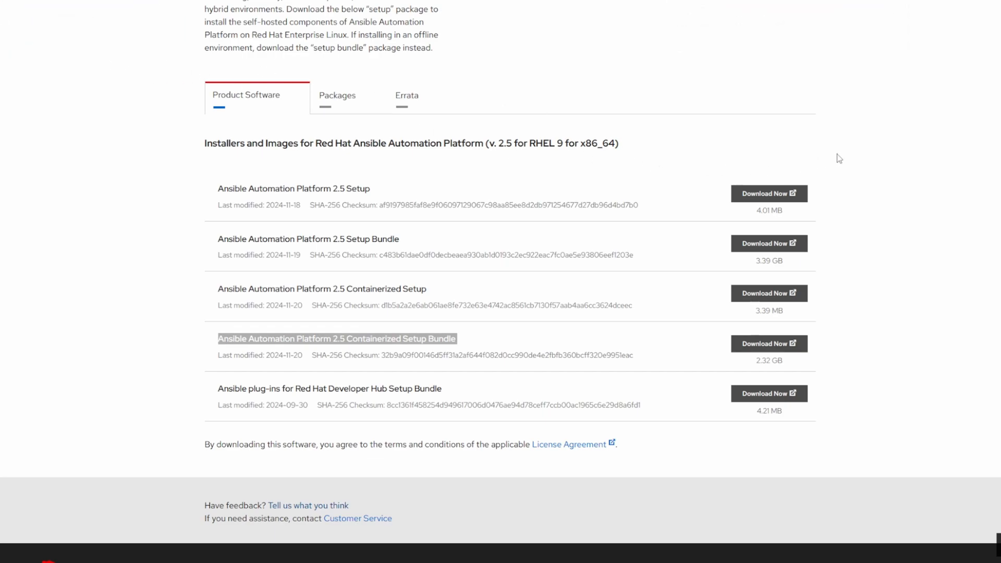
left_click(769, 343)
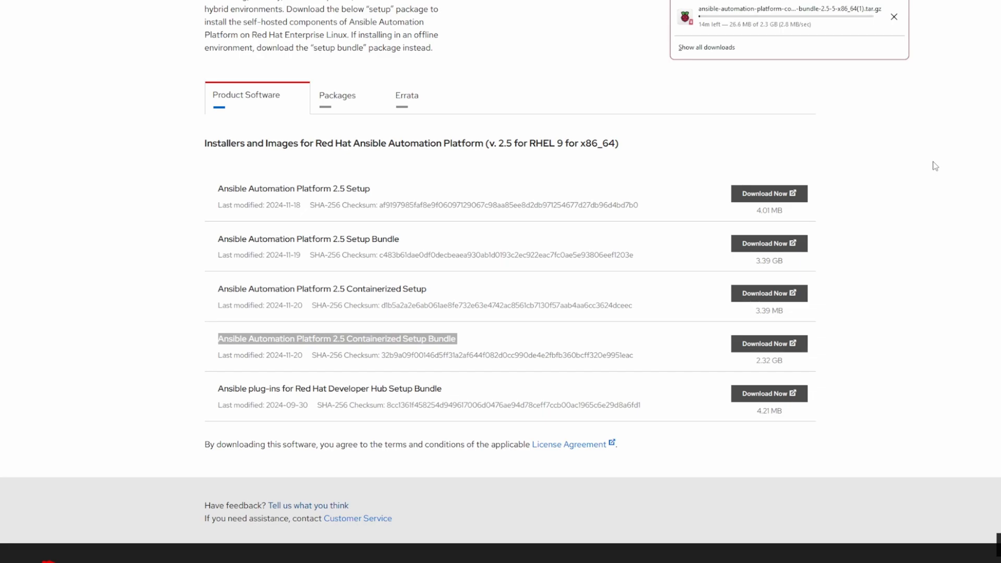
mouse_move(527, 321)
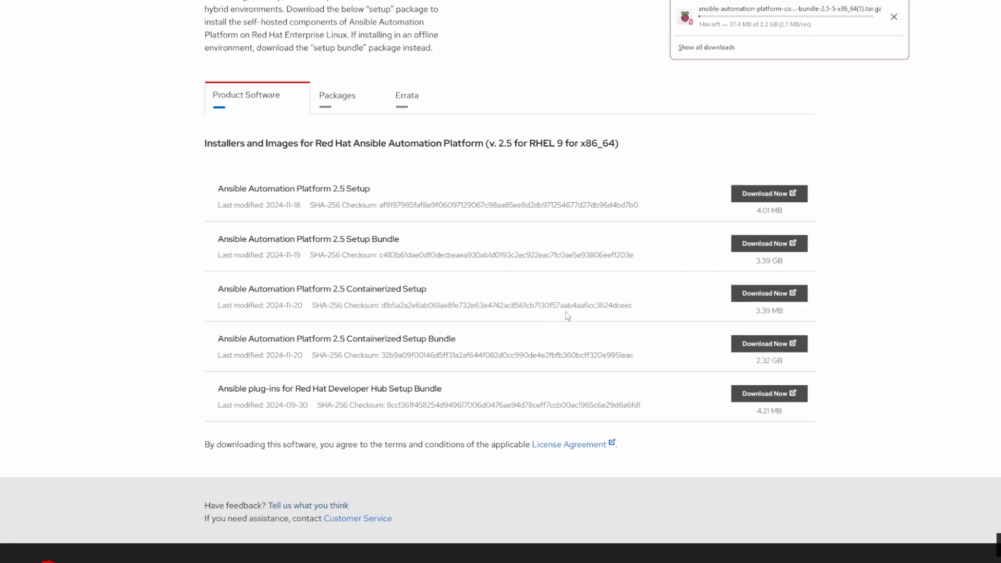
left_click(891, 16)
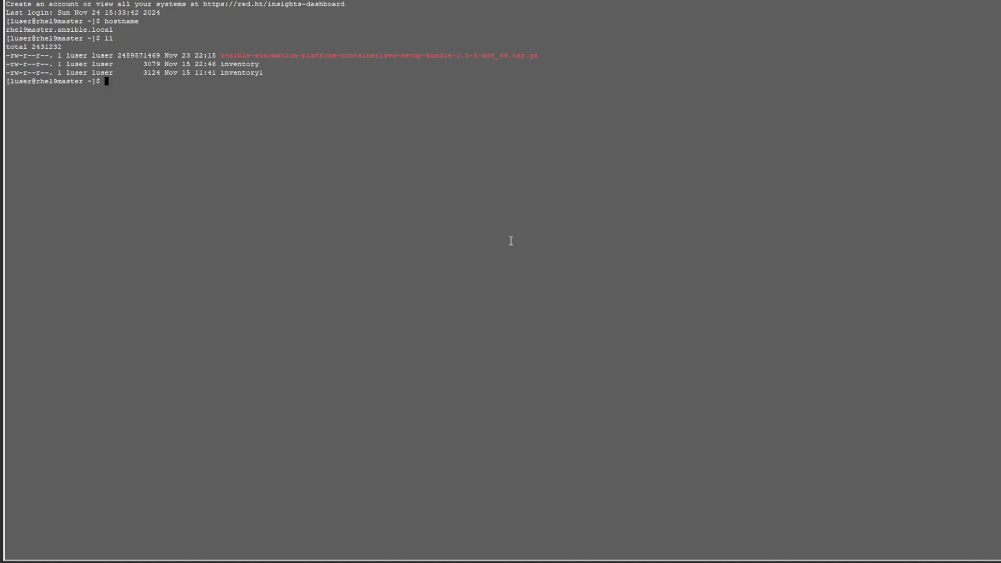
type("cat")
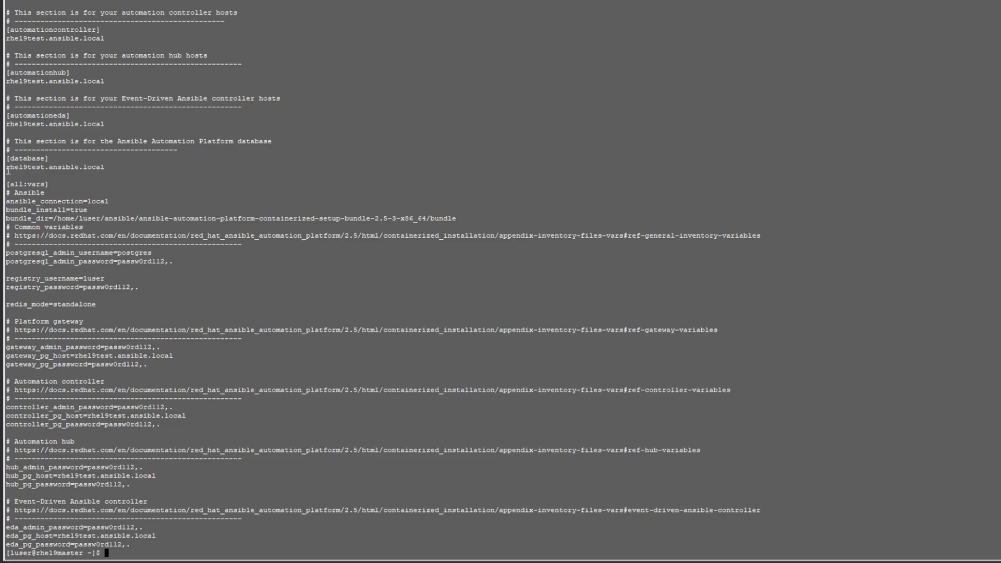
double_click(39, 165)
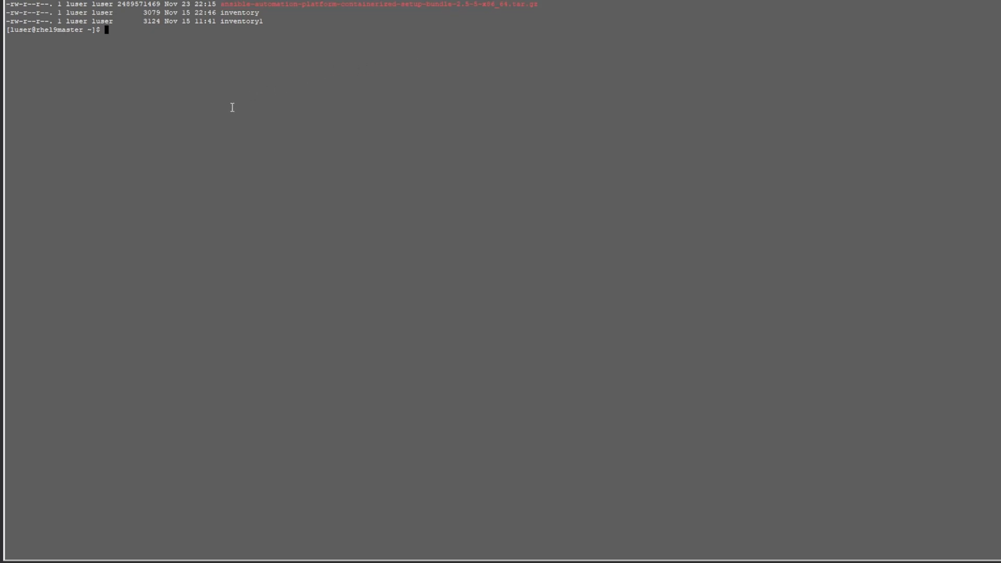
Extract the AAP 2.5 setup bundle with tar zx and review the extraction output.
type("t")
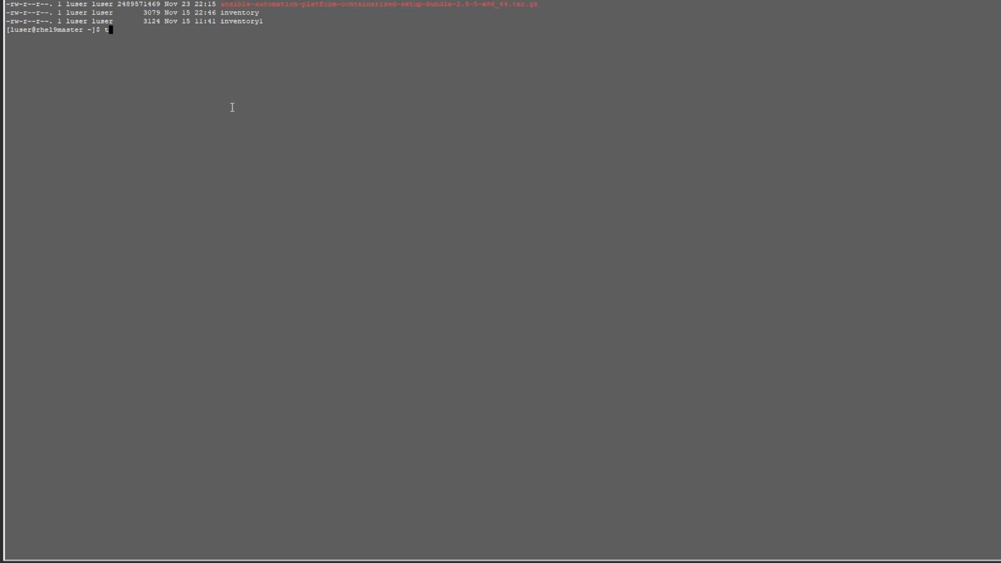
type("ar zx")
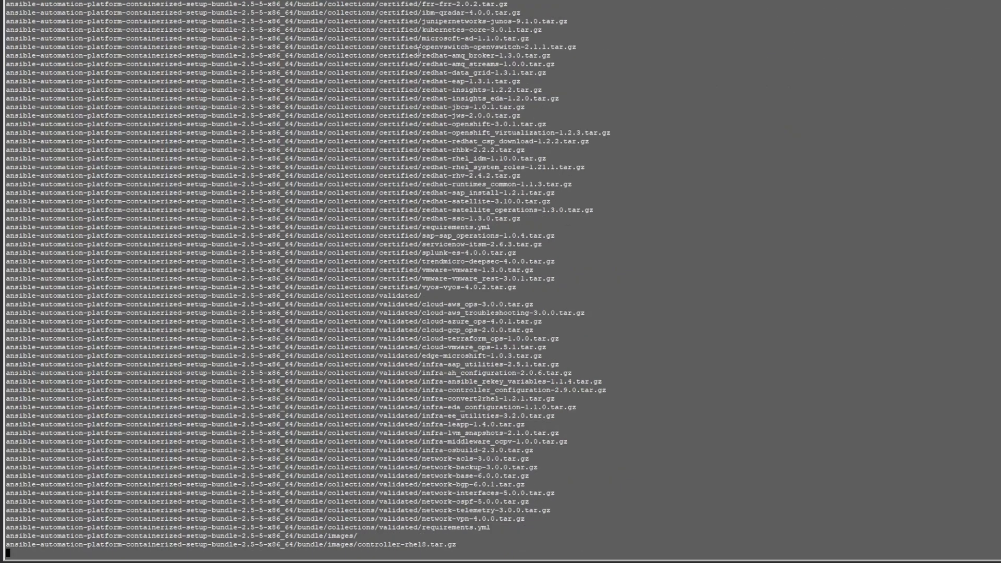
scroll("down", 3)
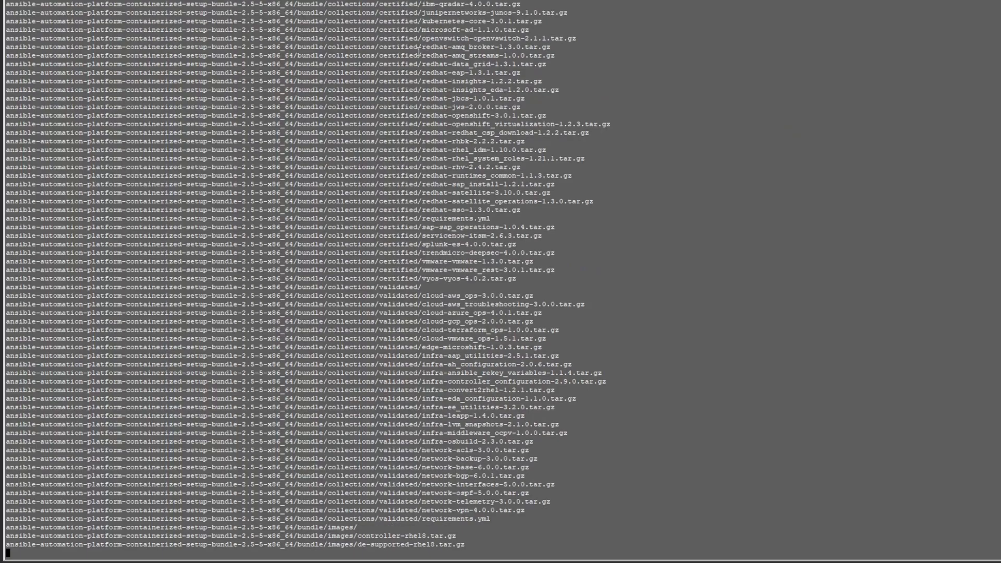
scroll("down", 3)
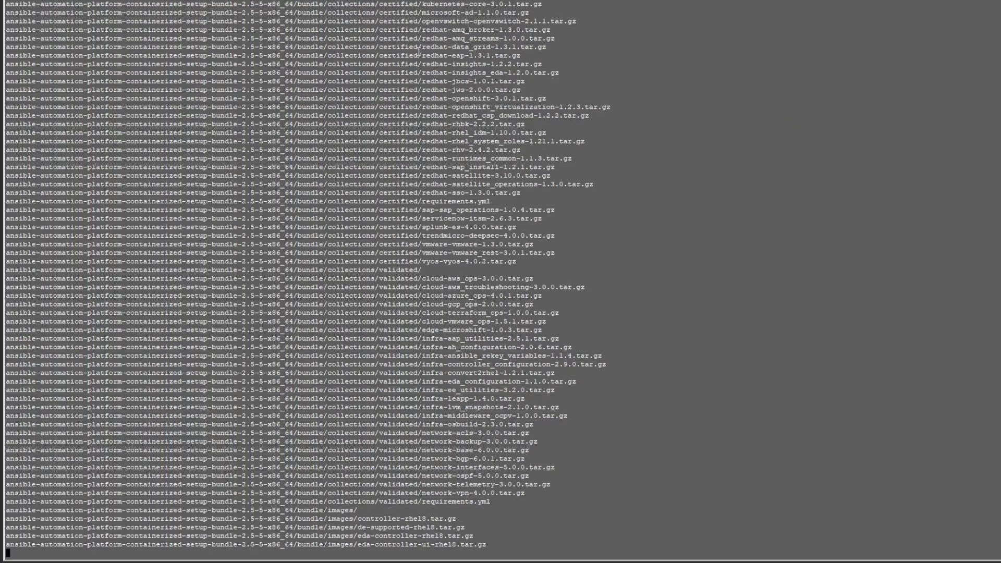
scroll("down", 3)
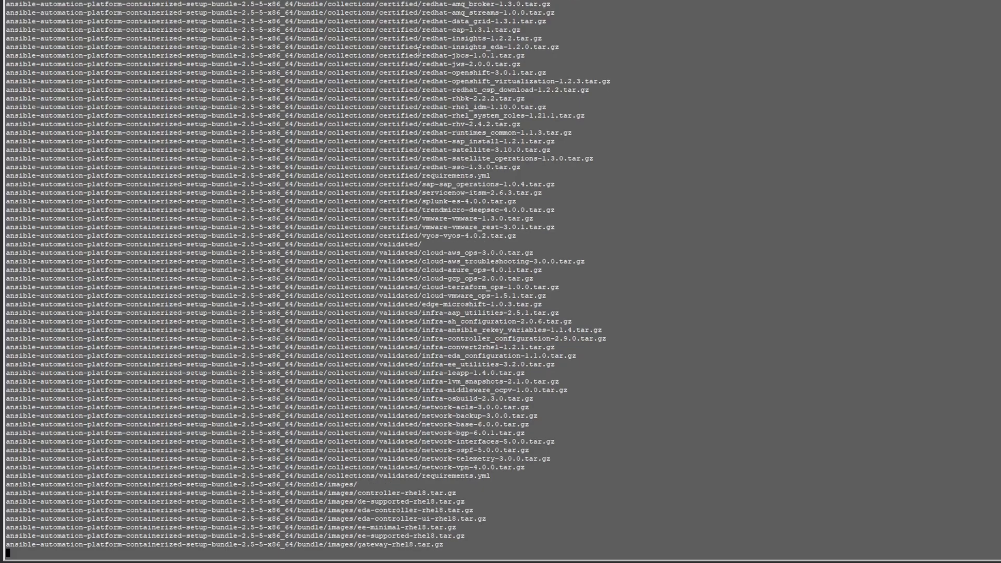
scroll("down", 3)
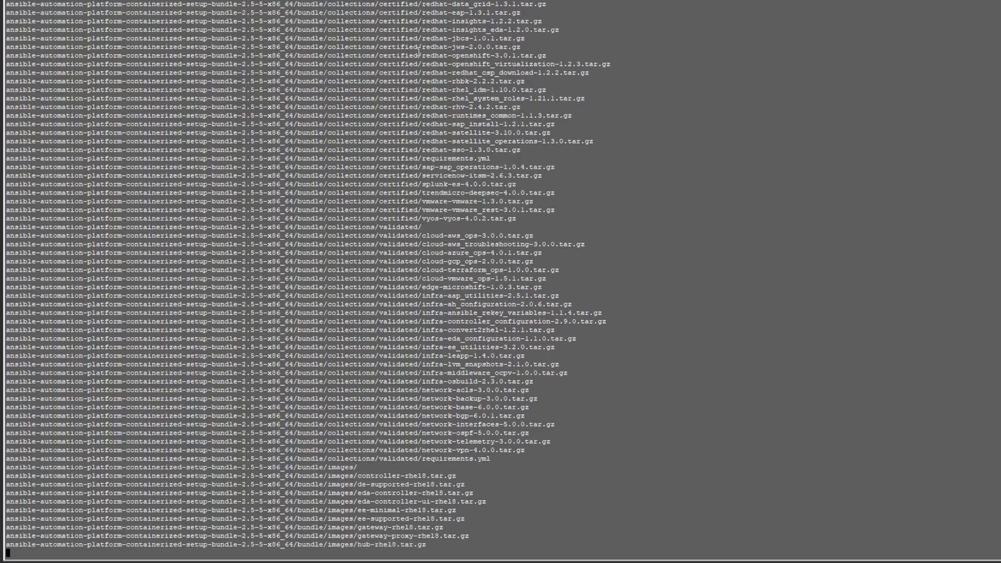
scroll("down", 3)
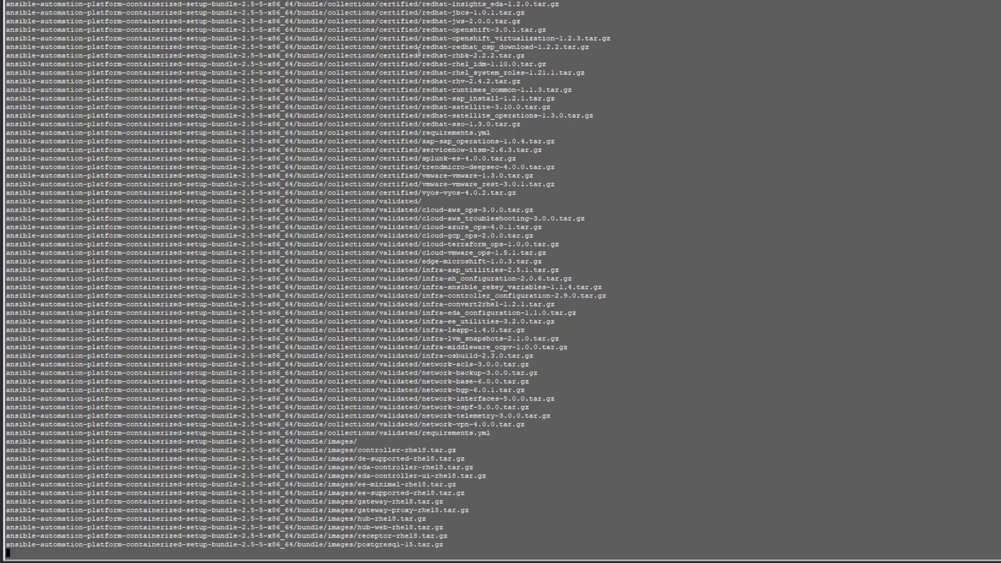
scroll("down", 3)
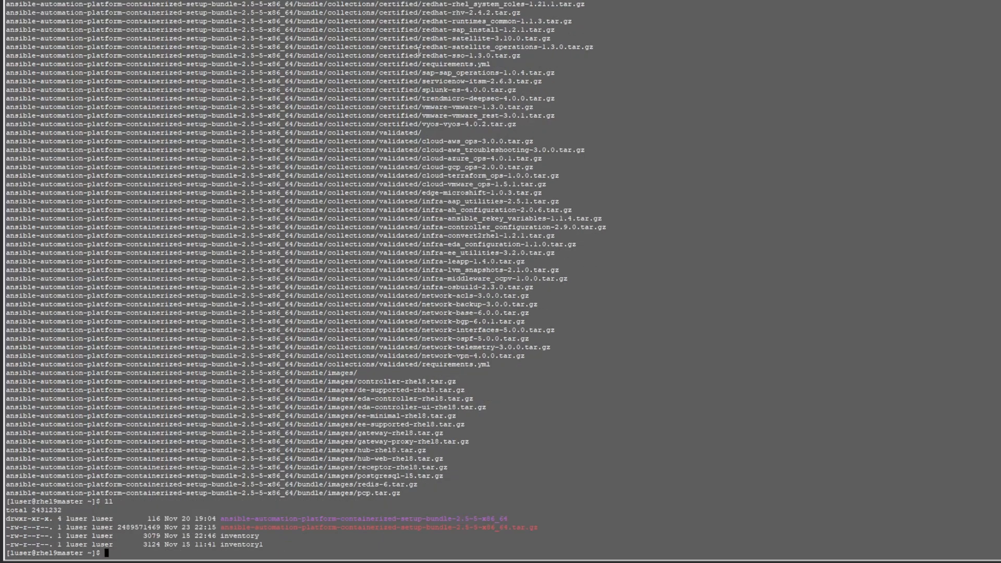
type("cd")
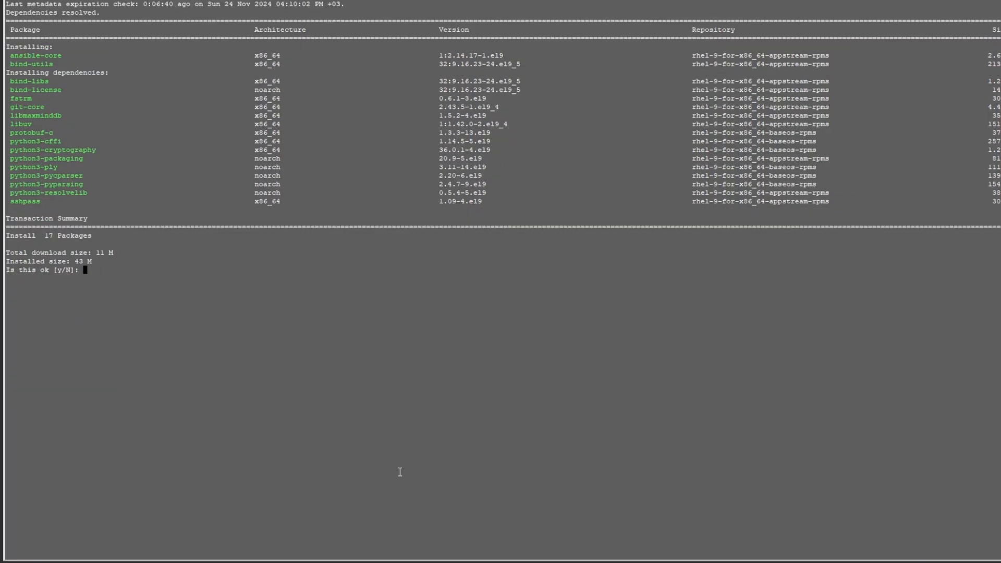
Answer y to install ansible-core and its dependencies until Complete.
type("y")
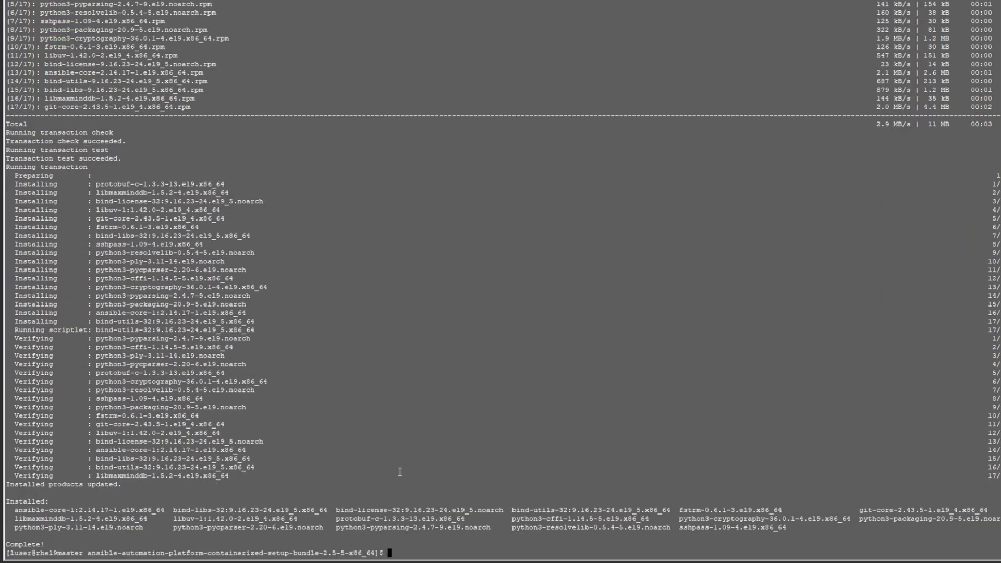
type("nsloo")
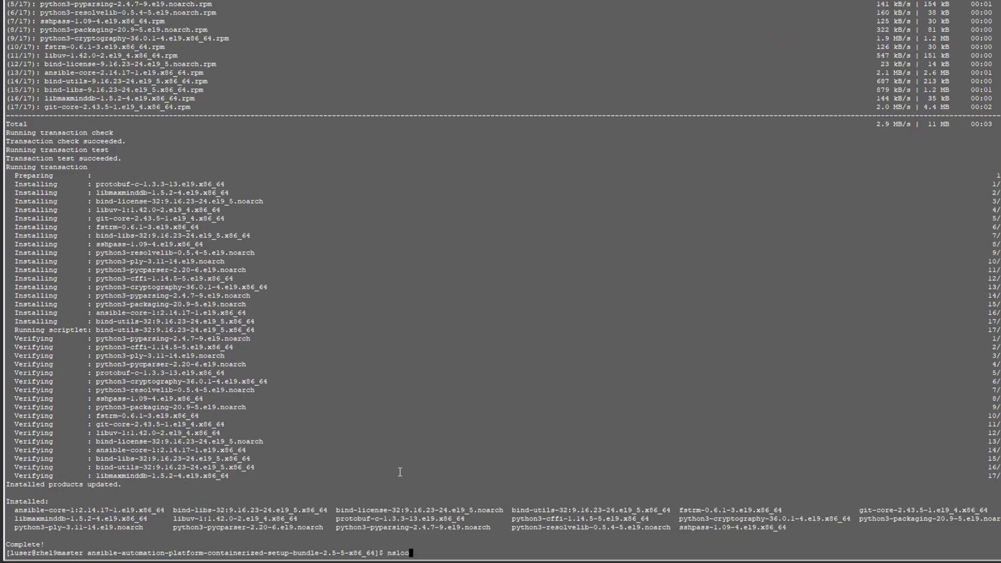
Run nslookup rhel9master, confirming it resolves to 192.168.1.147.
type("k")
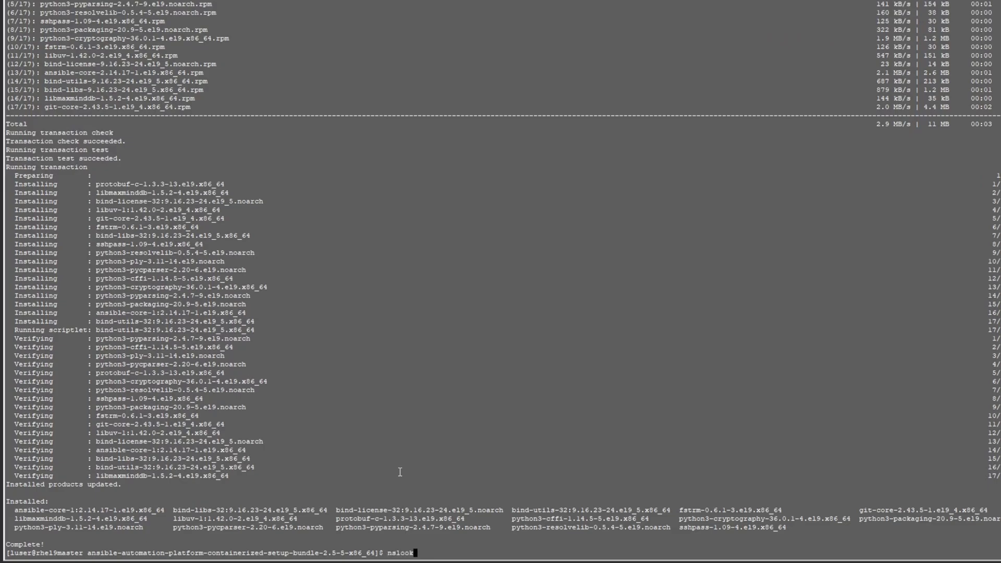
type("up")
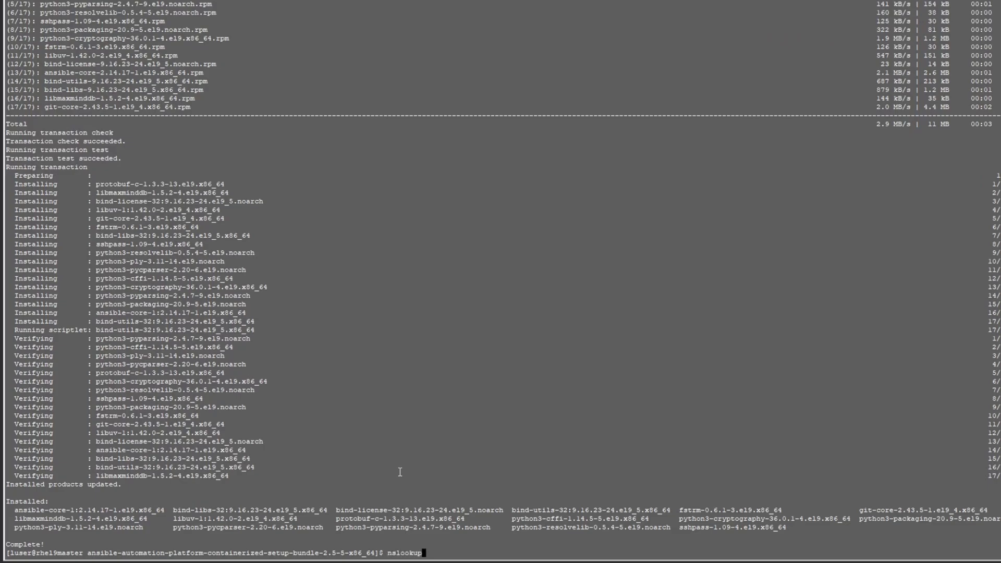
type("rhel")
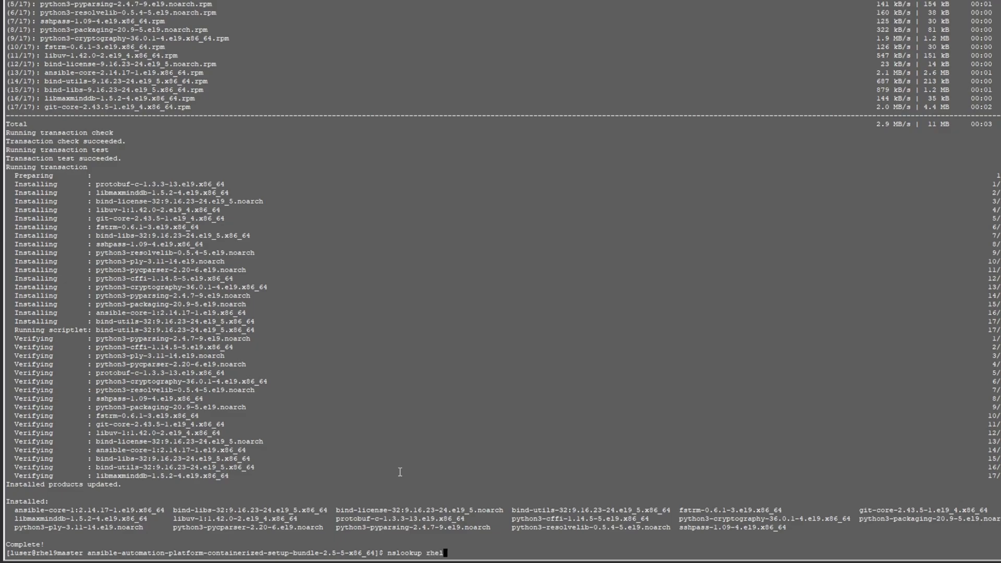
type("master")
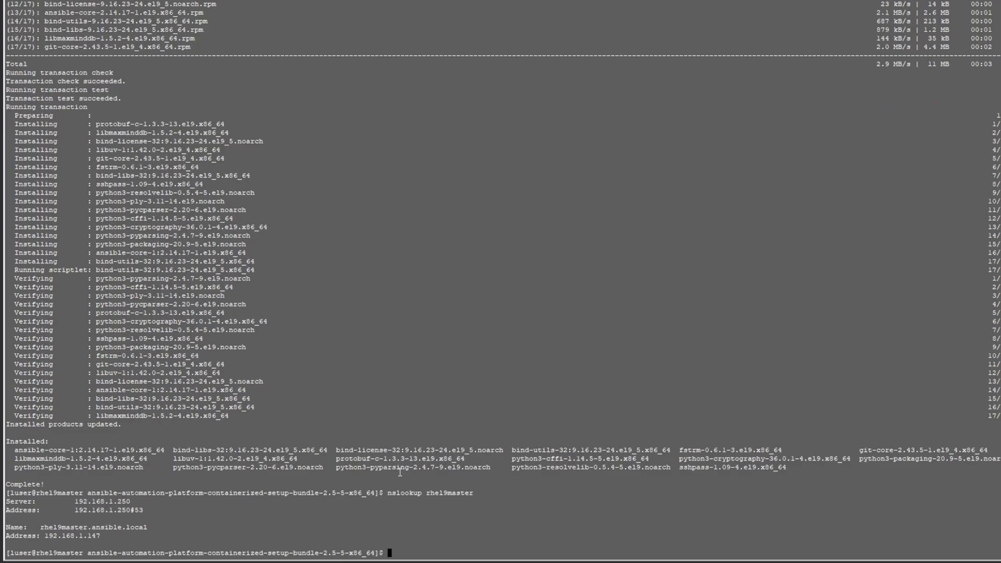
mouse_move(344, 505)
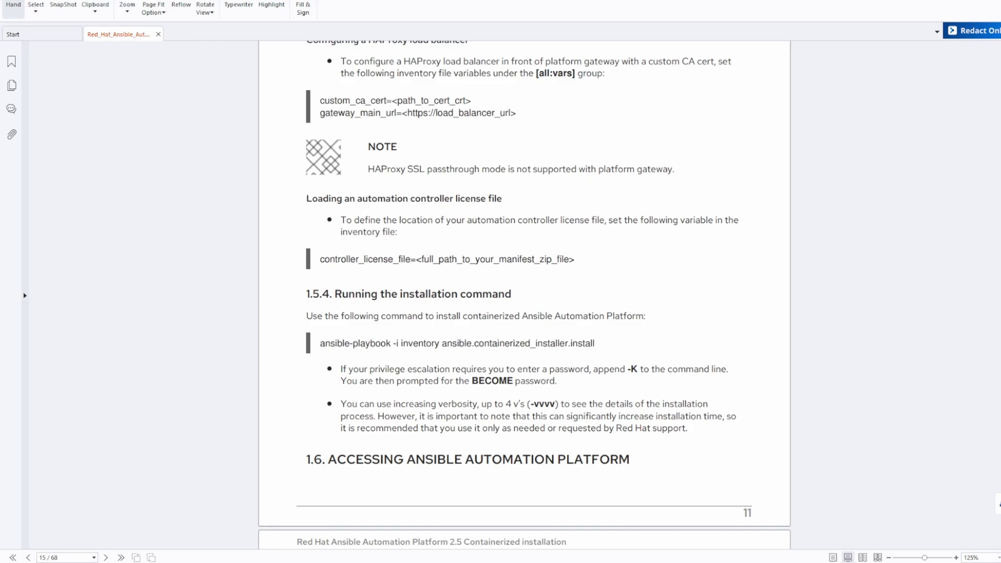
mouse_move(353, 284)
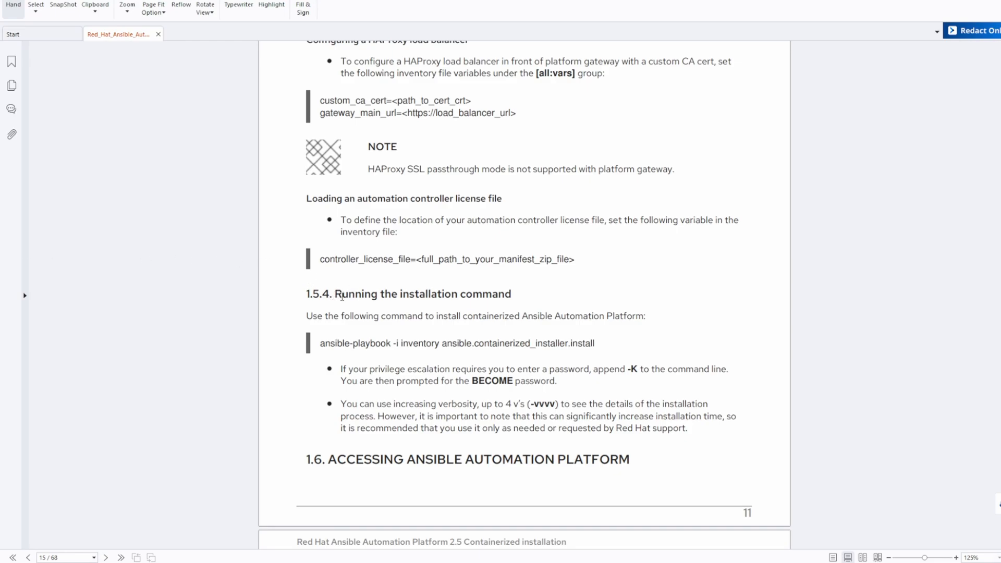
Copy the ansible-playbook install command from section 1.5.4 of the PDF guide.
double_click(357, 294)
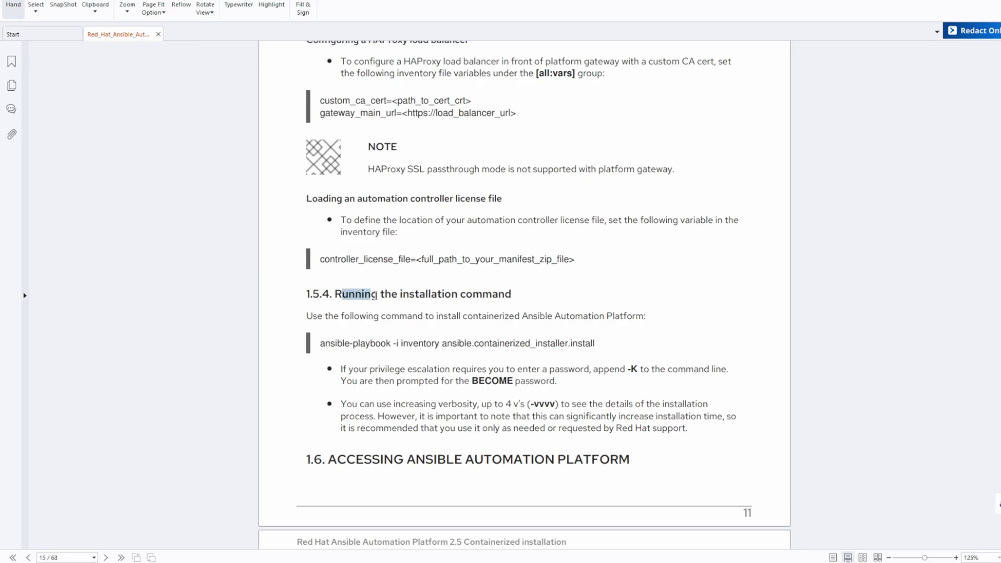
left_click_drag(341, 294, 504, 293)
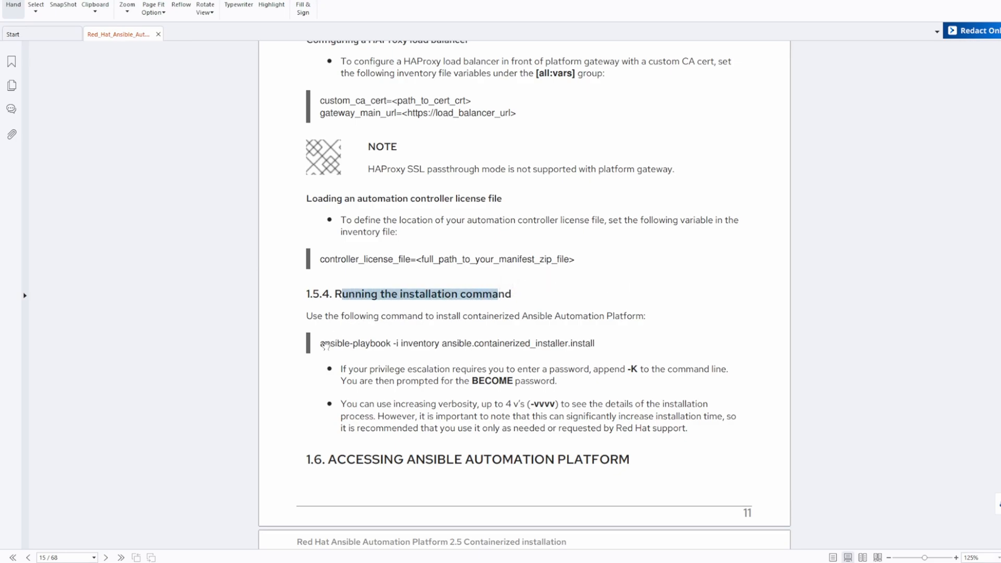
double_click(353, 343)
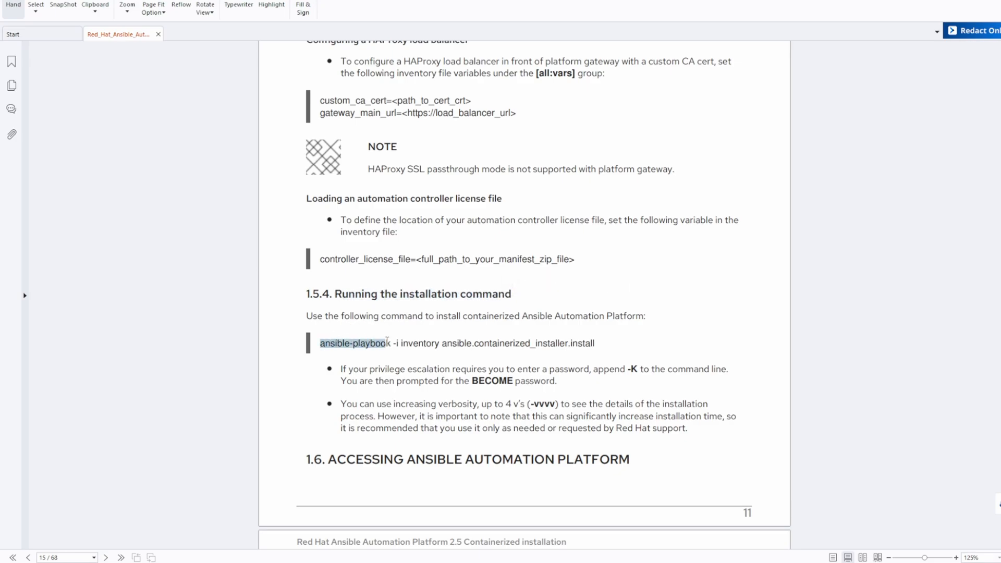
left_click_drag(389, 343, 594, 343)
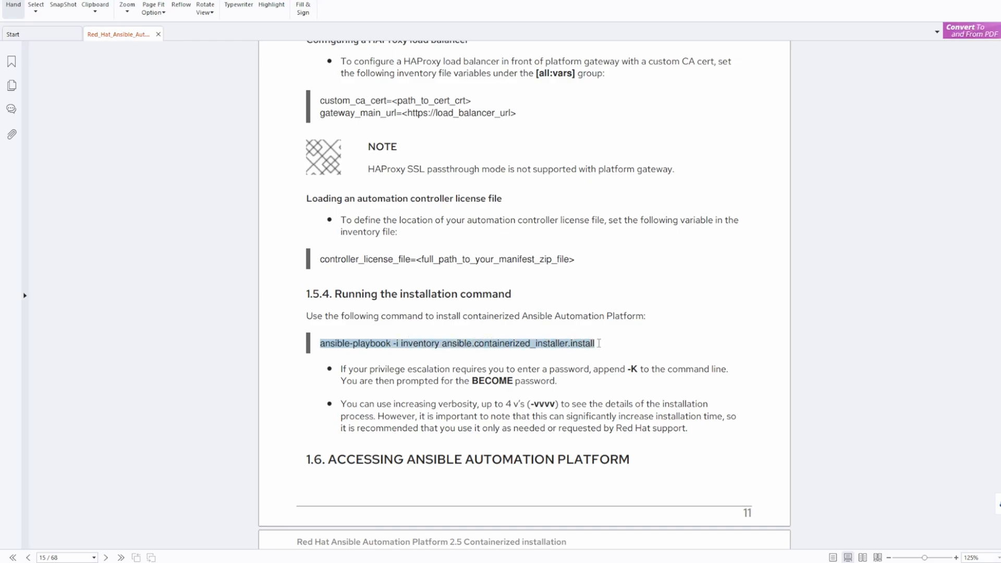
right_click(477, 343)
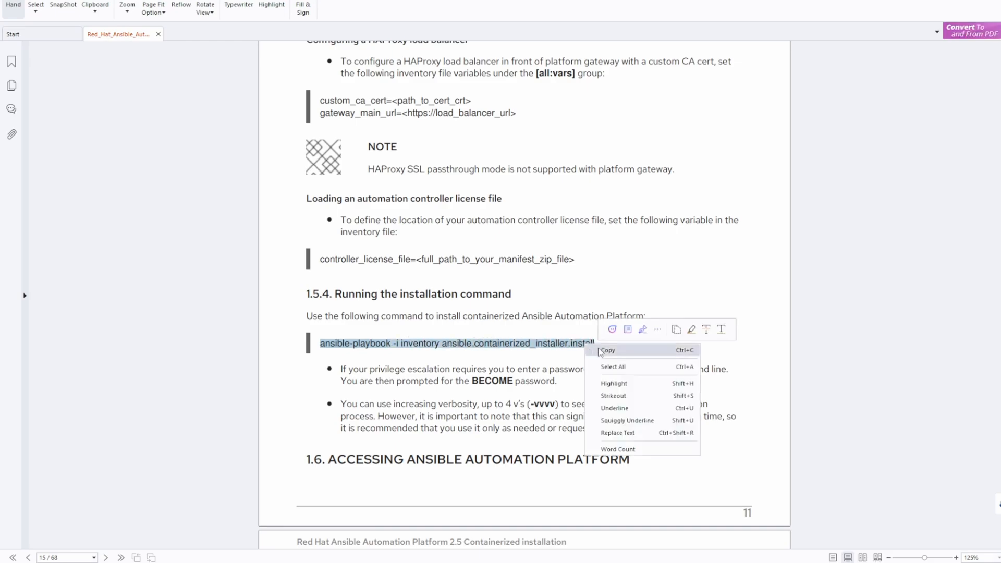
left_click(609, 349)
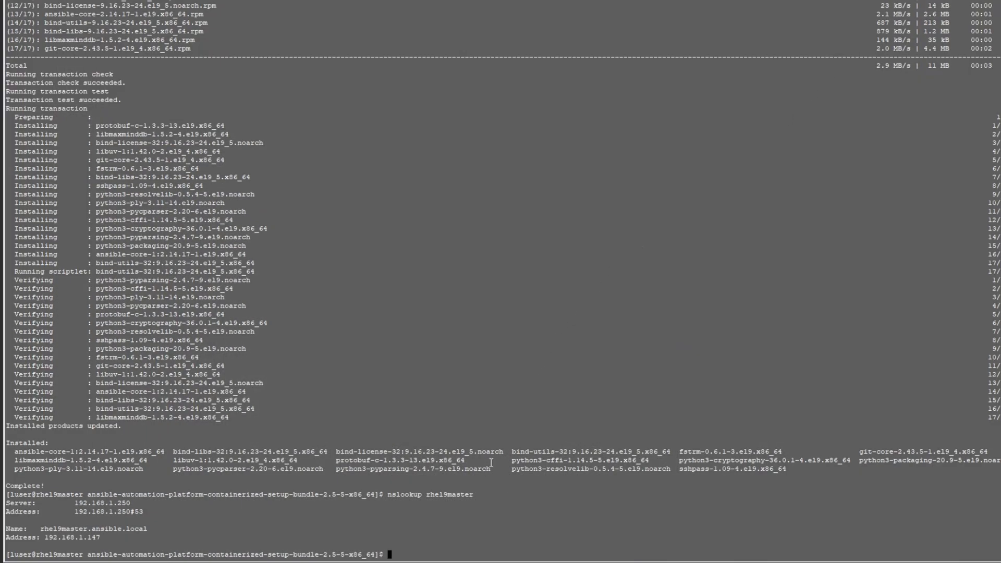
Enter ansible-playbook -i inventory ansible.containerized_installer.install with the -k option.
type("ansible-playbook -i inventory ansible.containerized_installer.install")
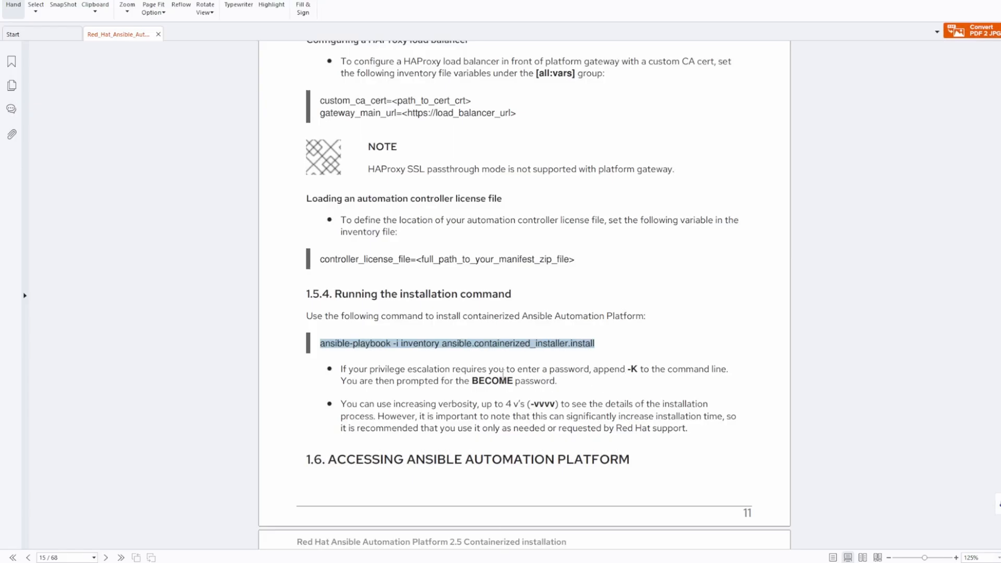
left_click(455, 343)
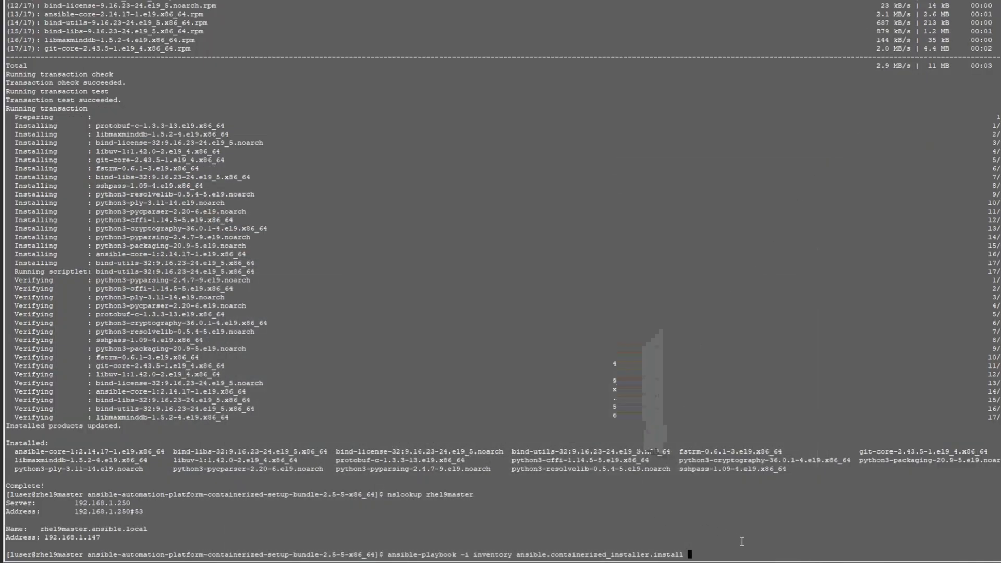
type("-k")
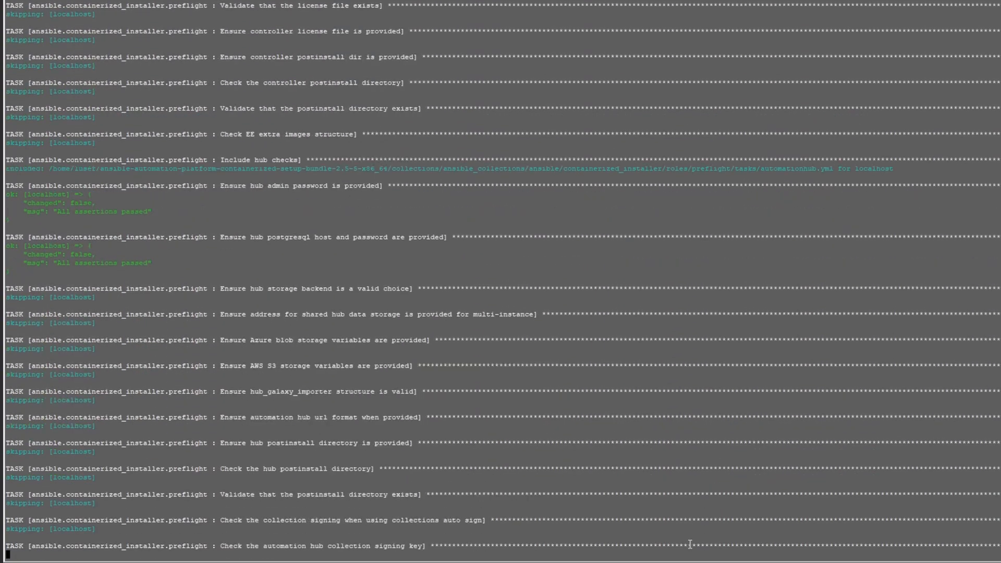
Review the PLAY RECAP showing the failed 'Ensure the images directory exists' task.
scroll("down", 3)
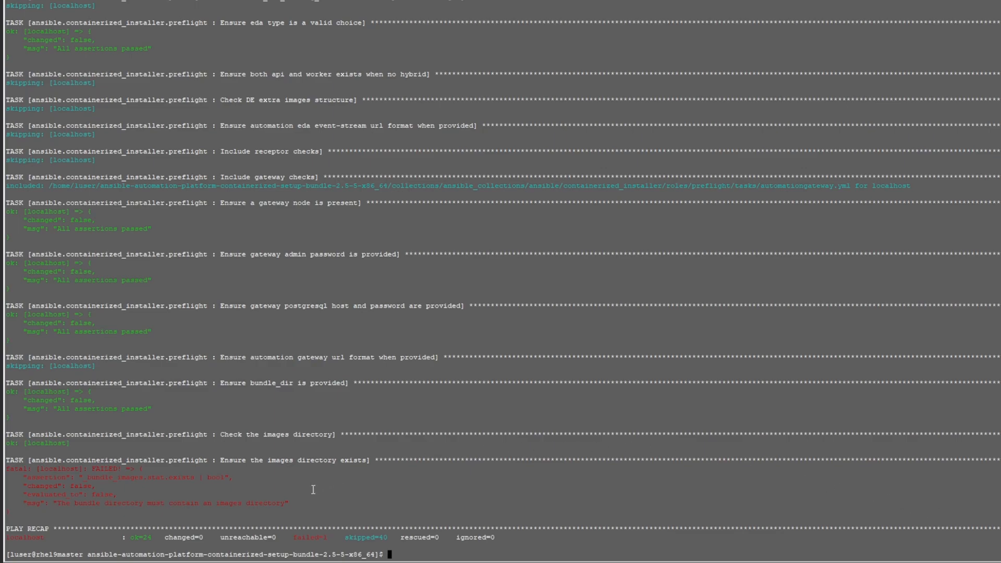
left_click_drag(9, 467, 287, 502)
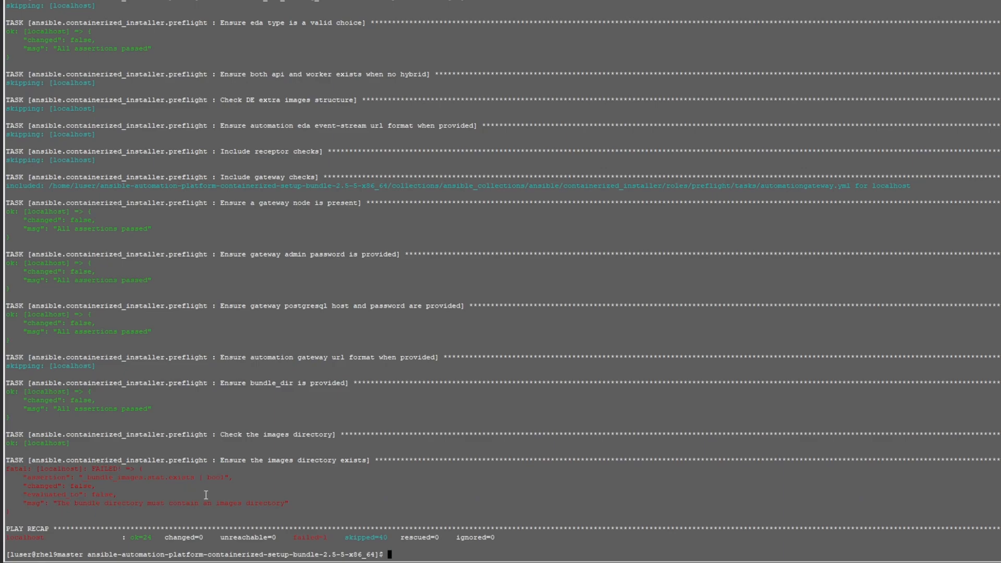
Edit the inventory with sudo vi, appending /bundle to the bundle_dir path.
type("su")
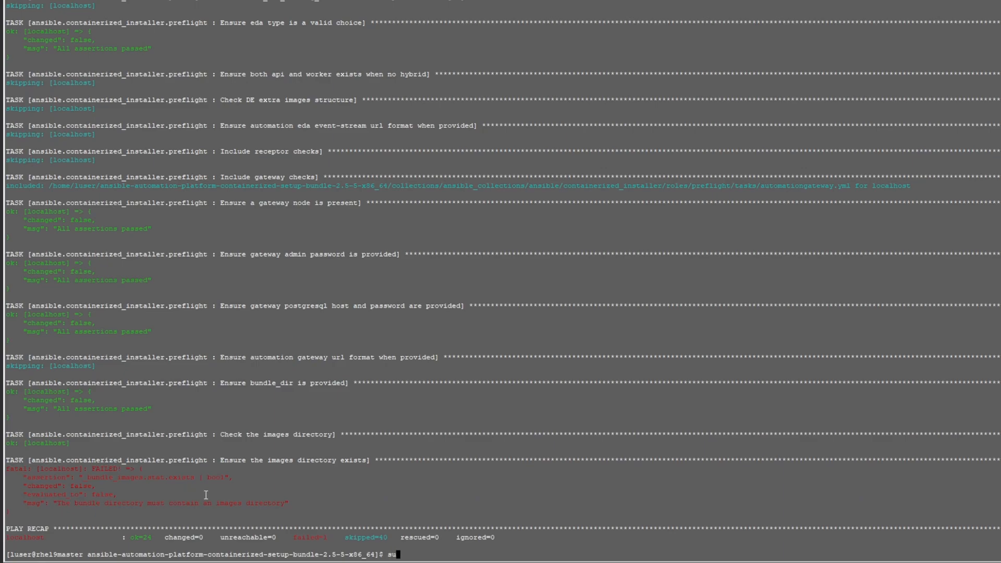
type("udo vi")
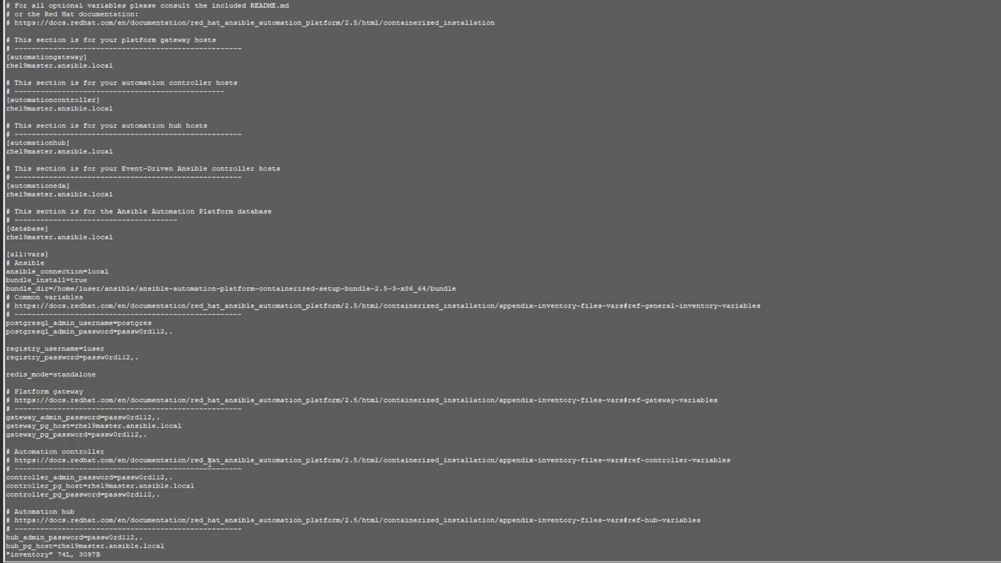
mouse_move(419, 295)
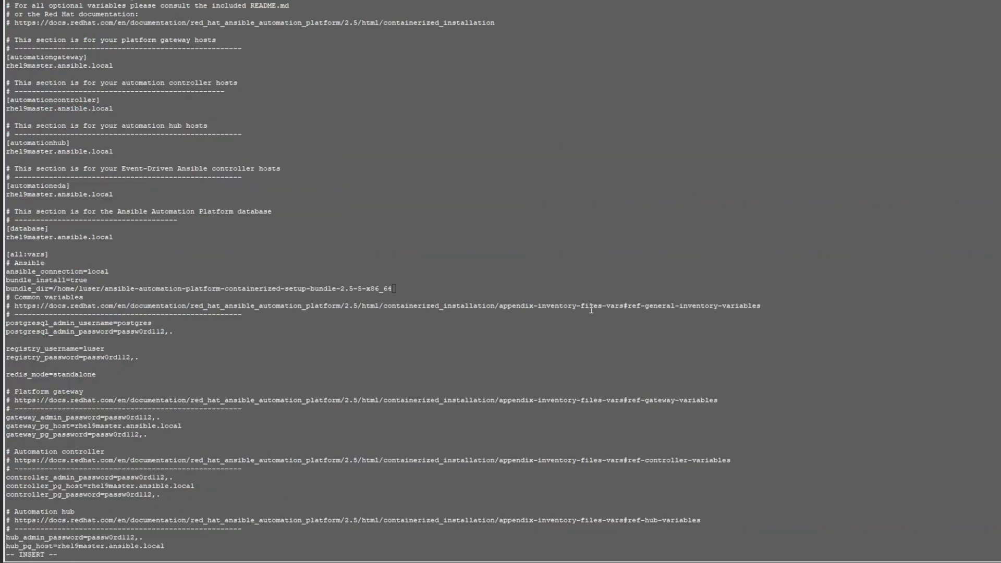
type("/")
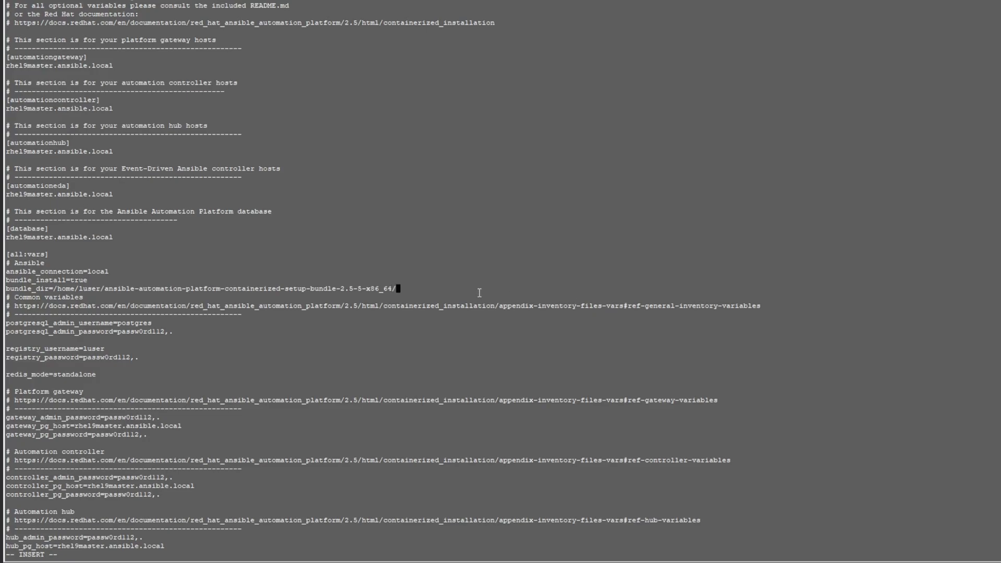
type("bundle")
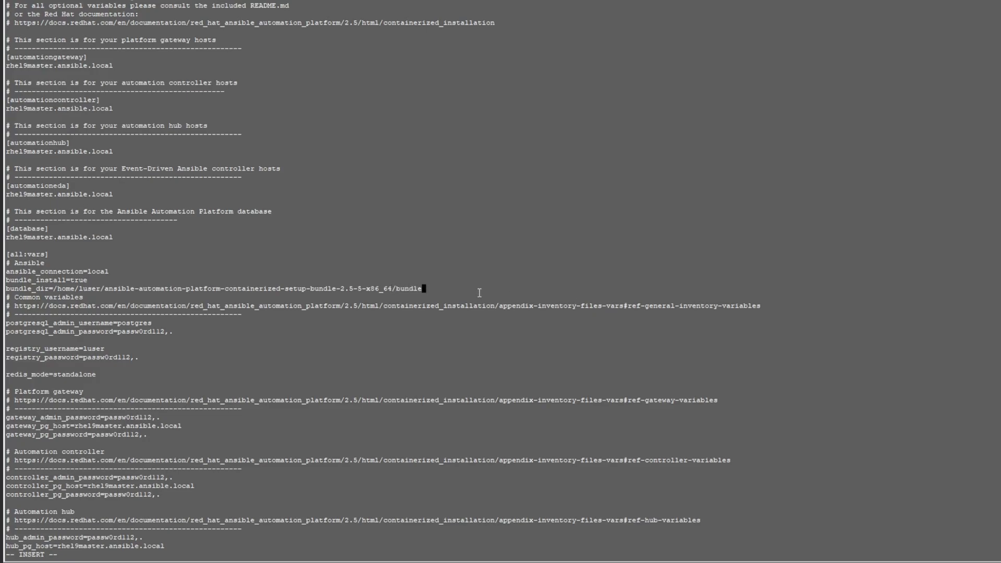
key("Escape")
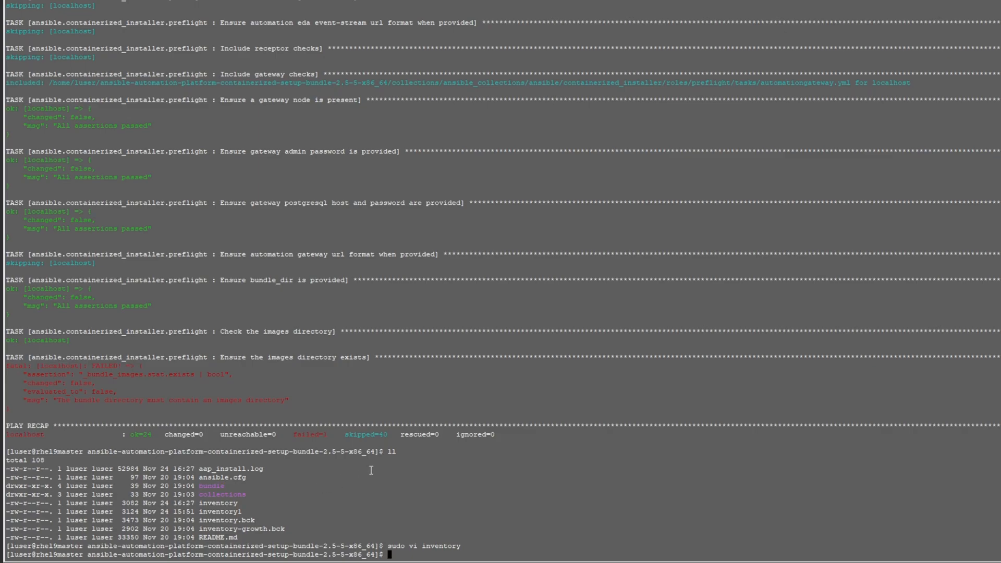
Rerun ansible-playbook -i inventory ansible.containerized_installer.install -K and follow the preflight checks.
type("ansible-playbook -i inventory ansible.containerized_installer.install -K")
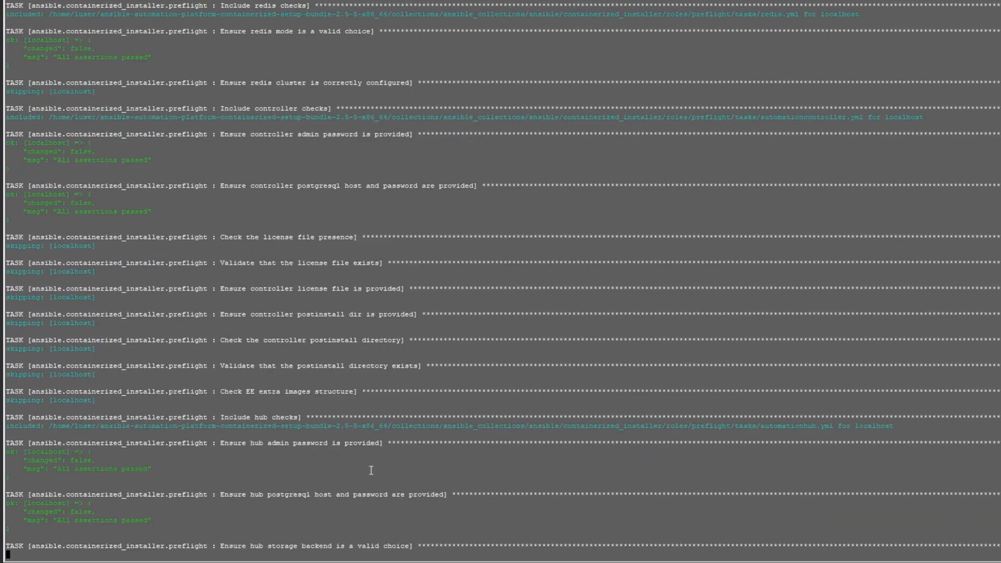
scroll("down", 3)
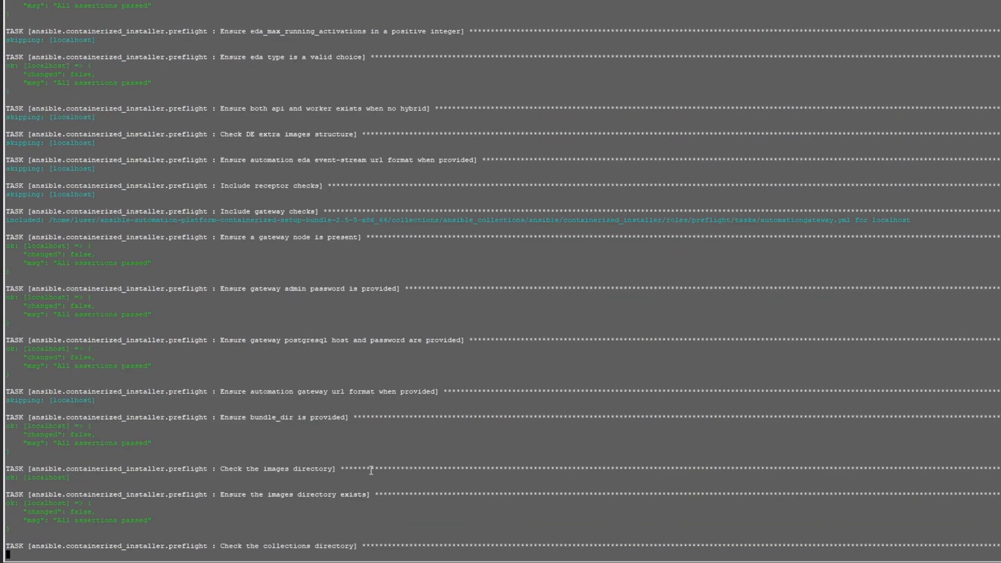
scroll("down", 3)
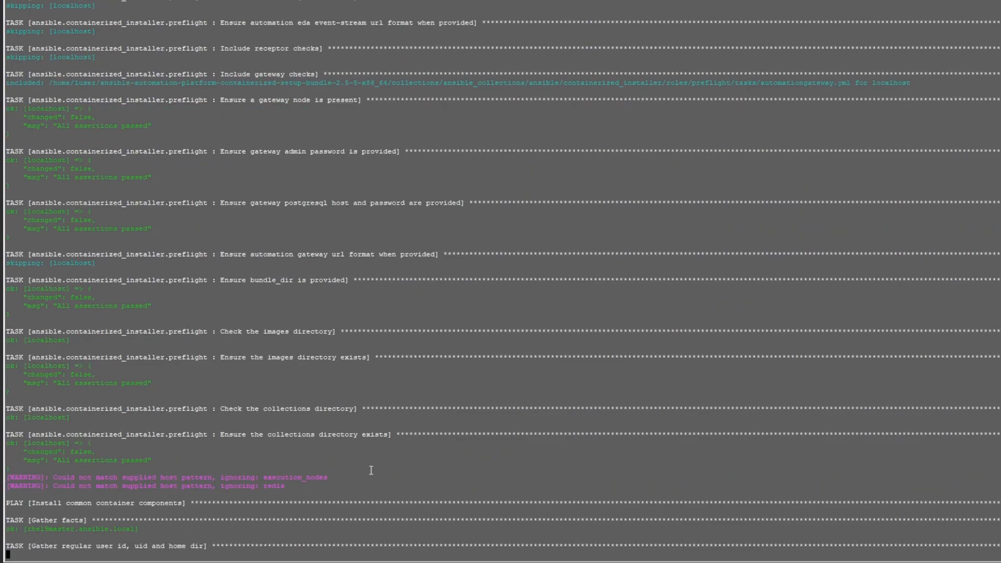
scroll("down", 3)
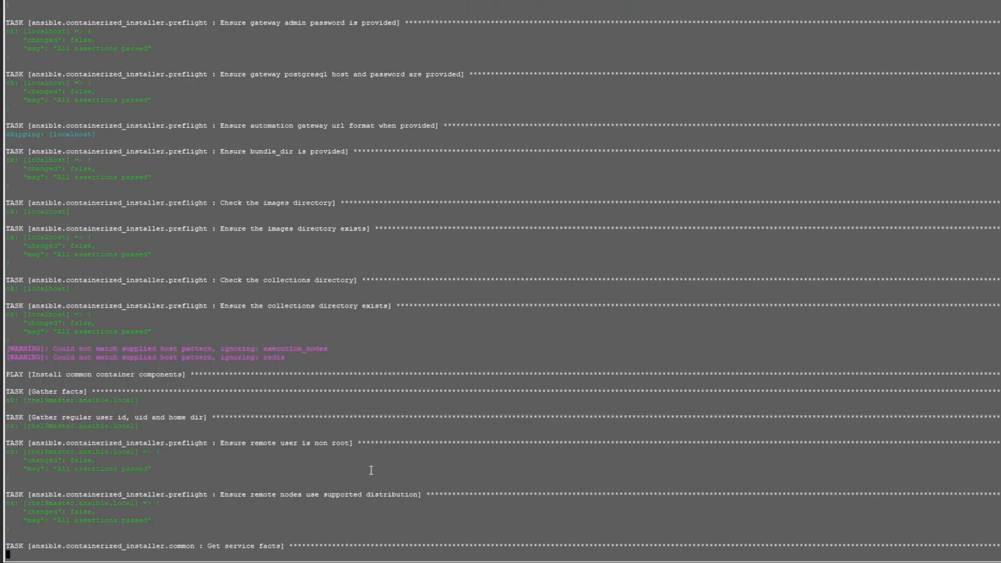
scroll("down", 3)
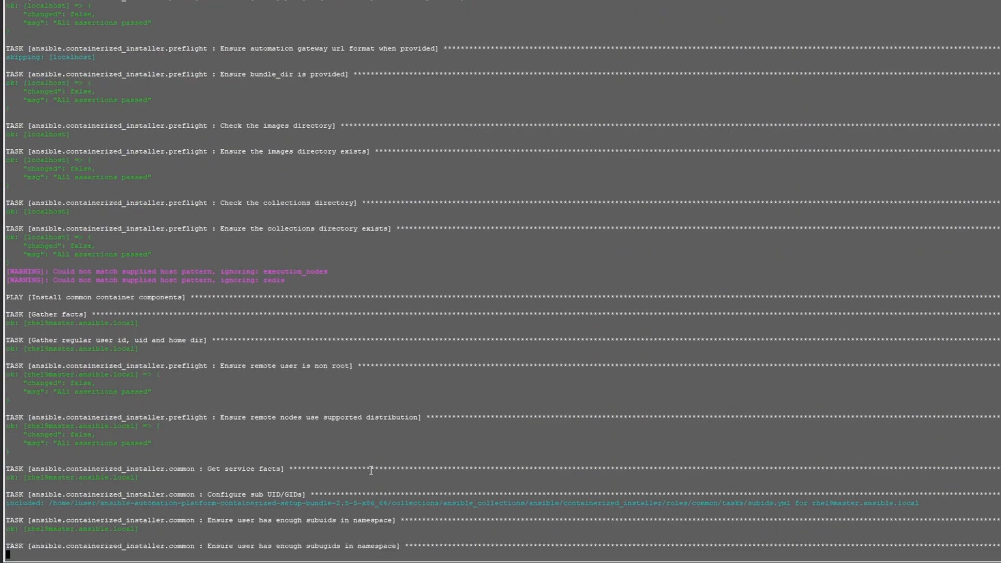
scroll("down", 3)
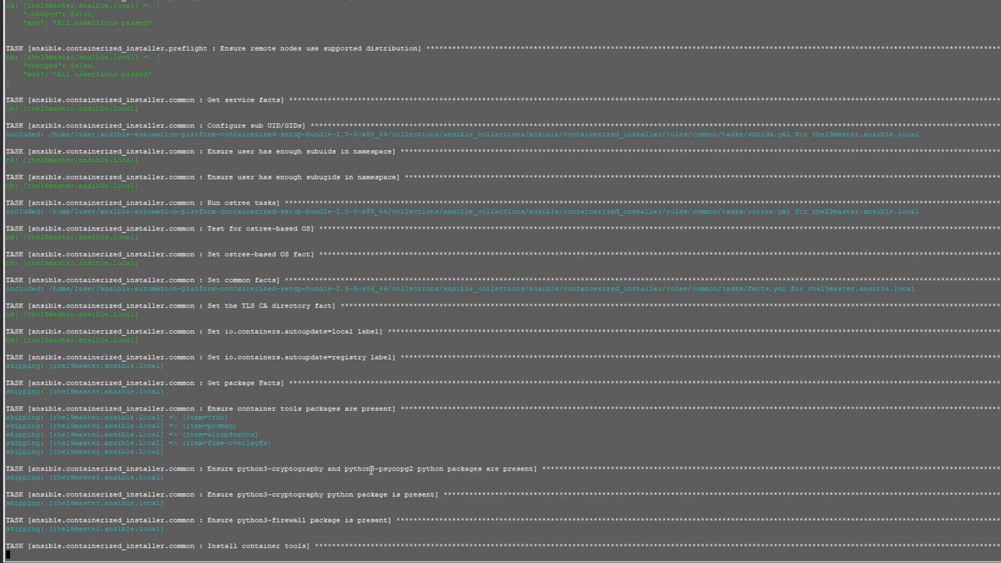
mouse_move(253, 534)
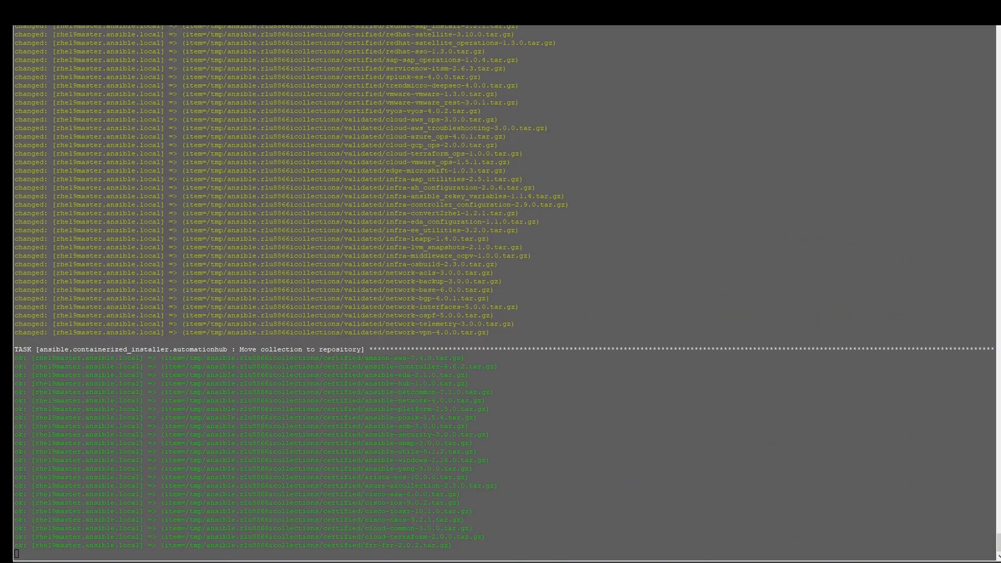
Follow the installer output until certified and validated collections move into the hub repository.
scroll("down", 3)
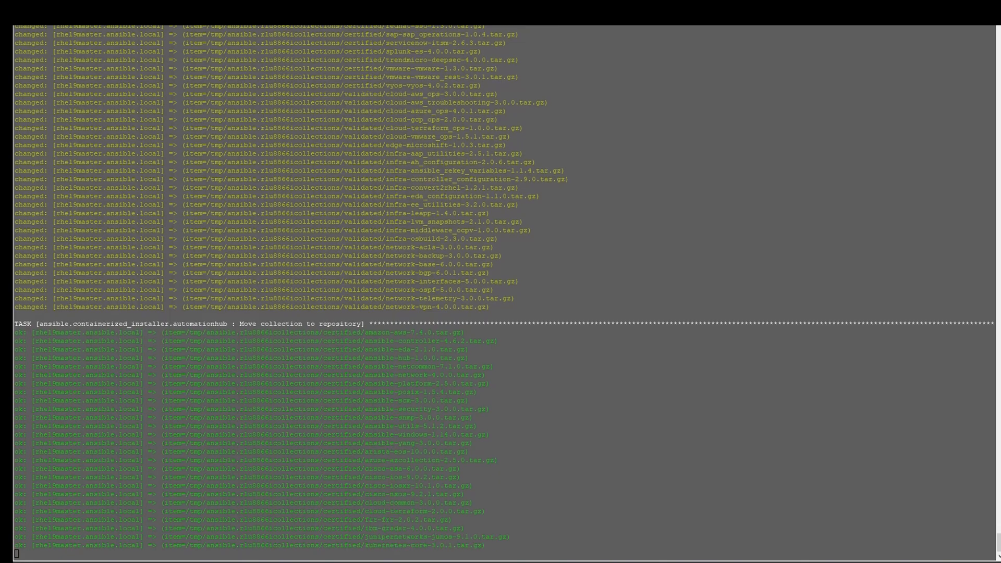
scroll("down", 3)
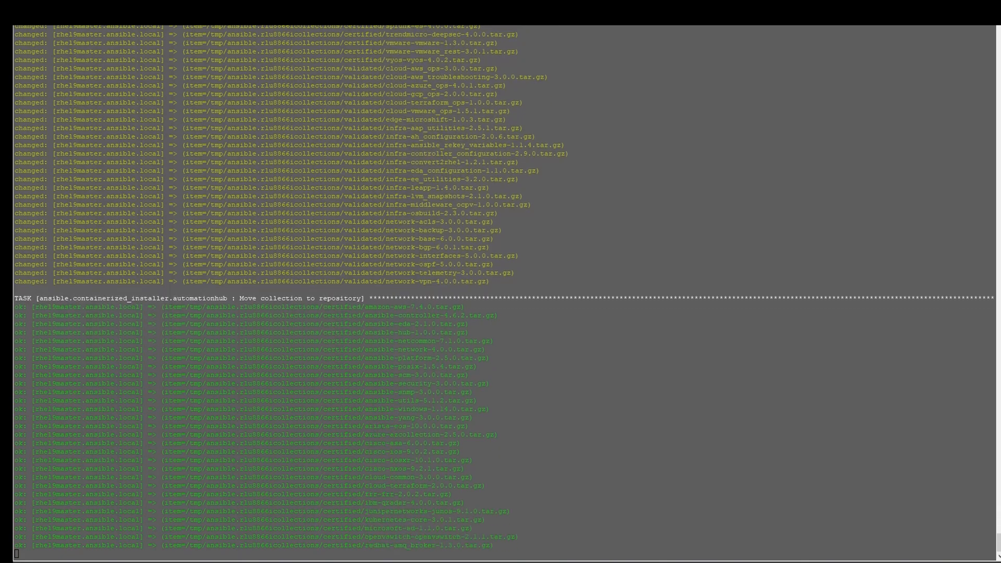
scroll("down", 3)
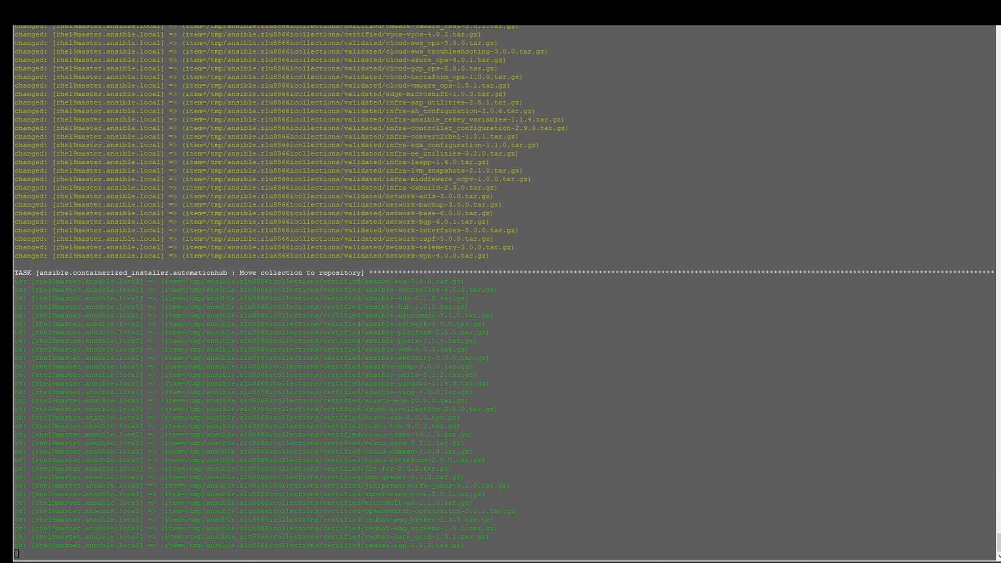
scroll("down", 3)
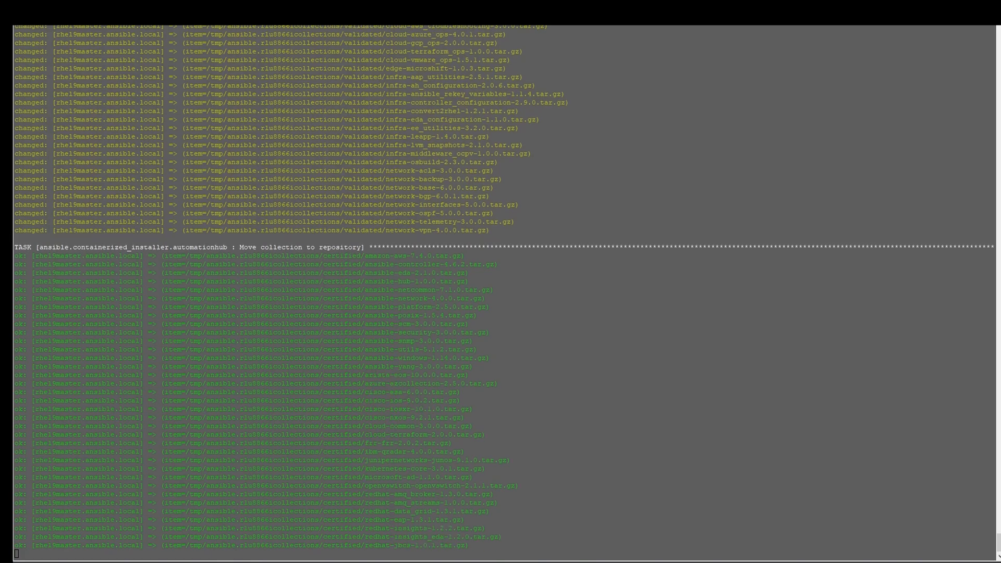
scroll("down", 3)
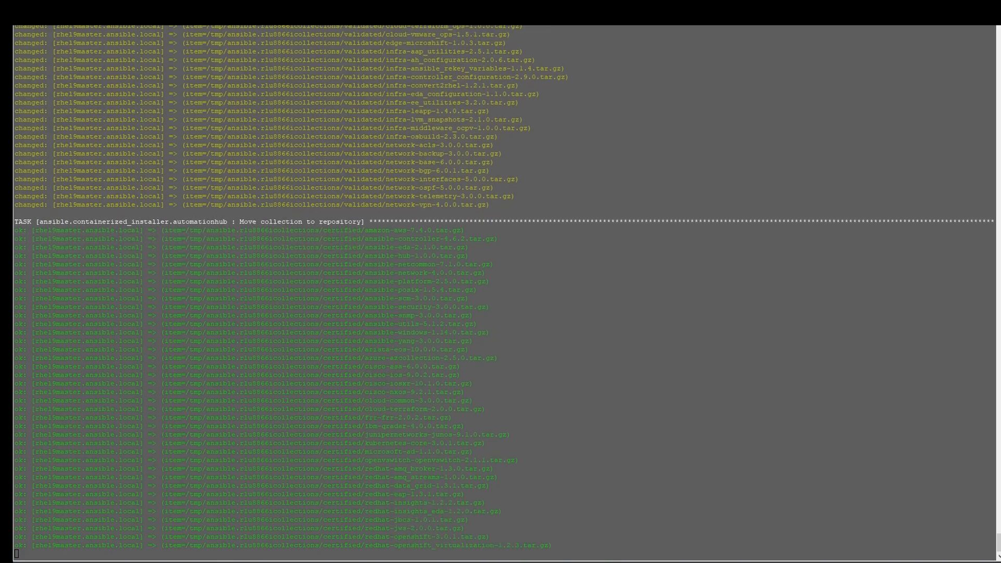
scroll("down", 3)
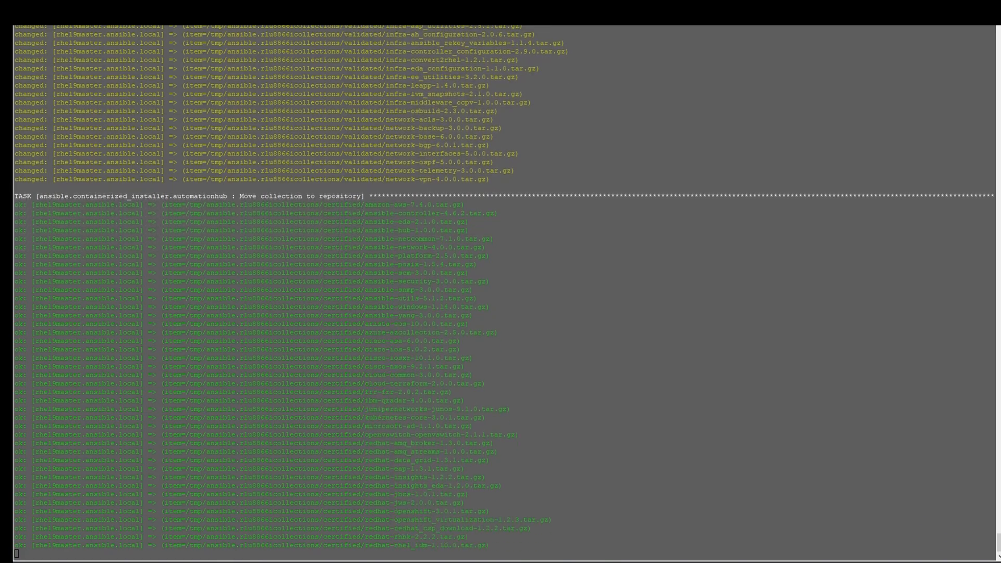
scroll("down", 3)
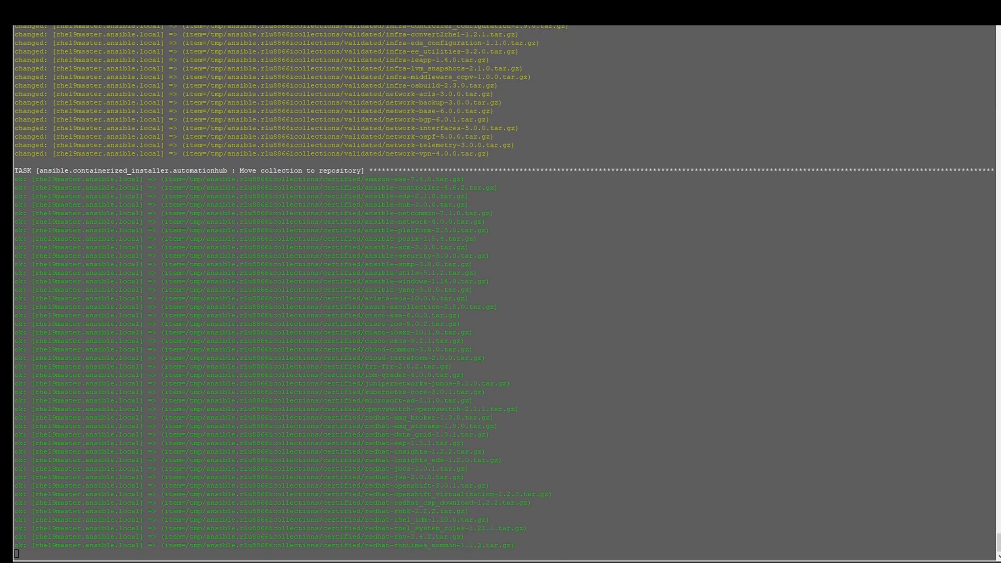
scroll("down", 3)
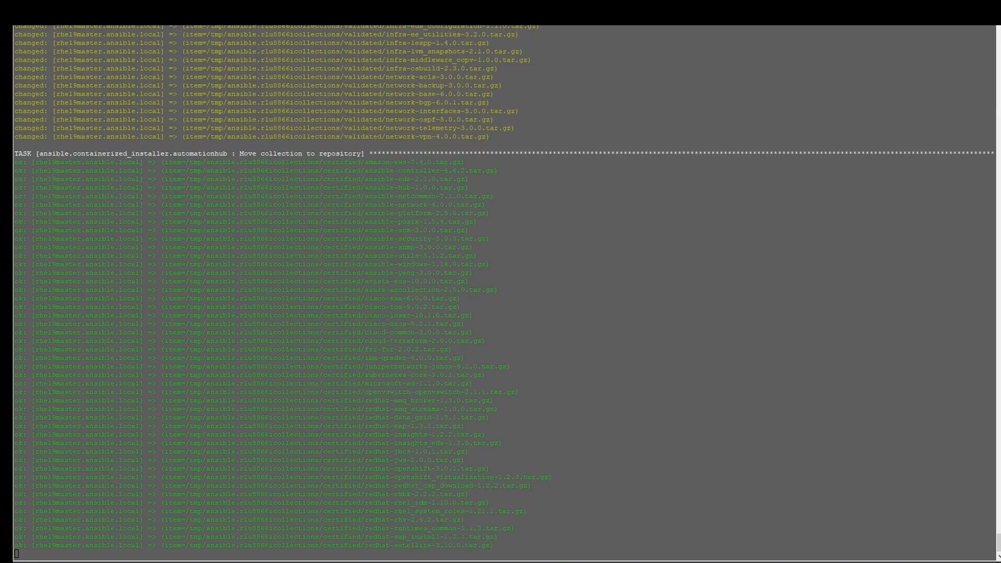
scroll("down", 3)
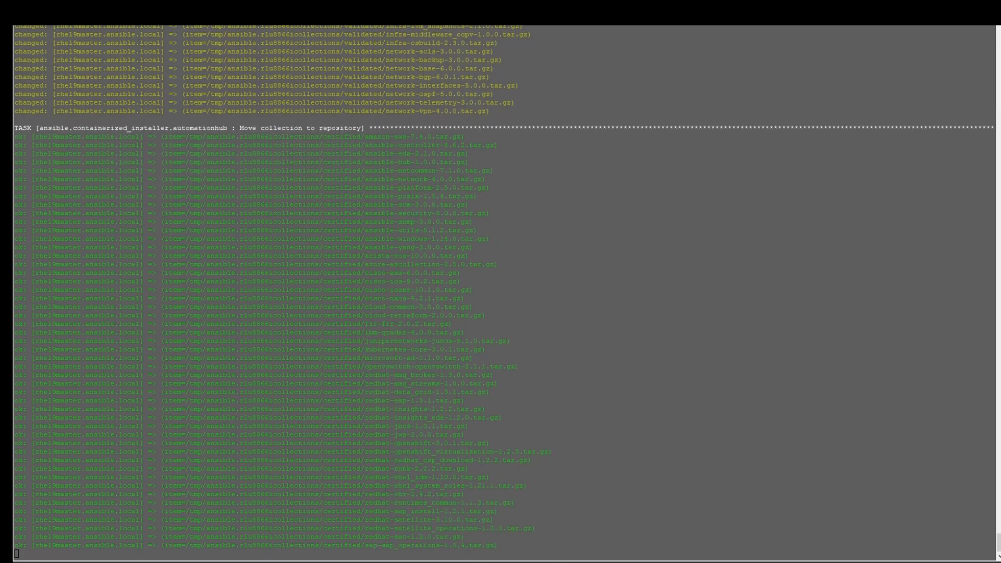
scroll("down", 3)
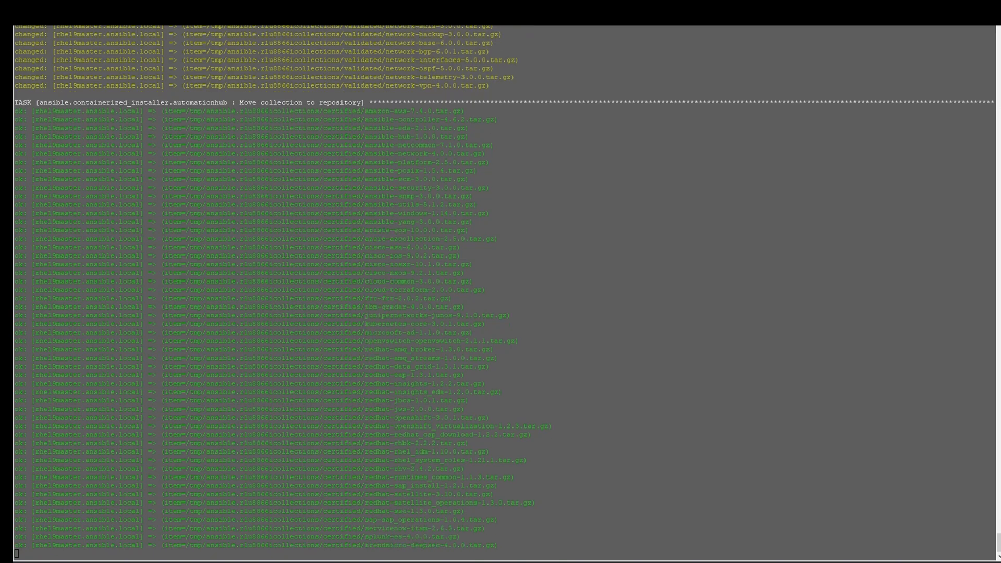
scroll("down", 3)
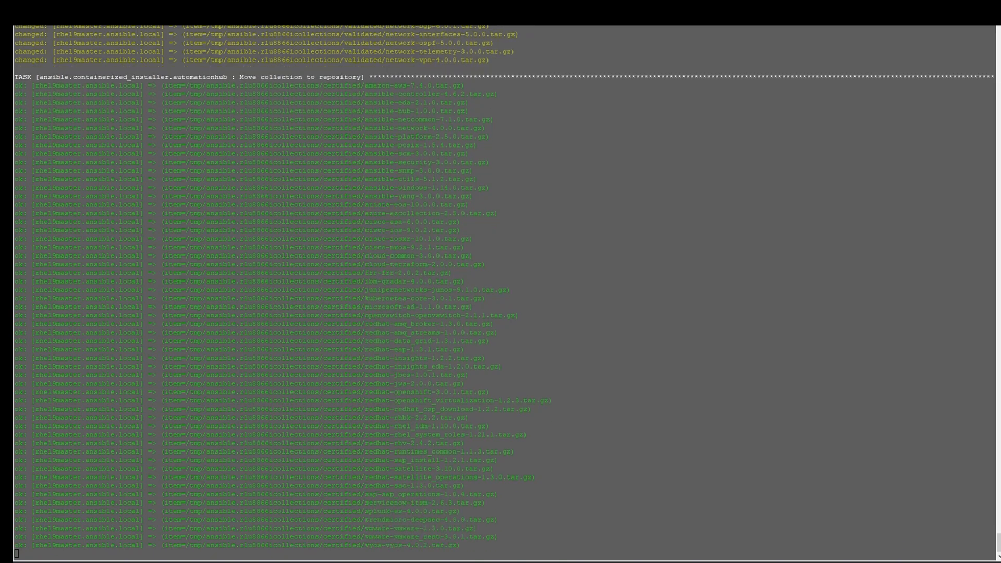
scroll("down", 3)
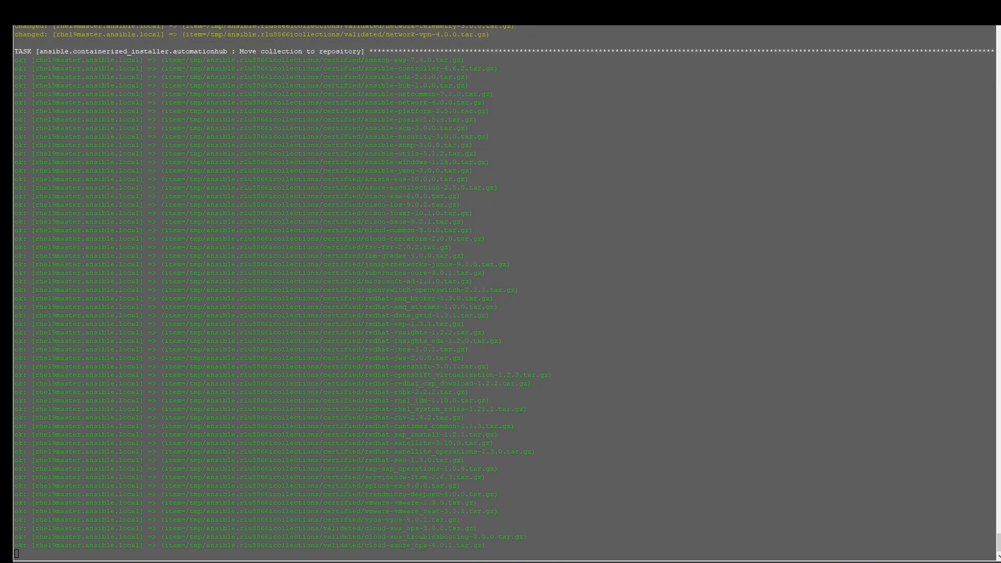
scroll("down", 3)
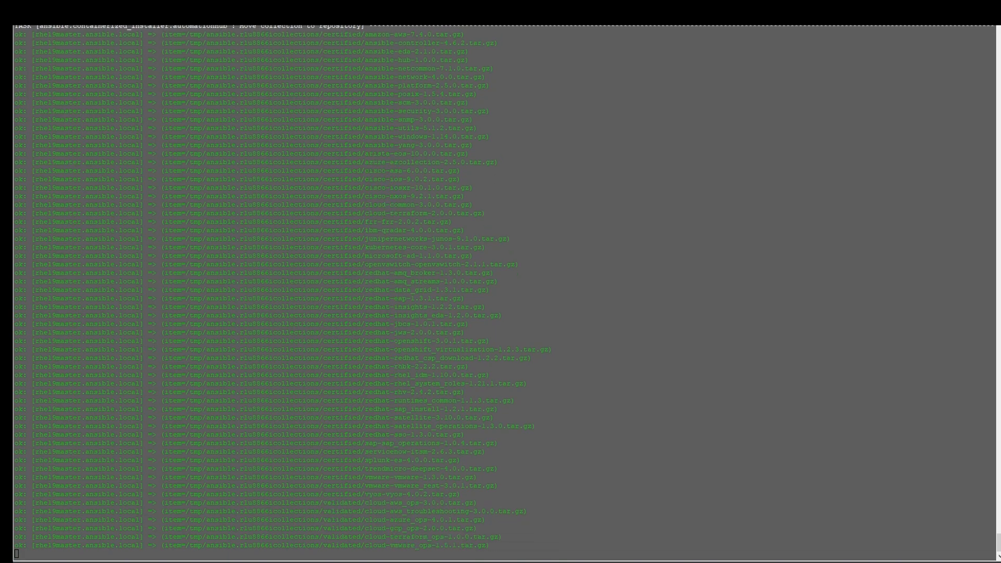
scroll("down", 3)
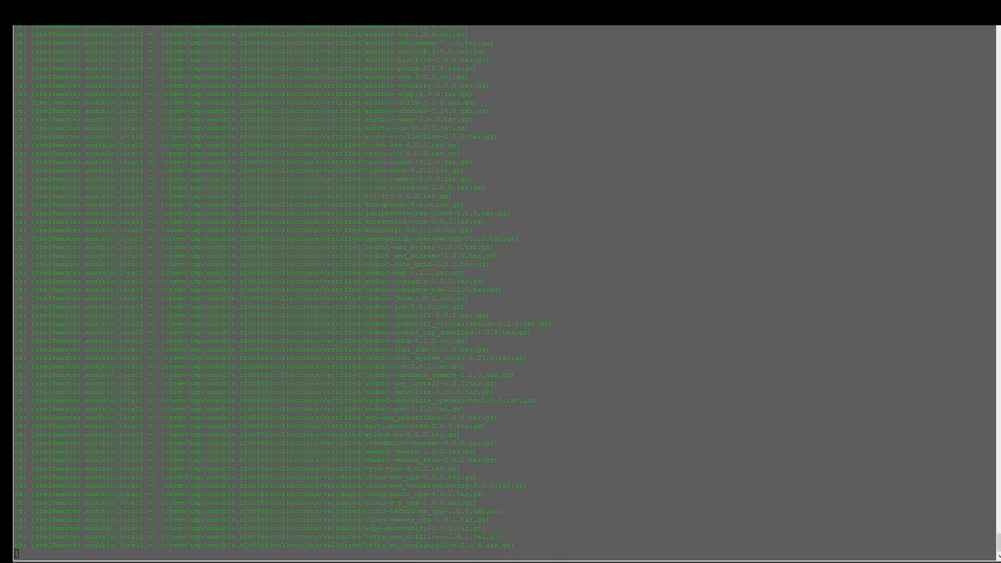
scroll("down", 3)
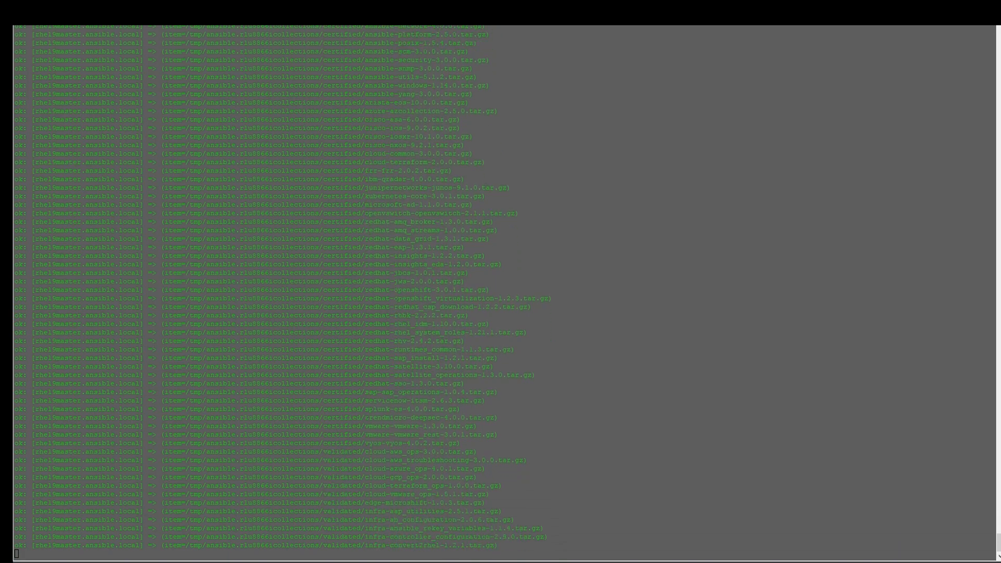
scroll("down", 3)
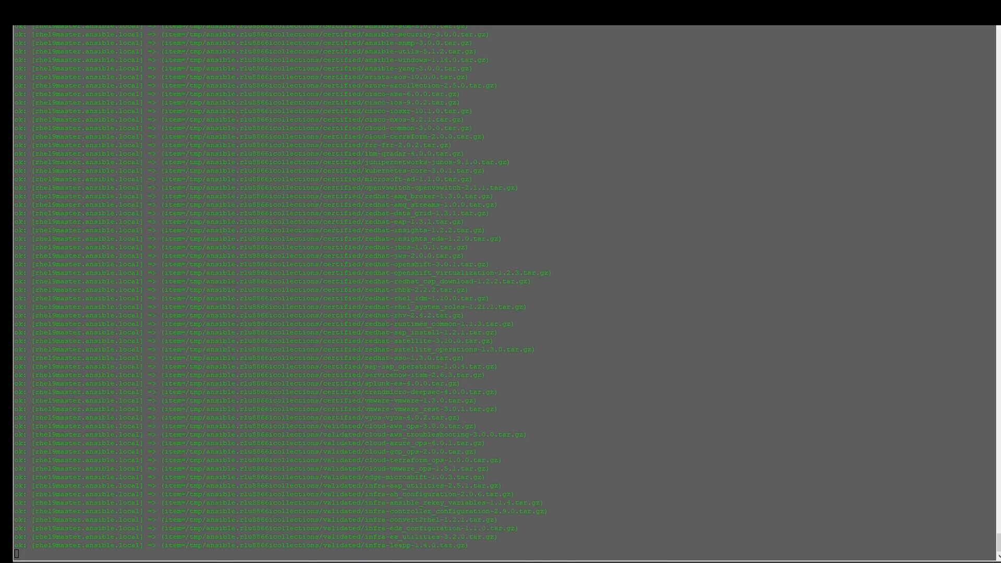
scroll("down", 3)
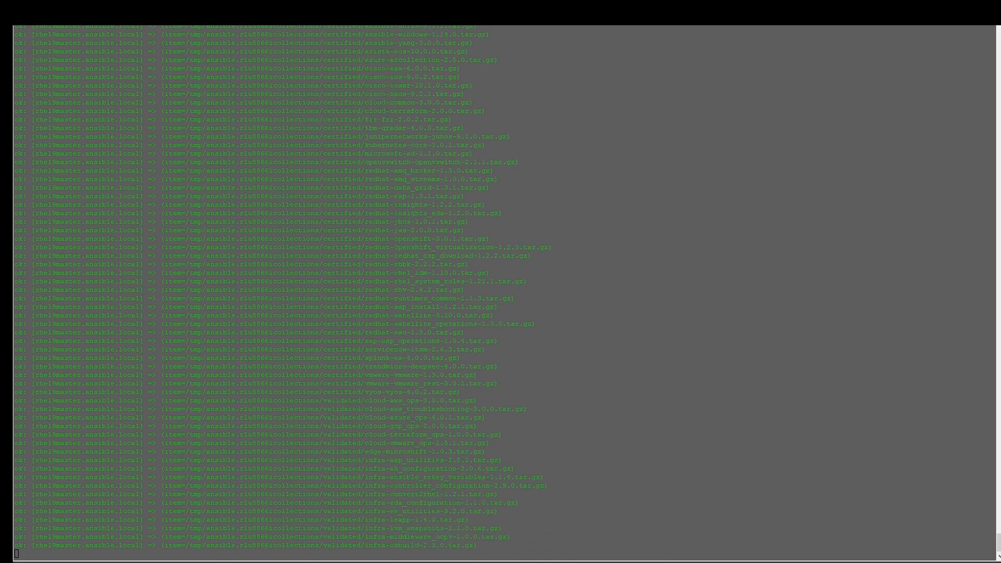
scroll("down", 3)
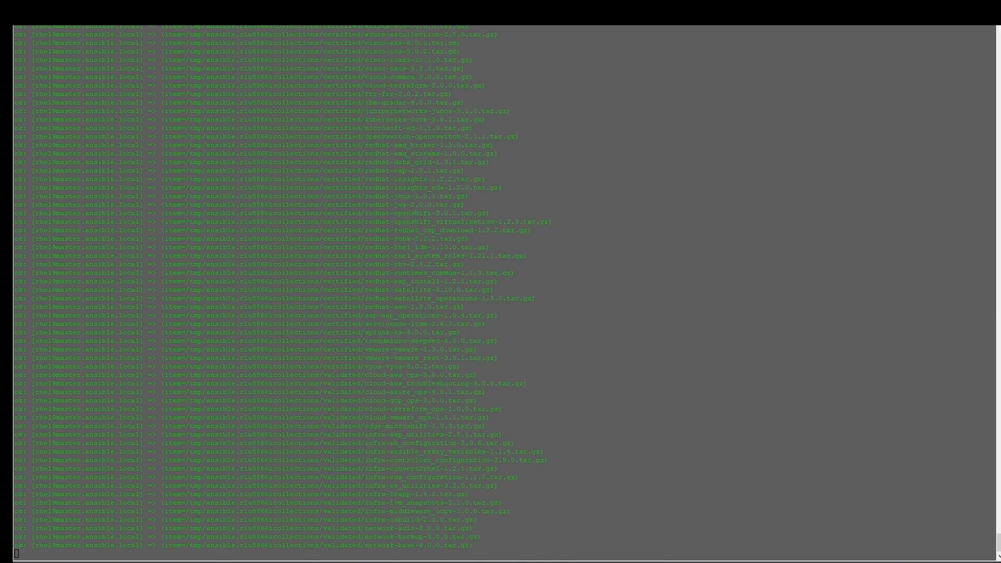
scroll("down", 3)
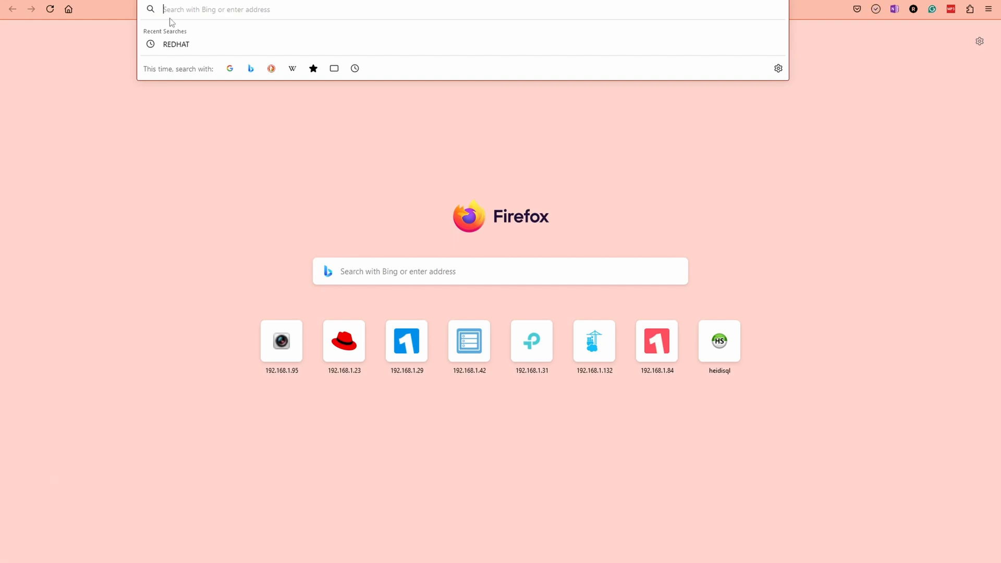
type("192.168.1.147")
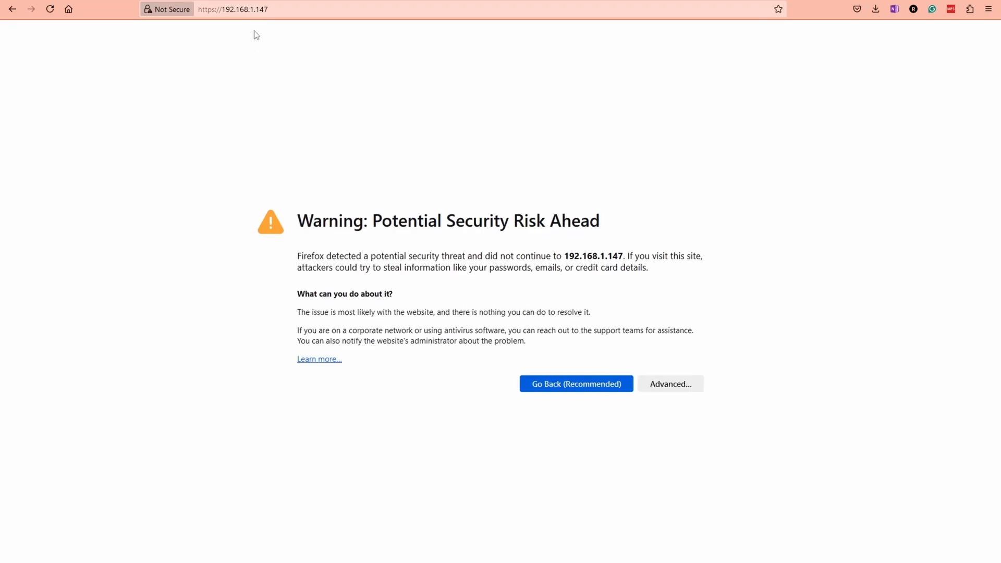
left_click(670, 384)
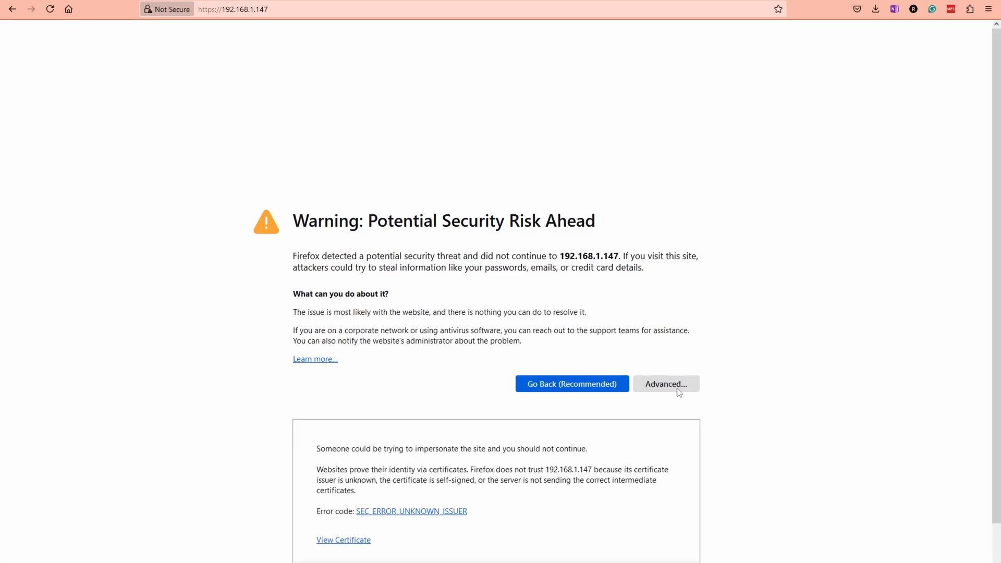
left_click(666, 384)
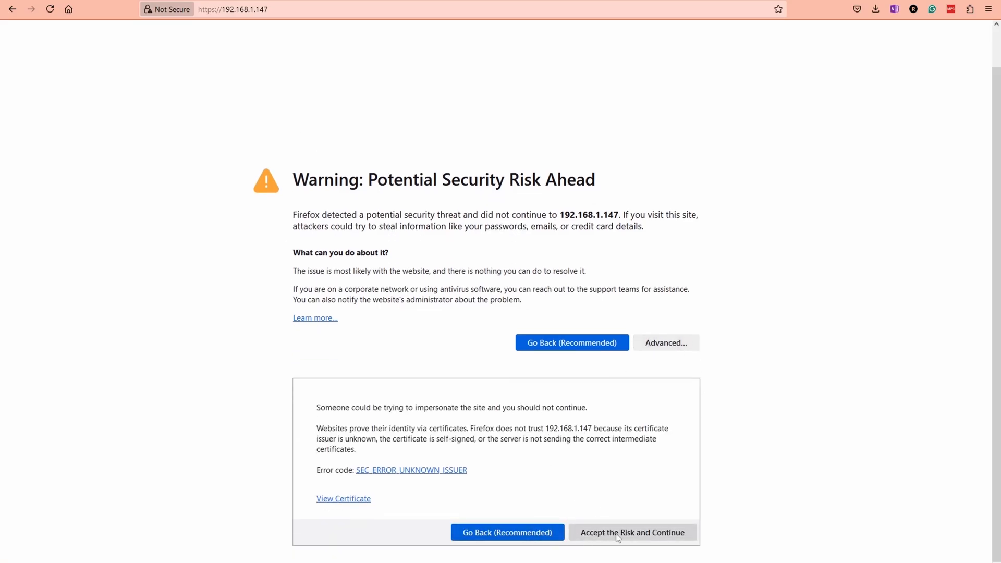
left_click(633, 532)
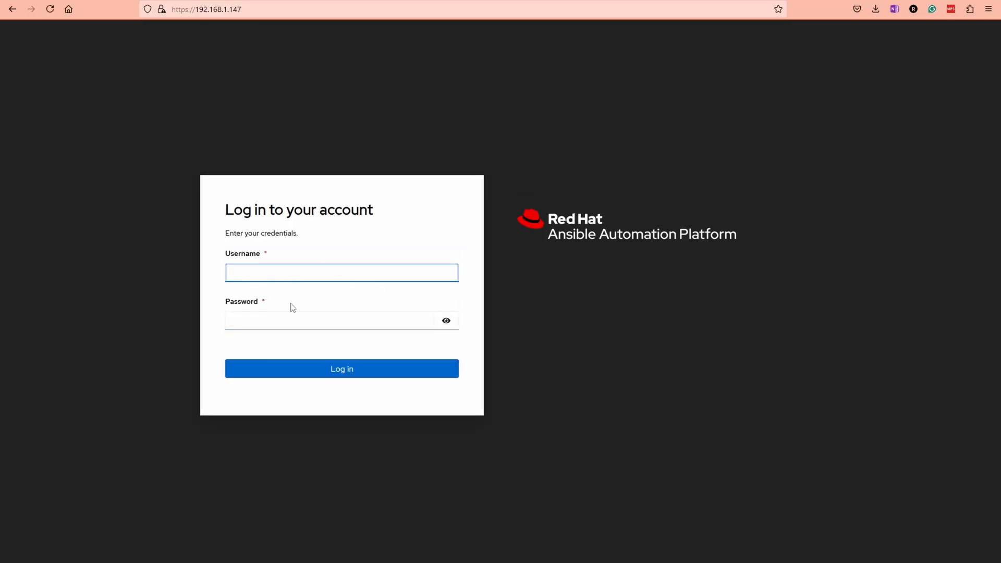
Log in to Ansible Automation Platform as admin.
type("admin")
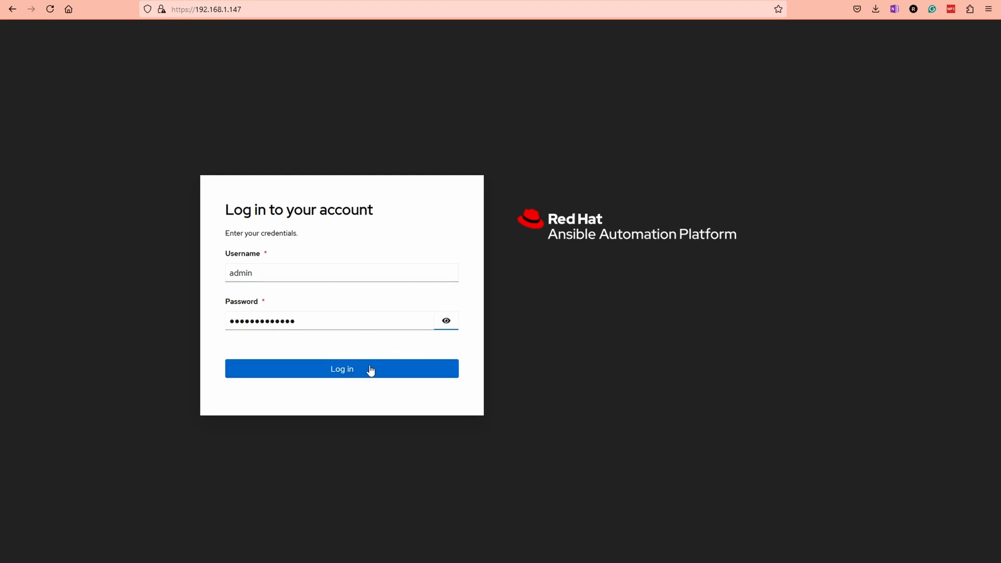
left_click(342, 368)
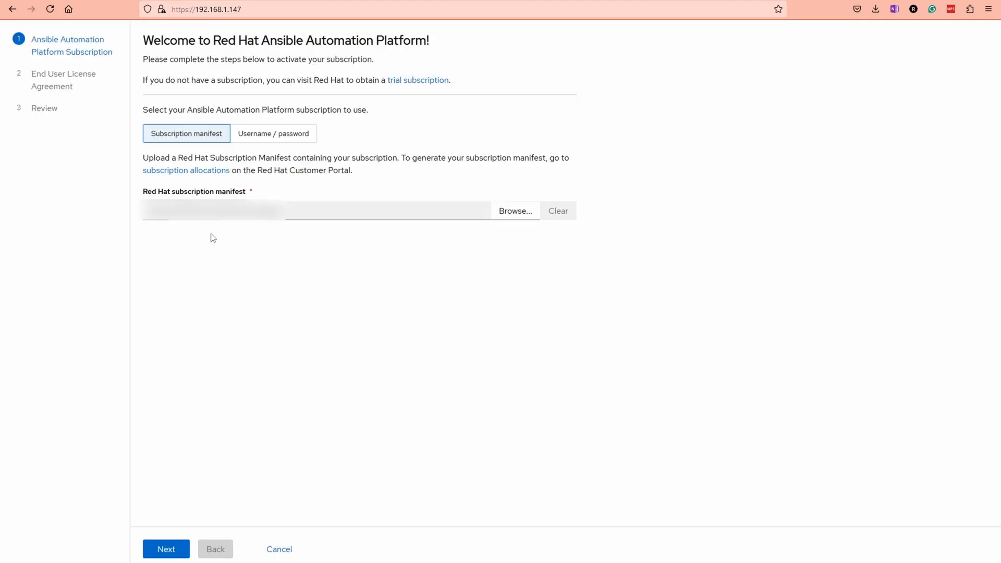
mouse_move(268, 138)
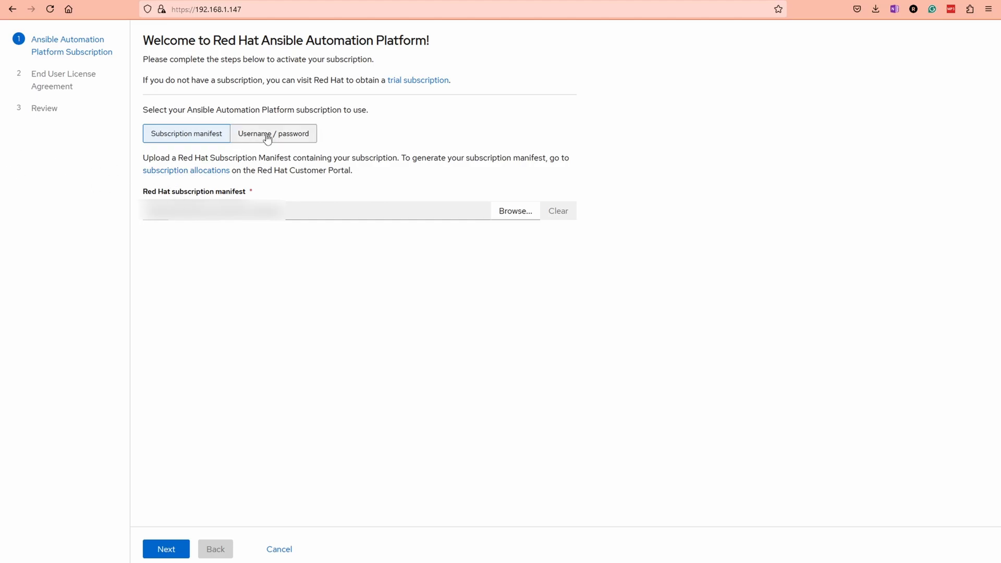
Choose Red Hat username/password activation, enter the password, and list available subscriptions.
left_click(273, 133)
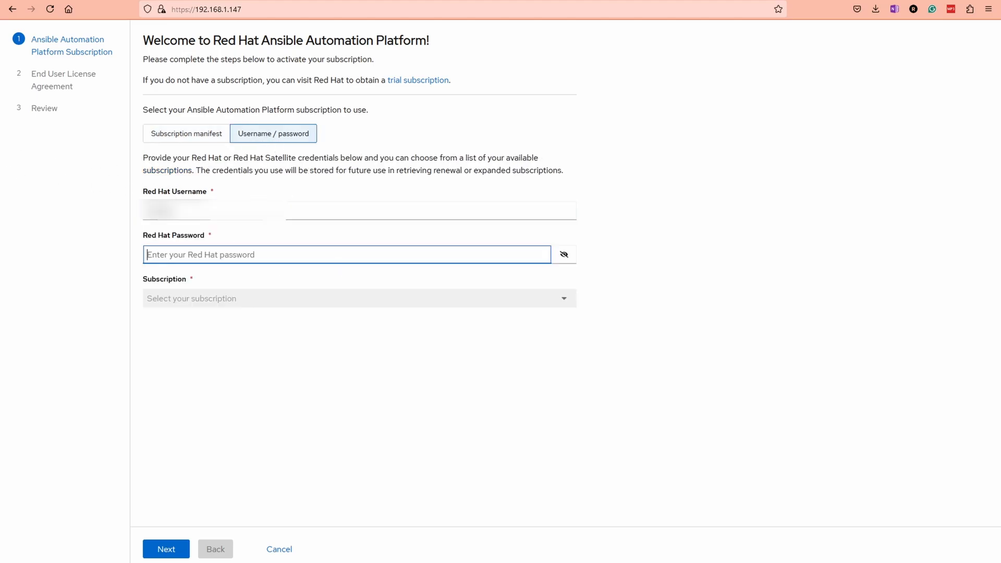
type("••")
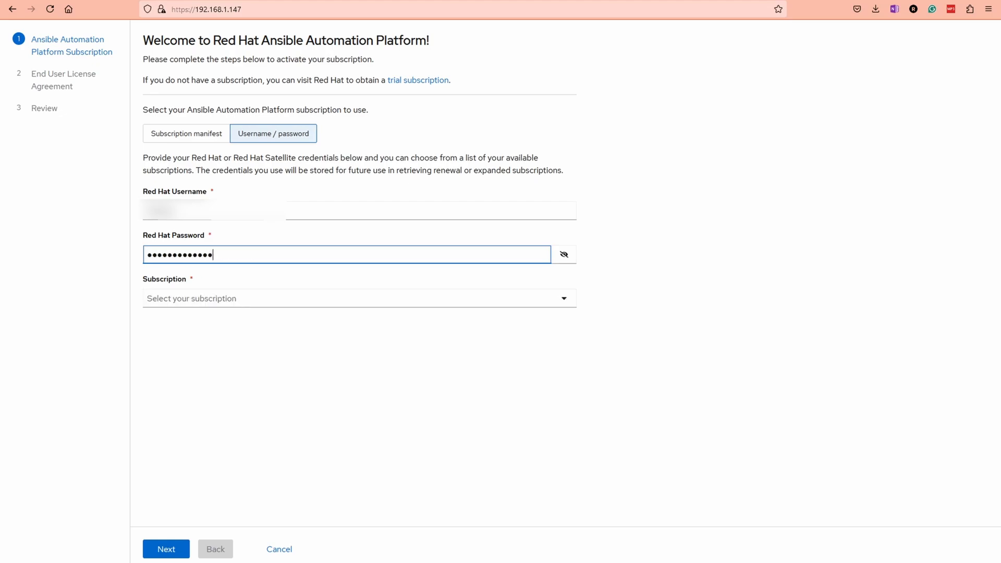
left_click(353, 298)
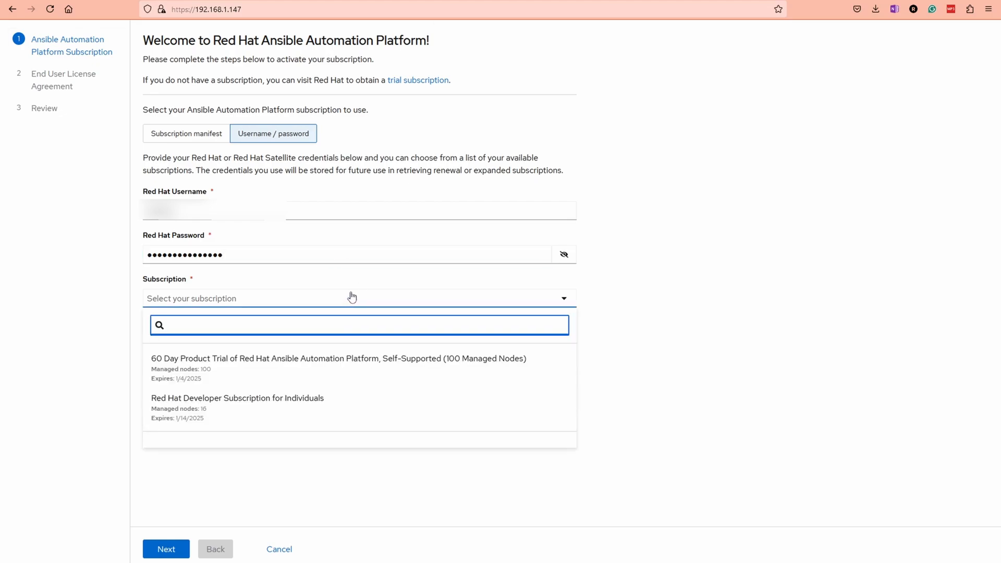
mouse_move(205, 369)
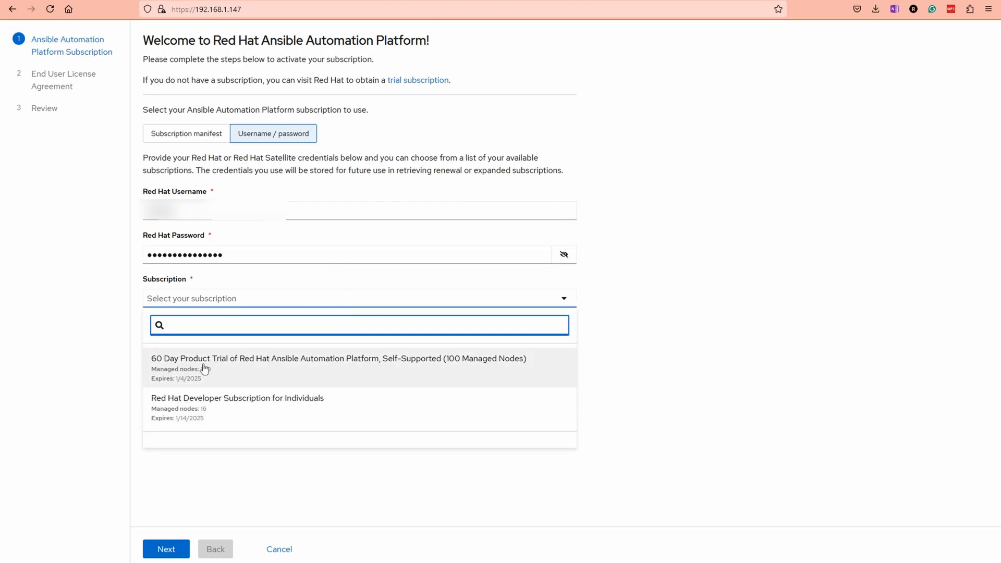
Select the 60 Day Product Trial, accept the license agreement, and finish the wizard.
left_click(166, 549)
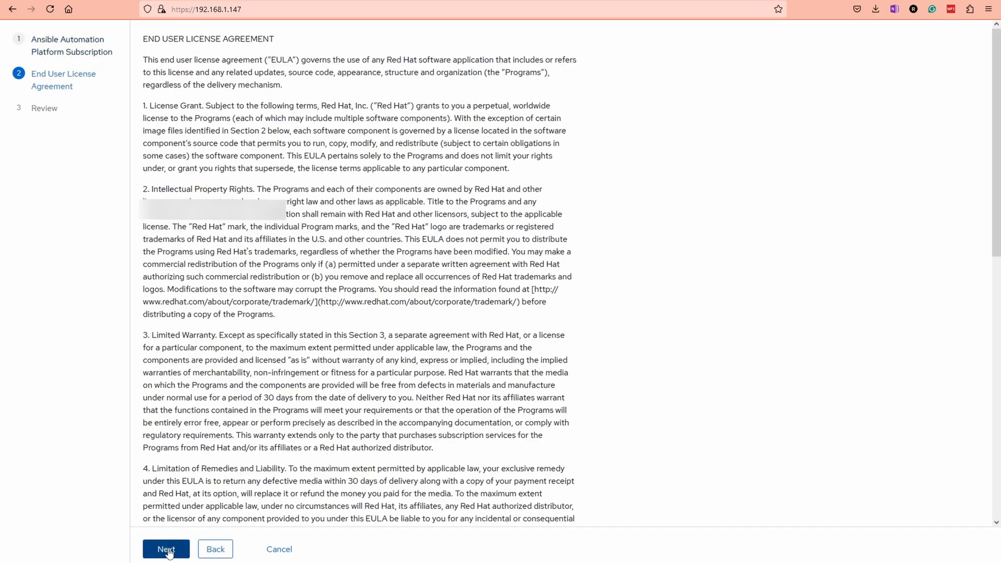
scroll("down", 3)
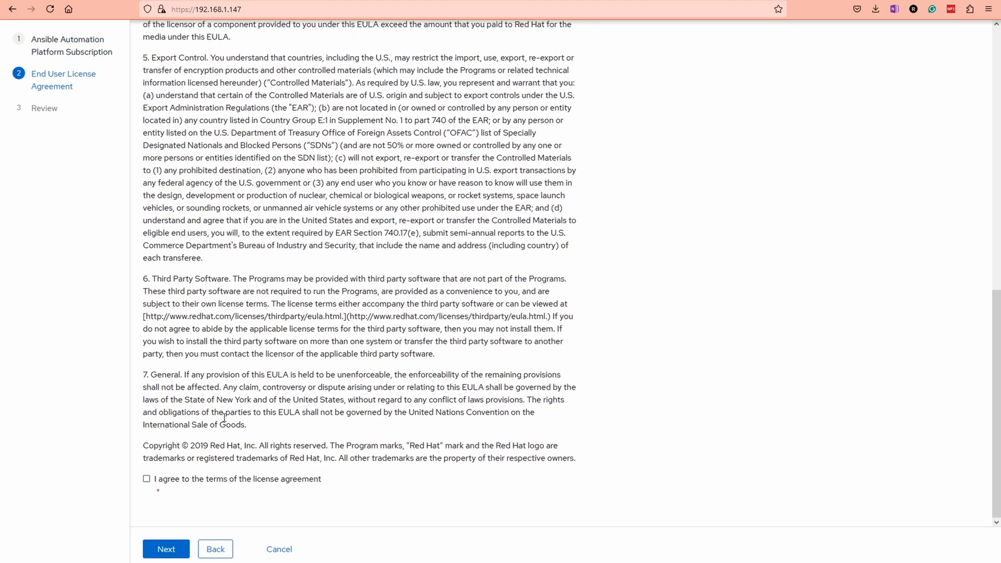
left_click(146, 479)
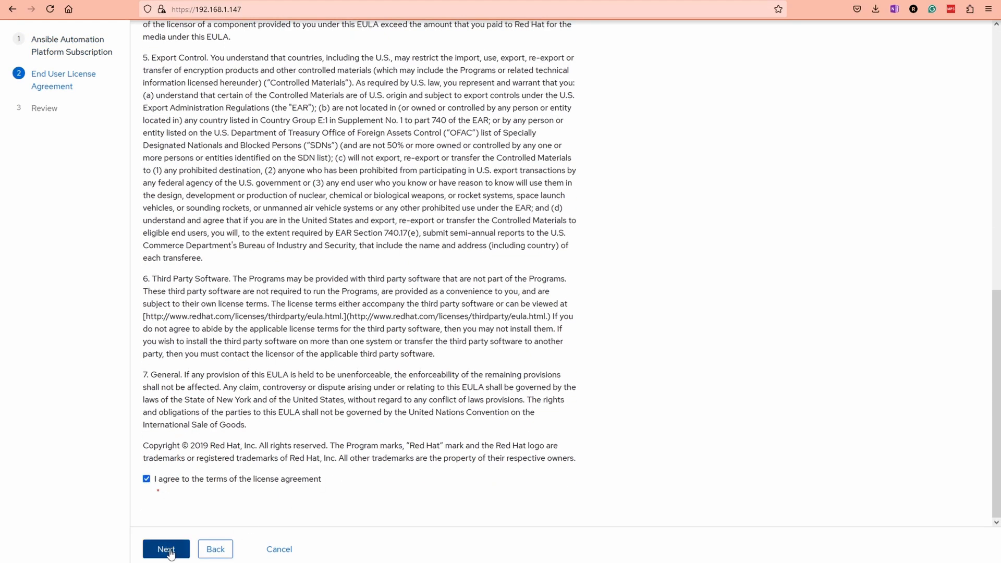
left_click(166, 549)
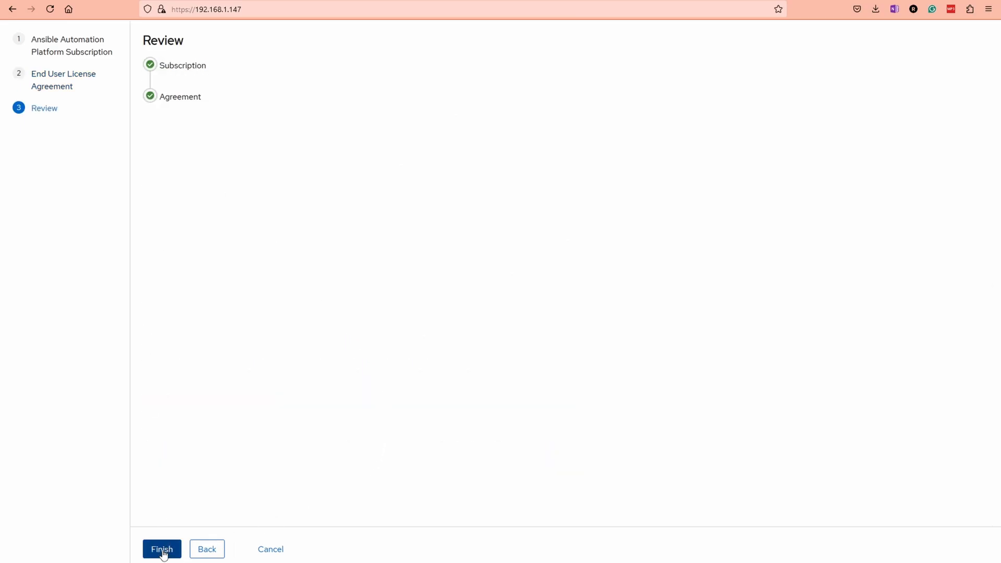
left_click(161, 549)
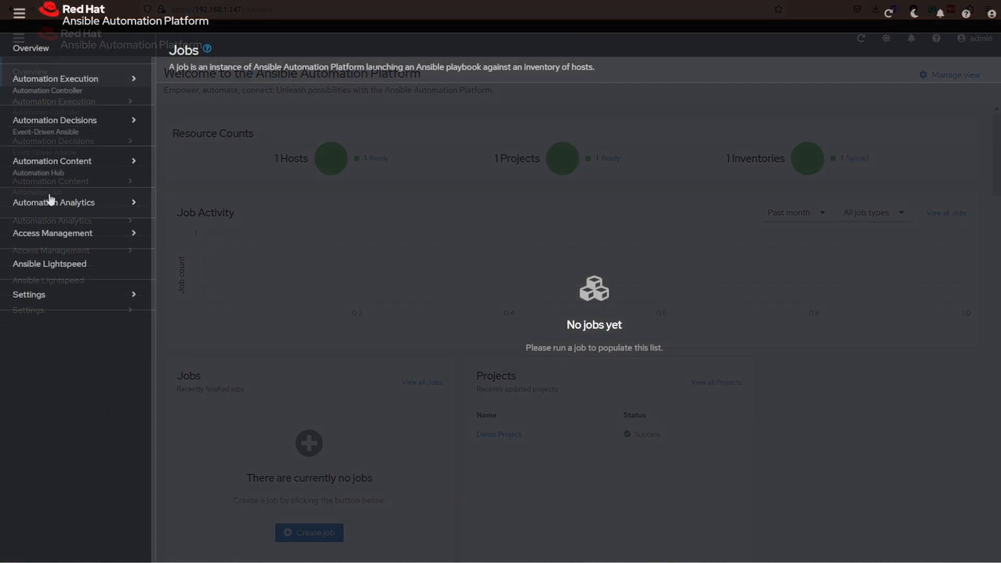
Go to Automation Execution > Templates and open Demo Job Template.
left_click(55, 78)
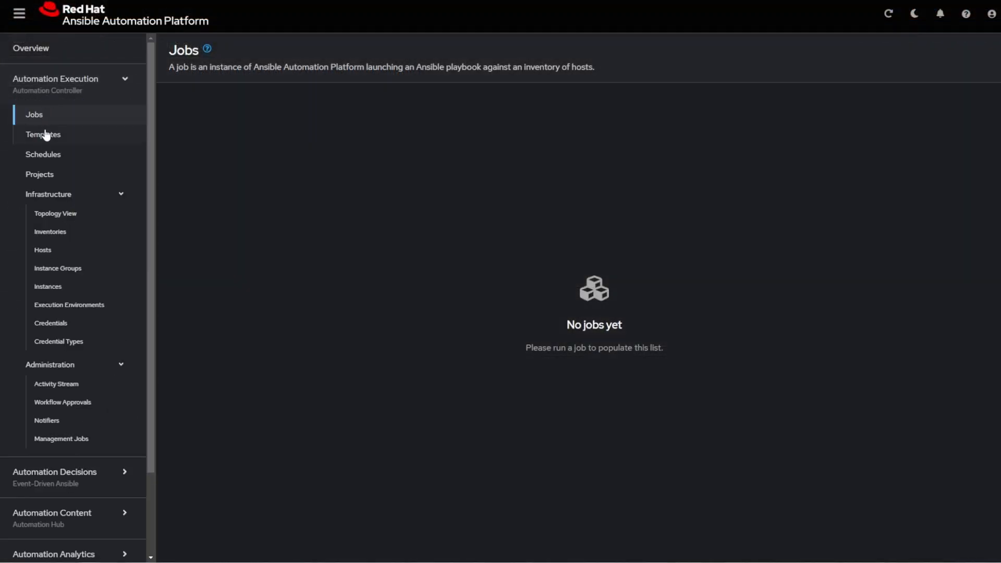
left_click(43, 134)
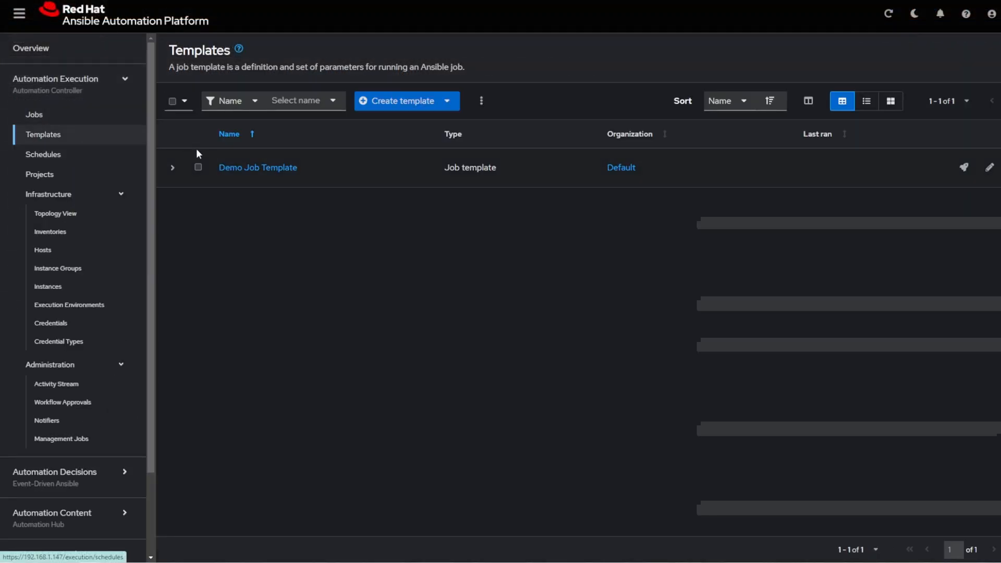
mouse_move(258, 172)
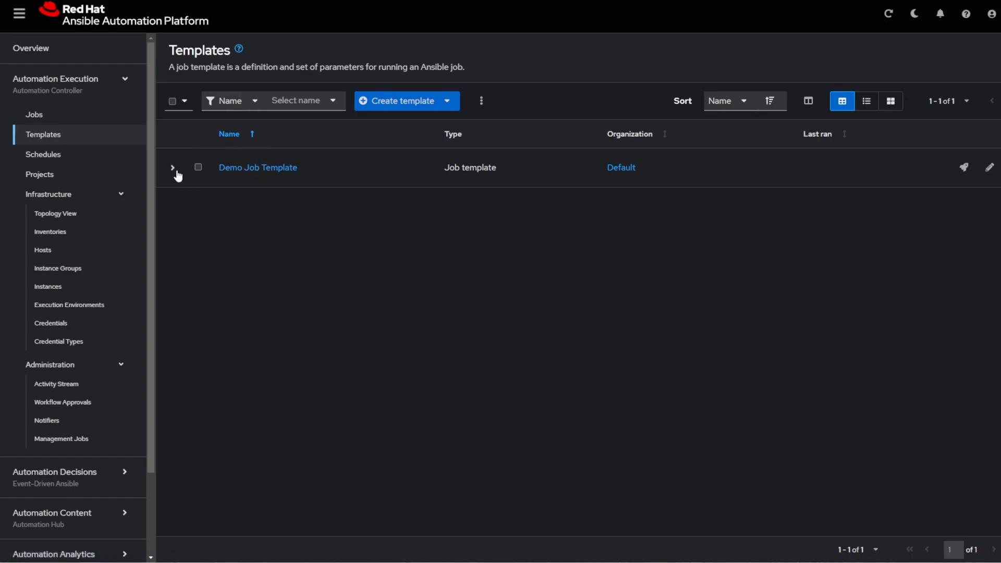
left_click(257, 167)
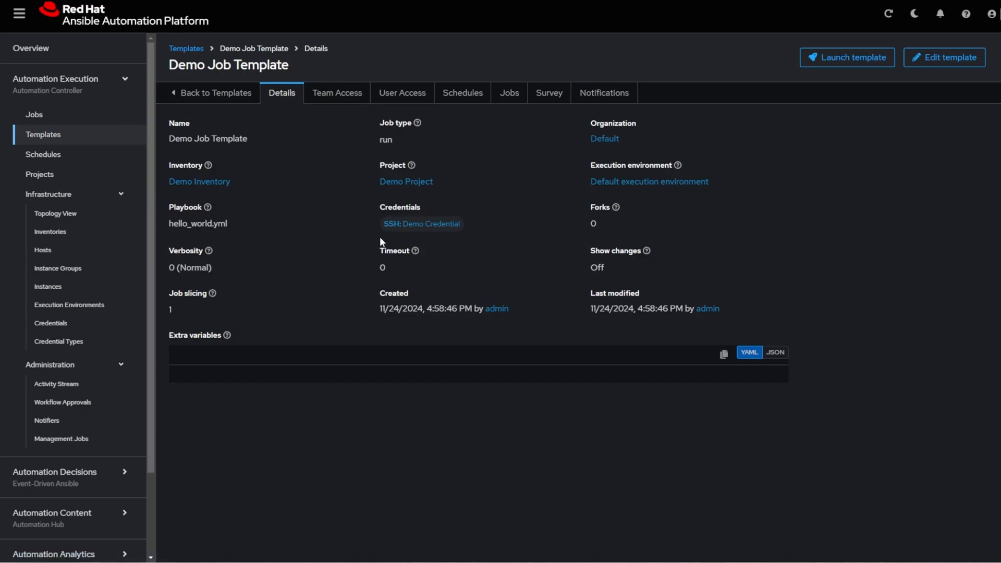
mouse_move(838, 61)
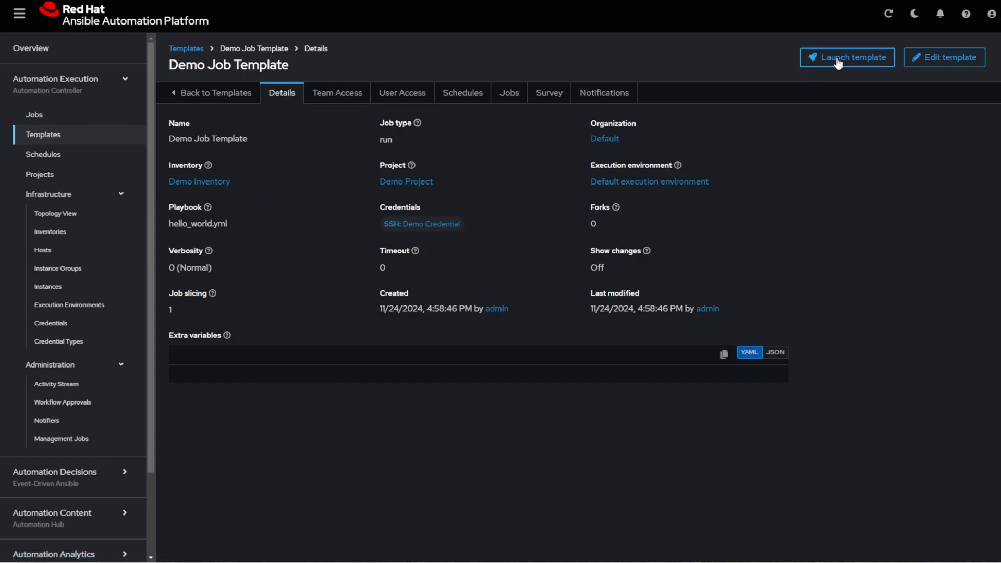
Launch the Demo Job Template and view the finished job's Success details.
left_click(846, 57)
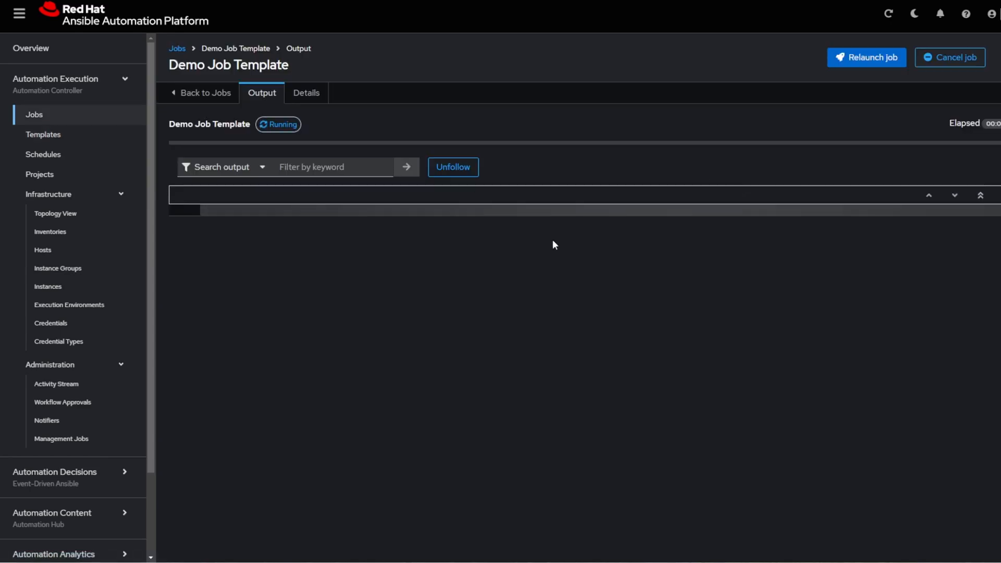
mouse_move(474, 235)
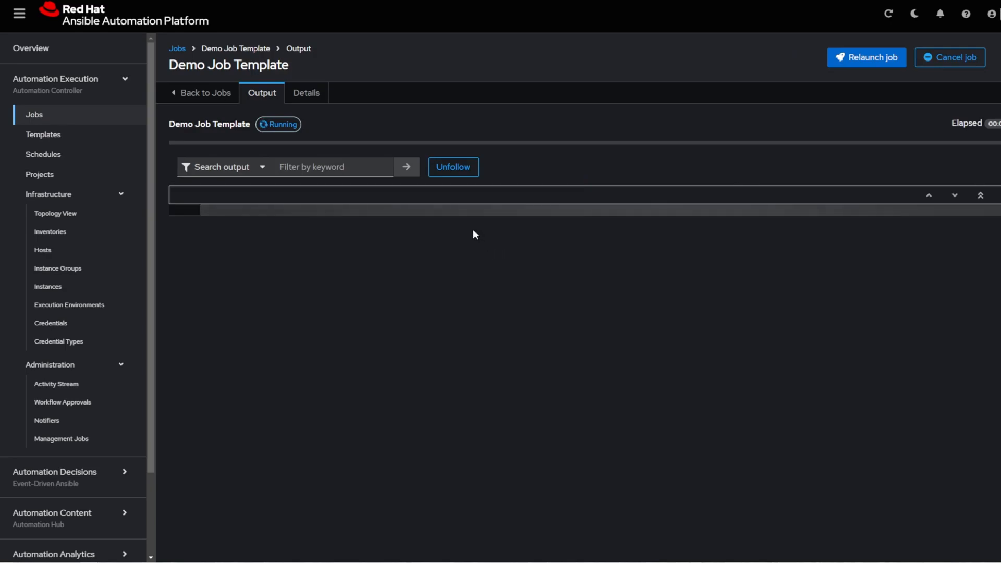
mouse_move(308, 136)
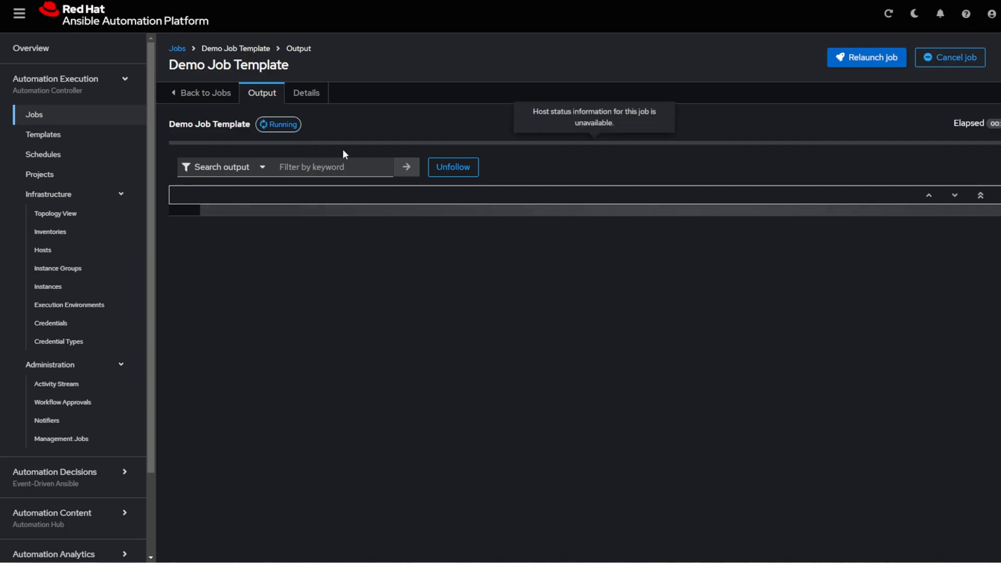
mouse_move(497, 248)
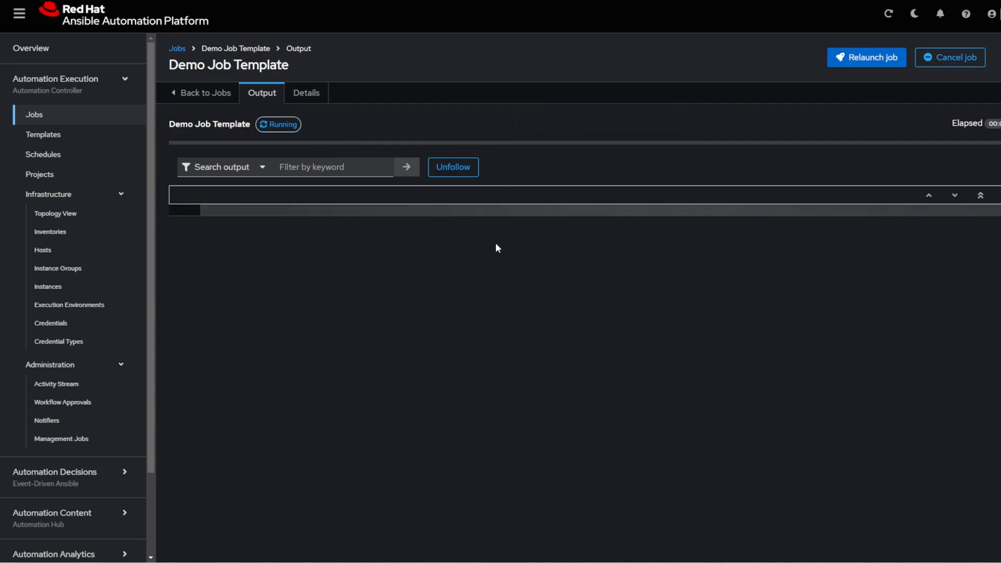
mouse_move(543, 294)
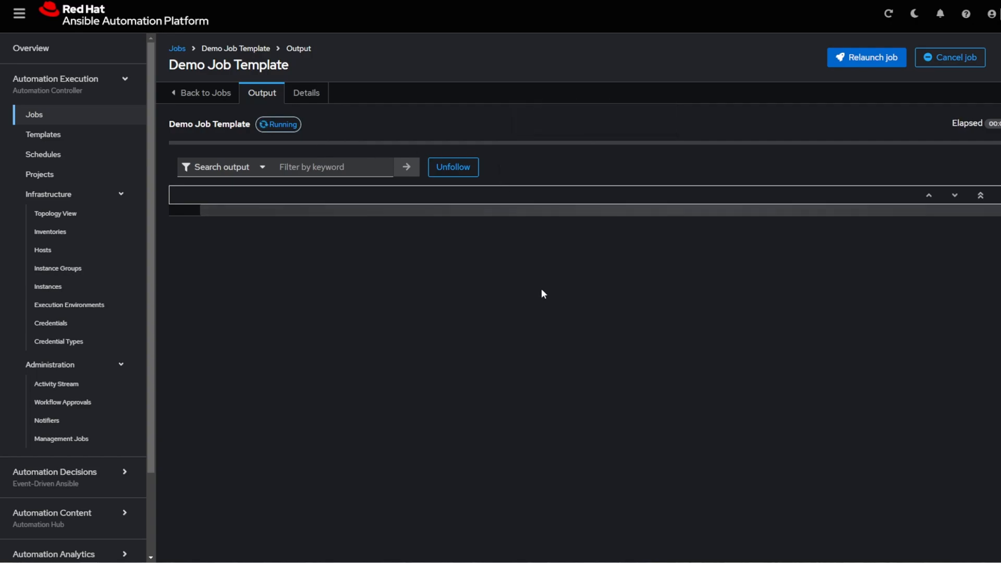
mouse_move(518, 288)
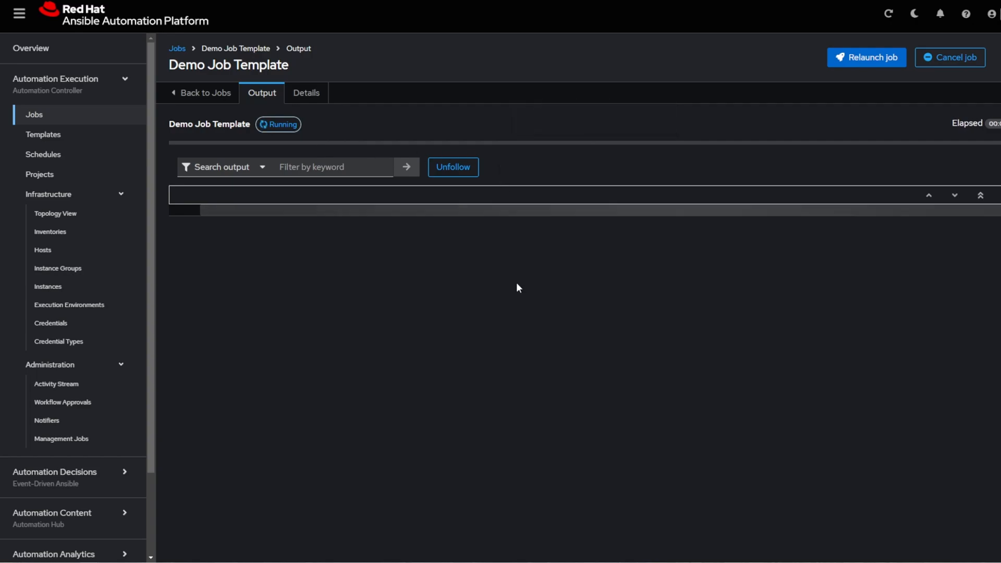
mouse_move(504, 287)
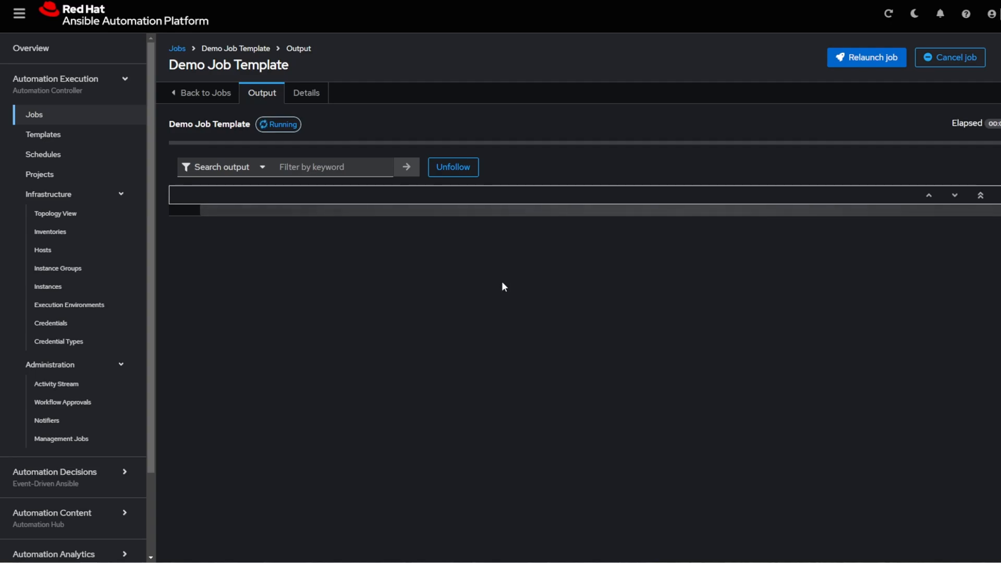
mouse_move(470, 286)
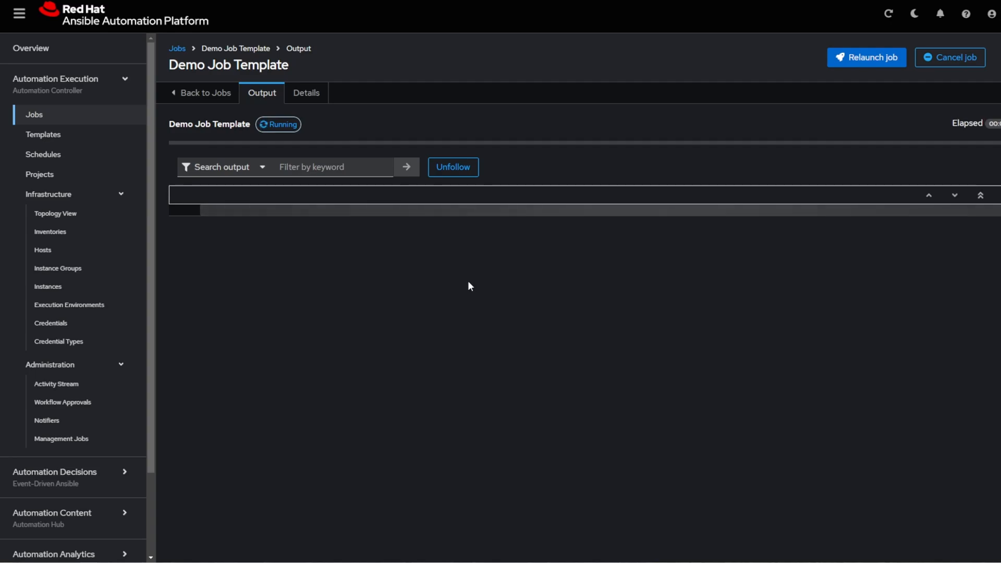
left_click(306, 93)
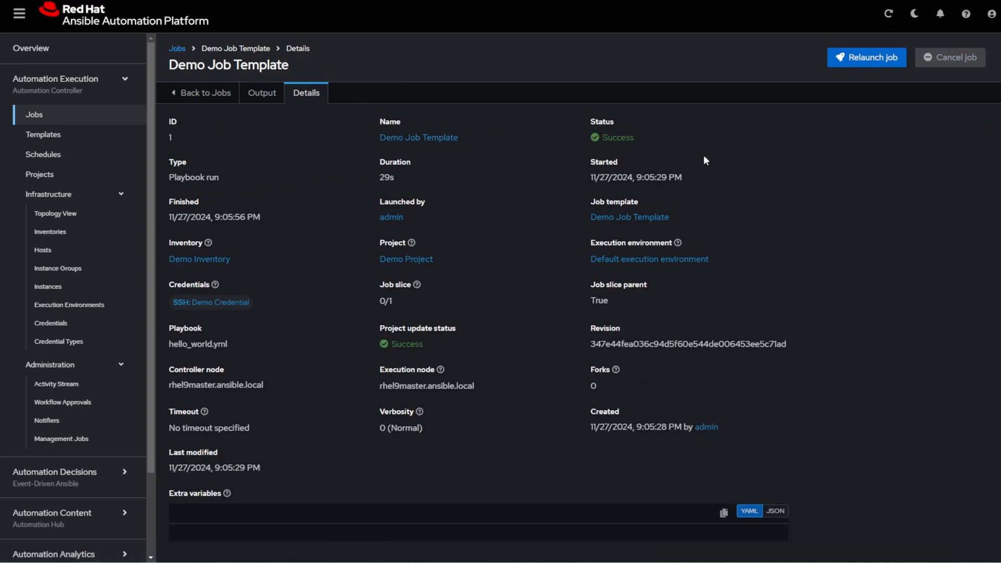
Show the job output with 'Hello World!' and an ok=2 play recap.
left_click(261, 93)
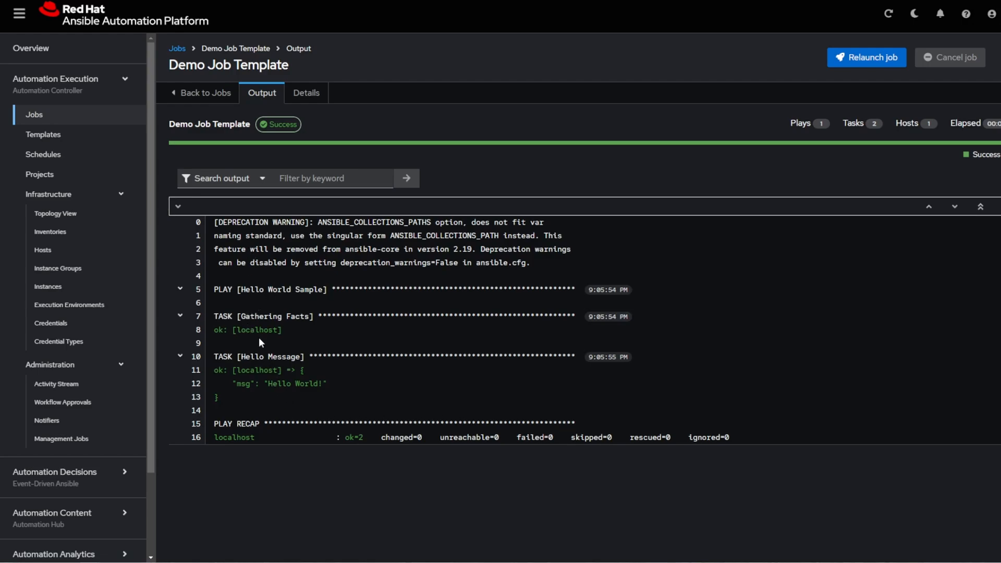
mouse_move(277, 387)
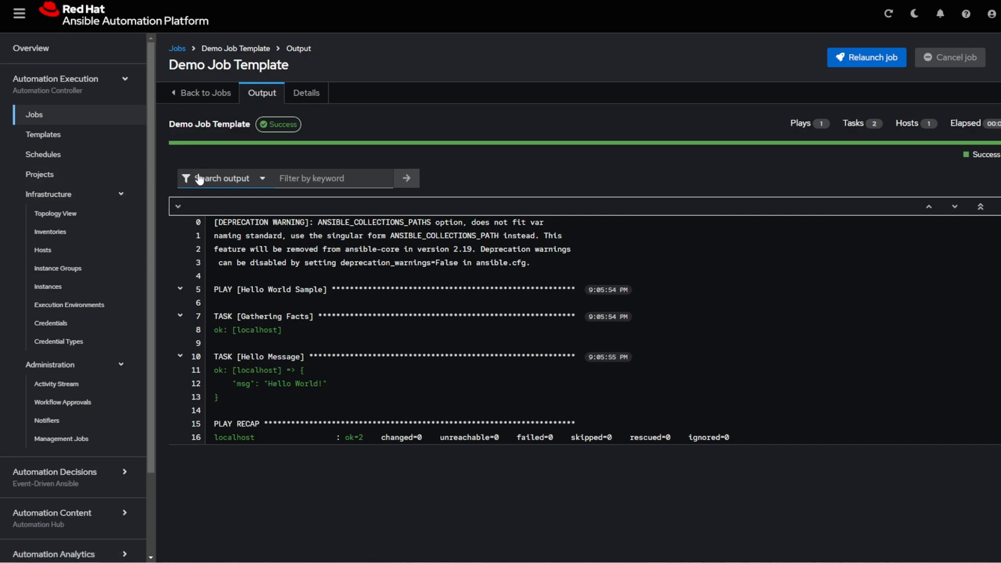
mouse_move(312, 95)
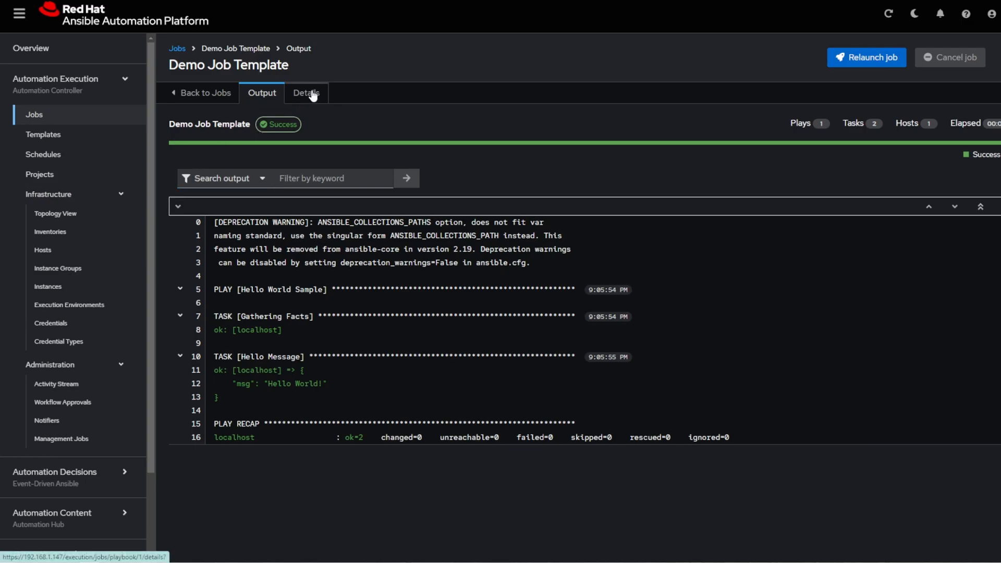